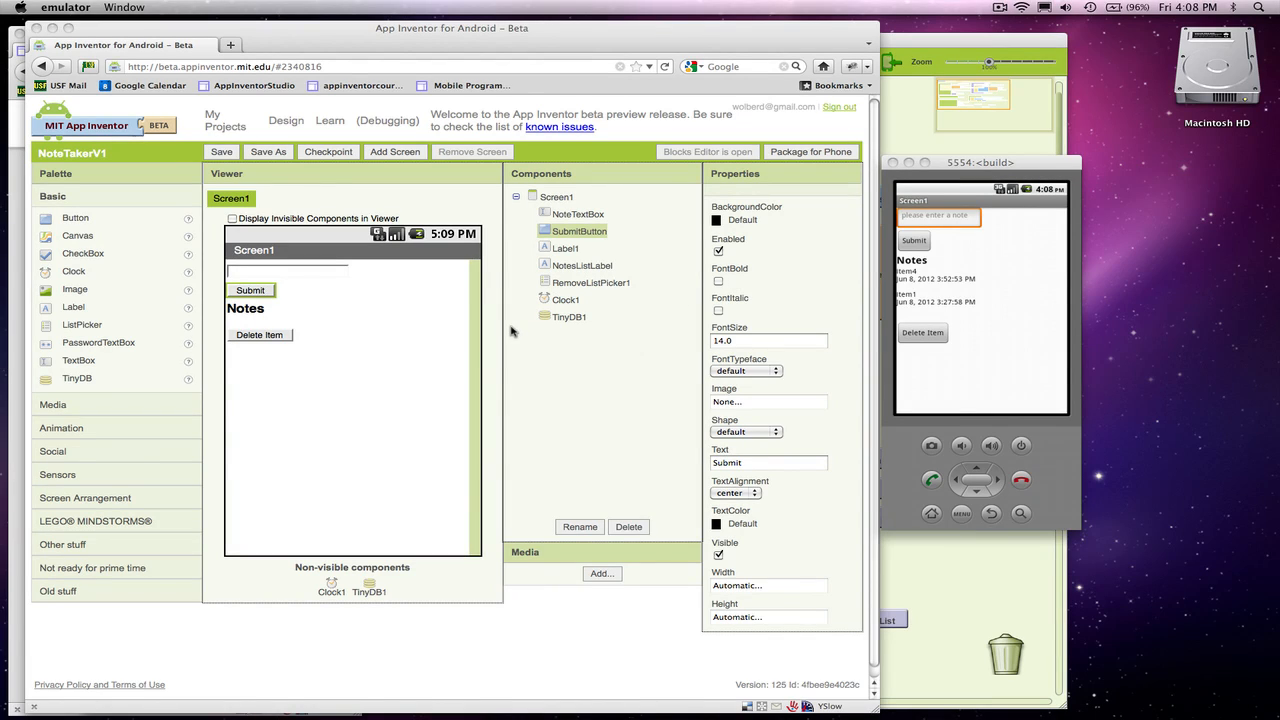
pyautogui.moveTo(811, 424)
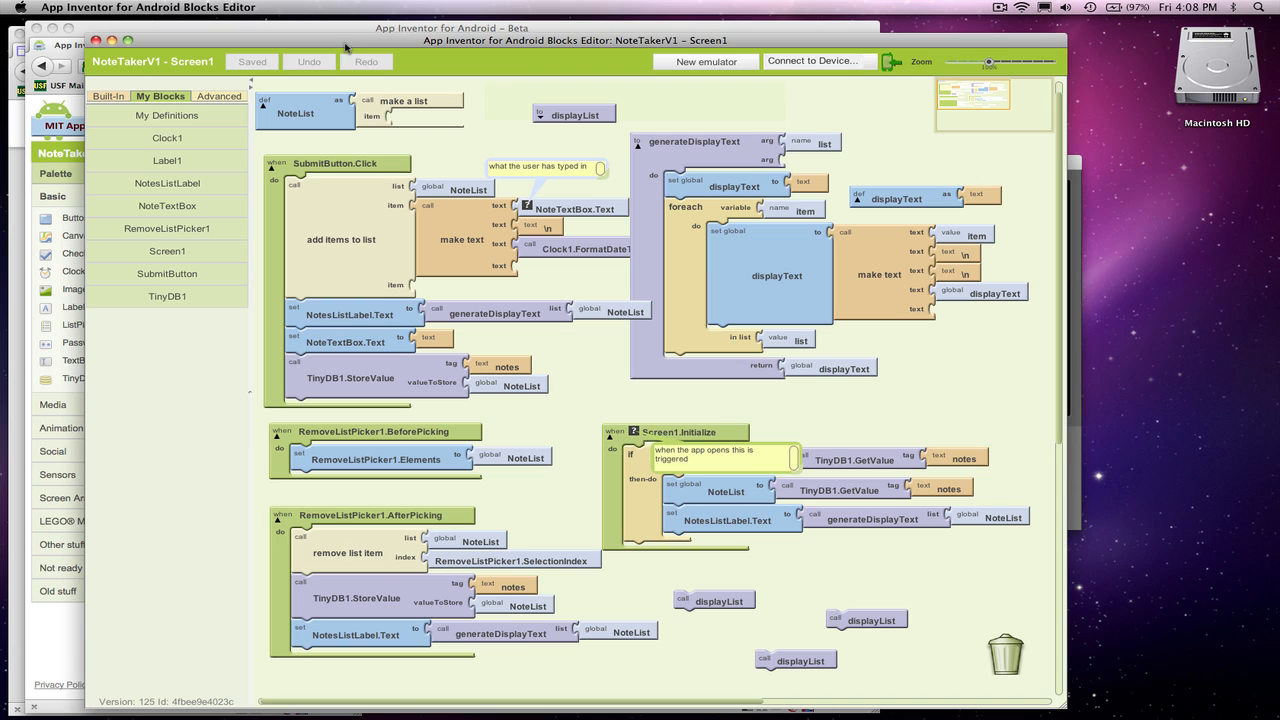
pyautogui.moveTo(362, 25)
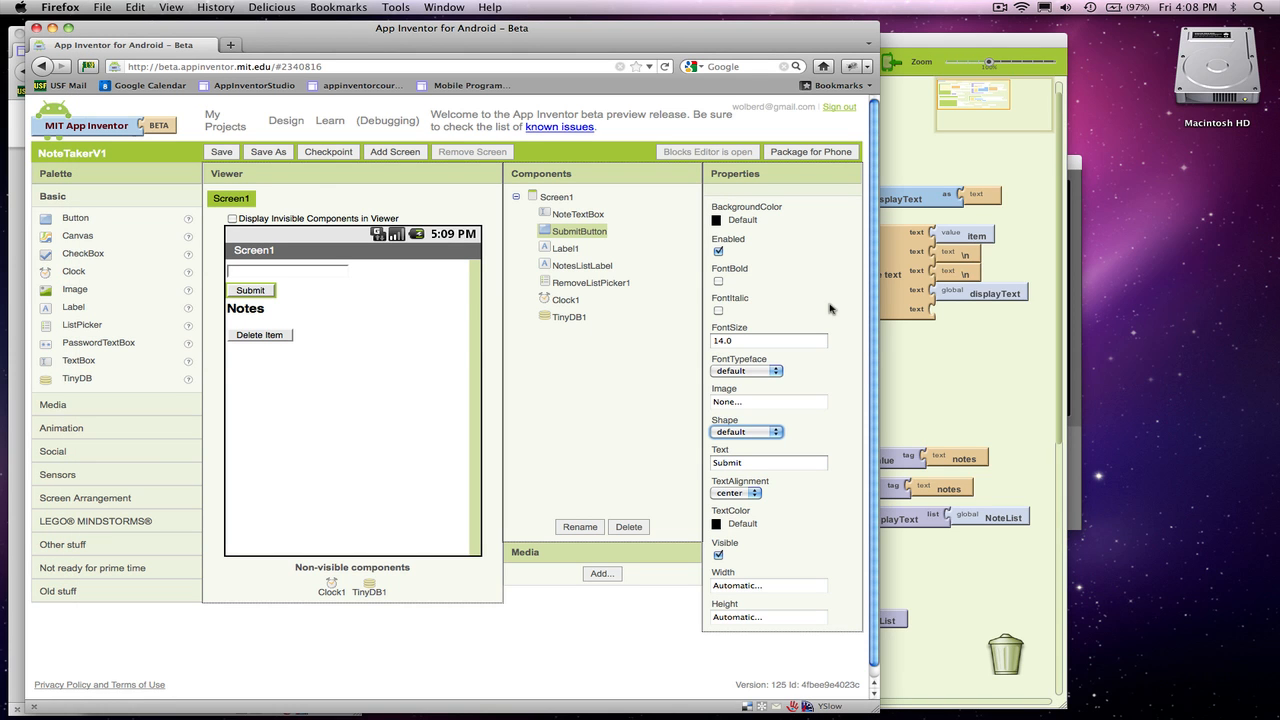
pyautogui.moveTo(1079, 444)
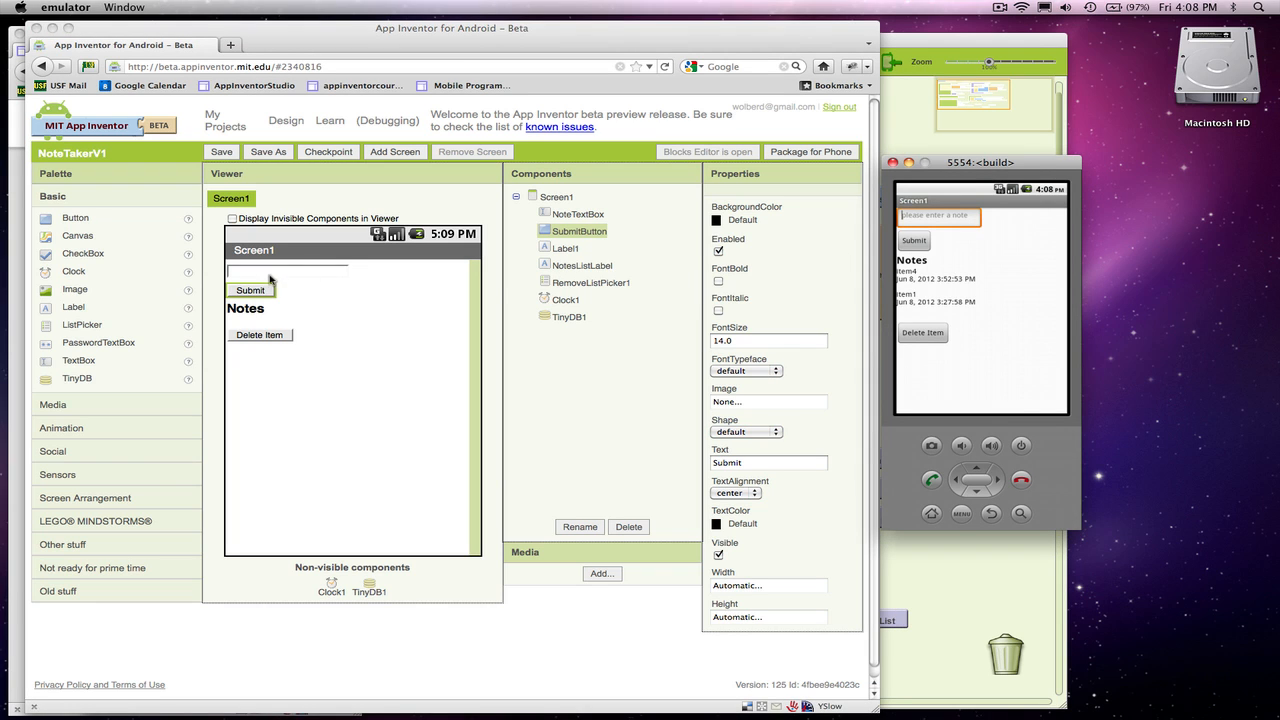
pyautogui.moveTo(348, 357)
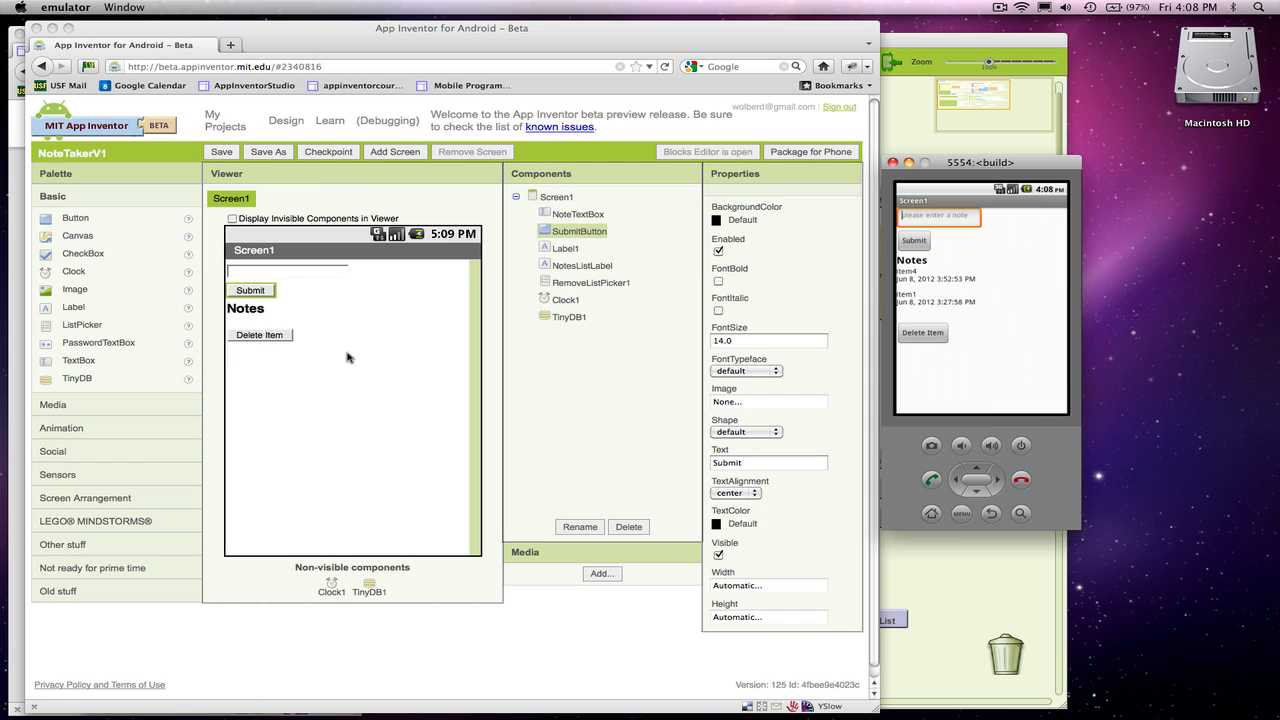
pyautogui.moveTo(435, 324)
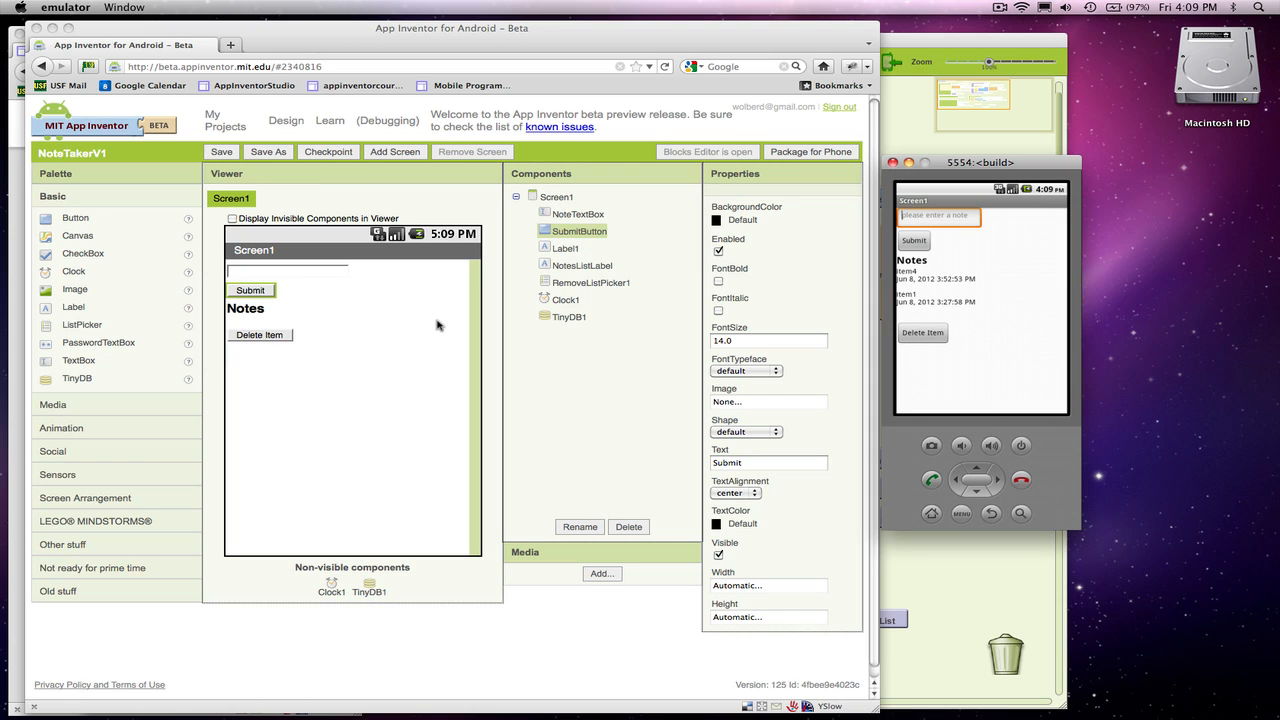
pyautogui.moveTo(516, 305)
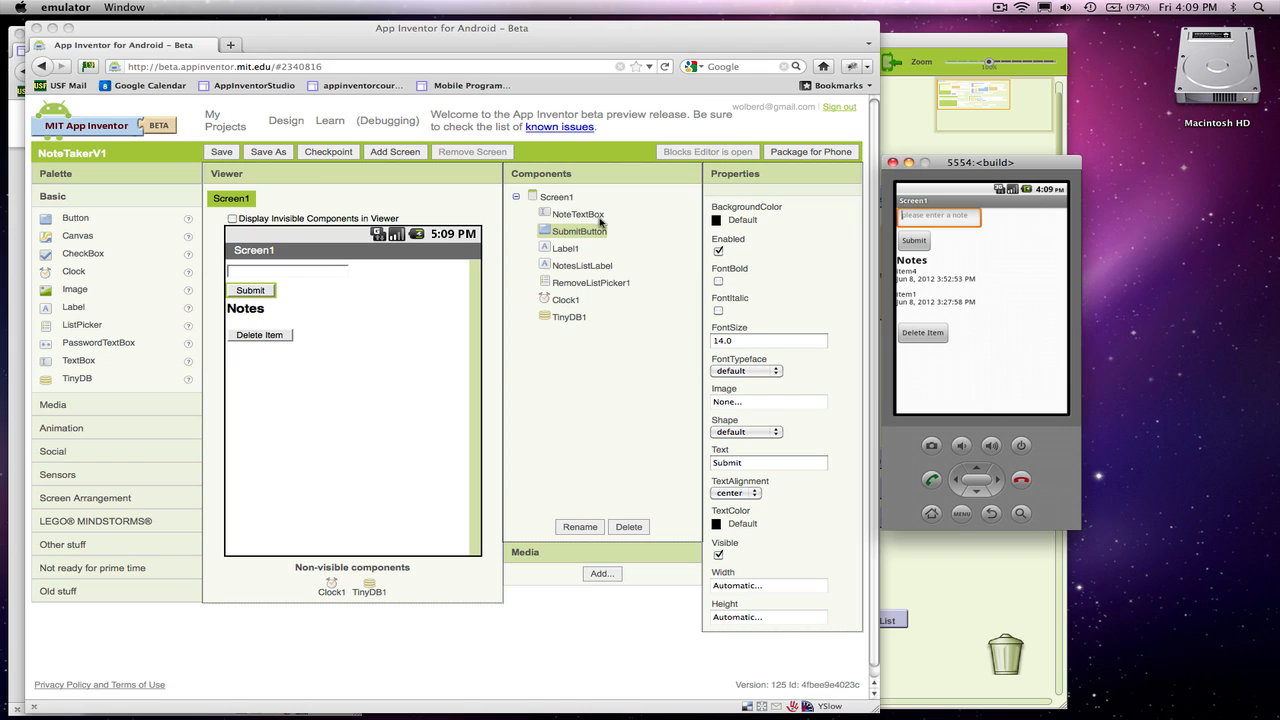
# Change Screen1's Title to Dave's Twitter App.
pyautogui.click(554, 196)
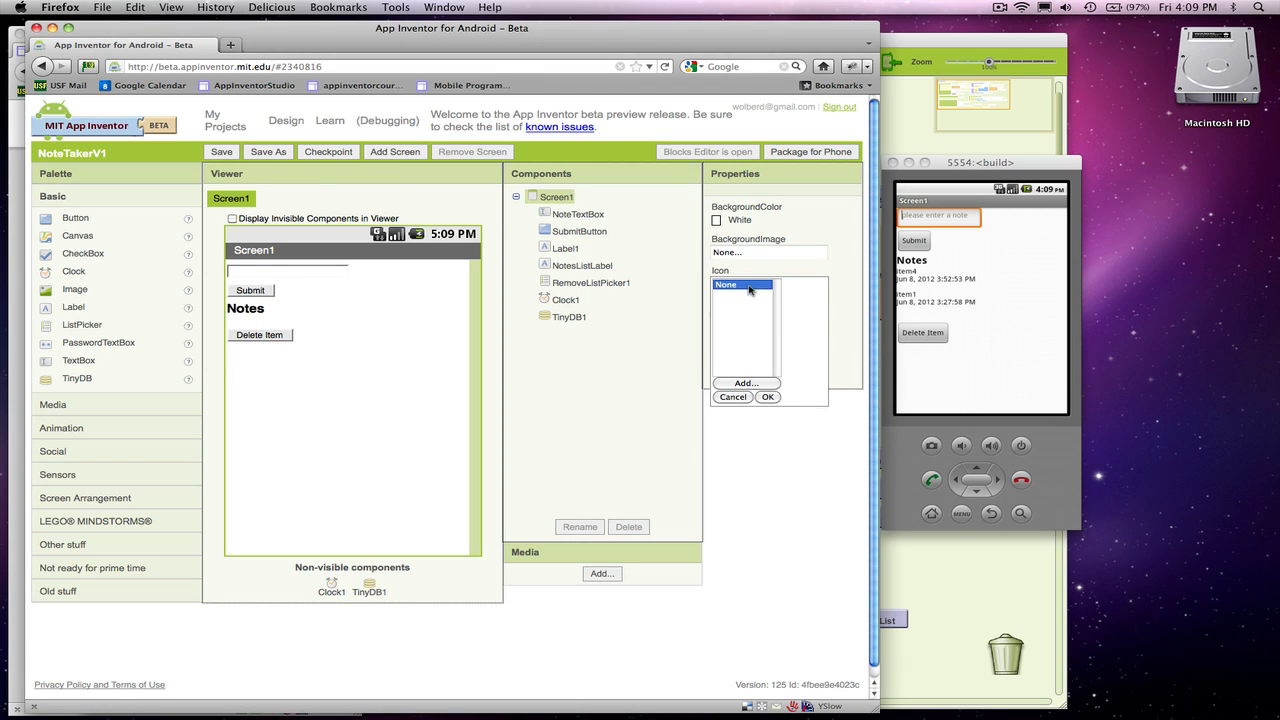
pyautogui.click(732, 397)
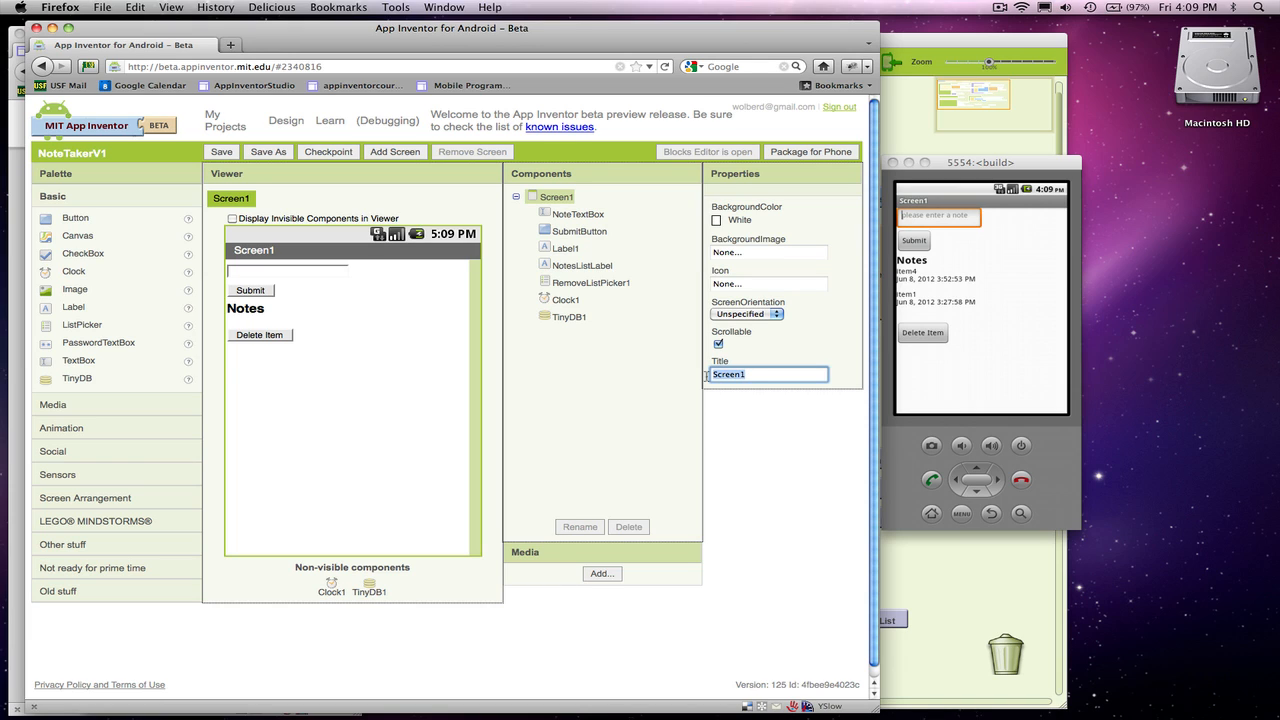
pyautogui.write("Dave's Twitter")
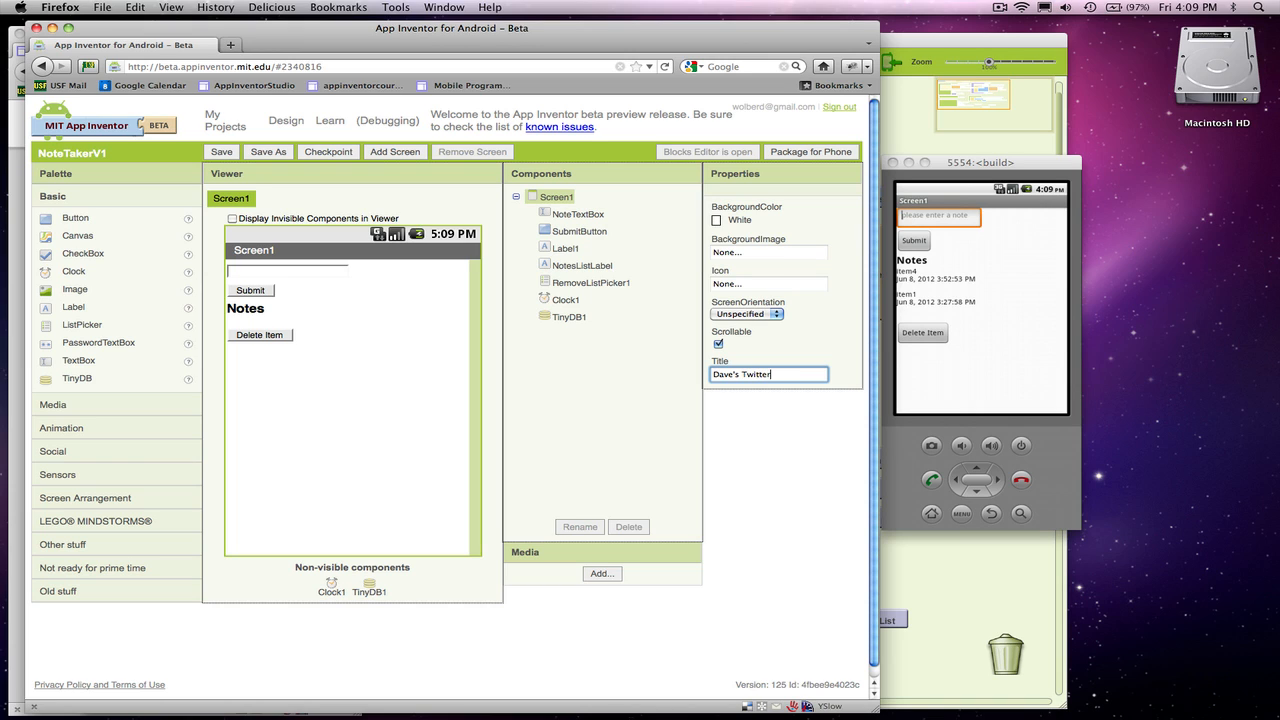
pyautogui.write('App')
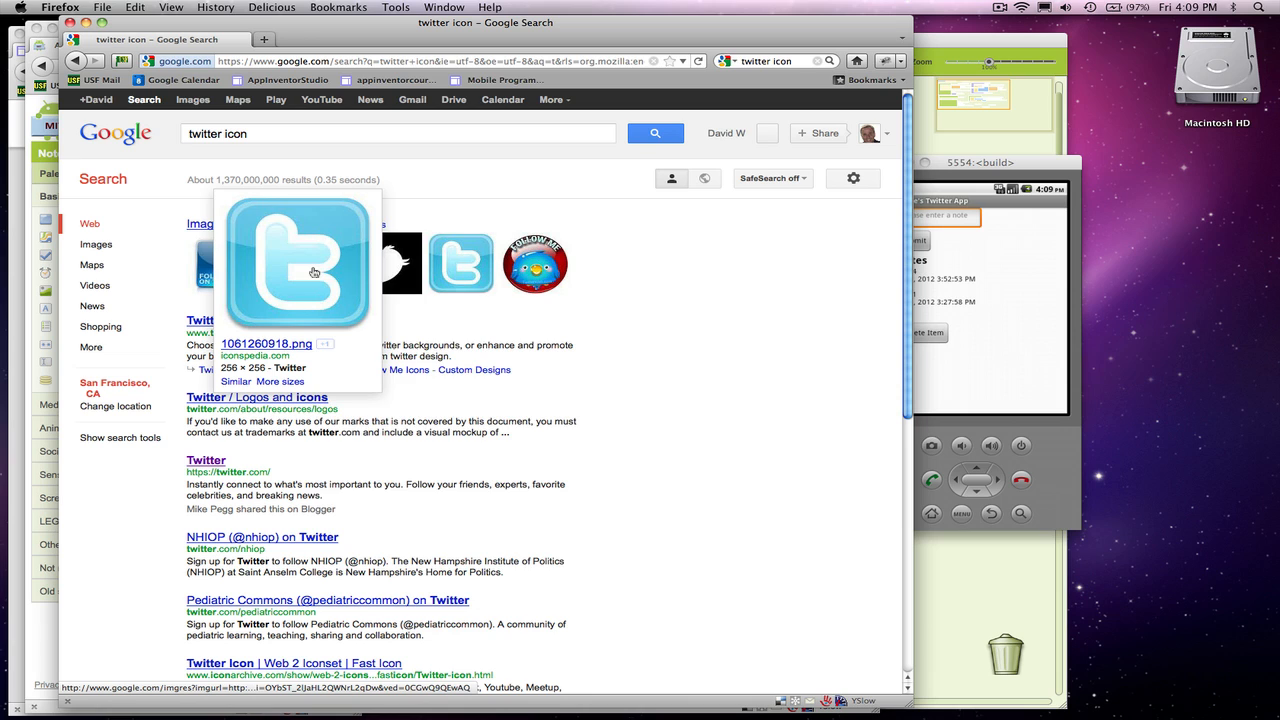
# Save the blue Twitter bird image from the search results as twitter.jpg.
pyautogui.rightClick(314, 272)
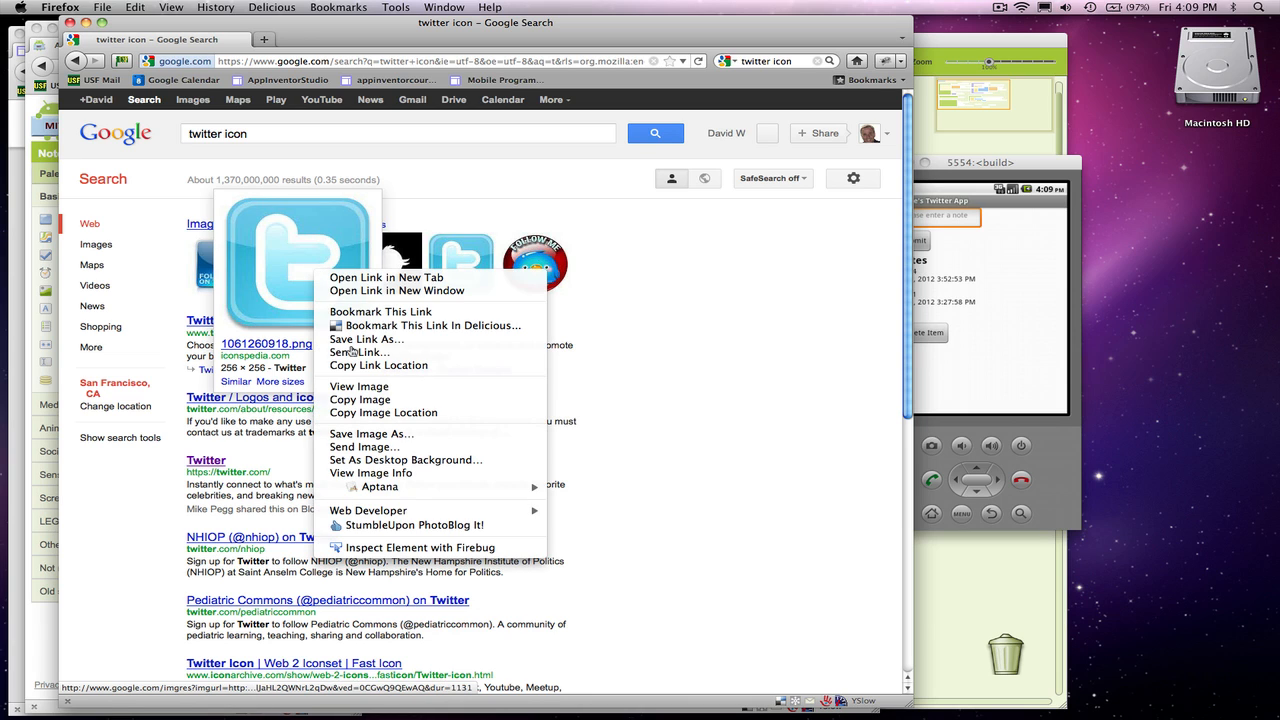
pyautogui.moveTo(370, 429)
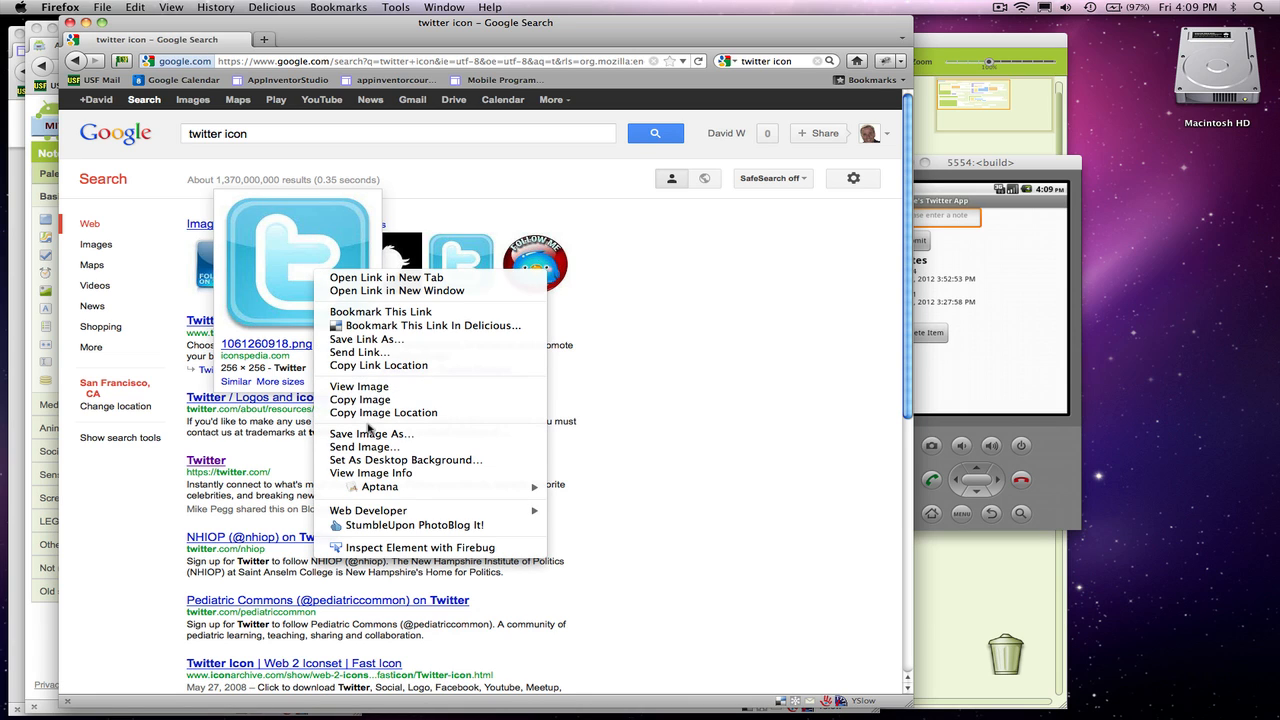
pyautogui.click(372, 438)
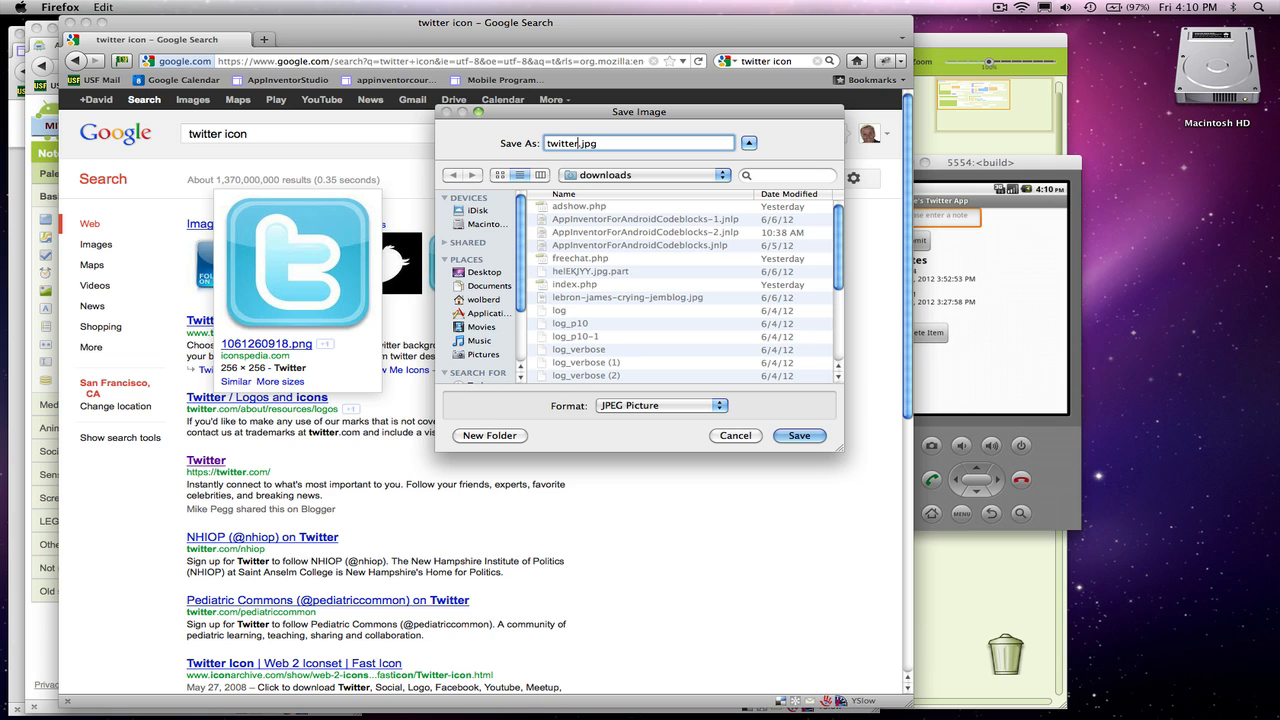
pyautogui.click(798, 435)
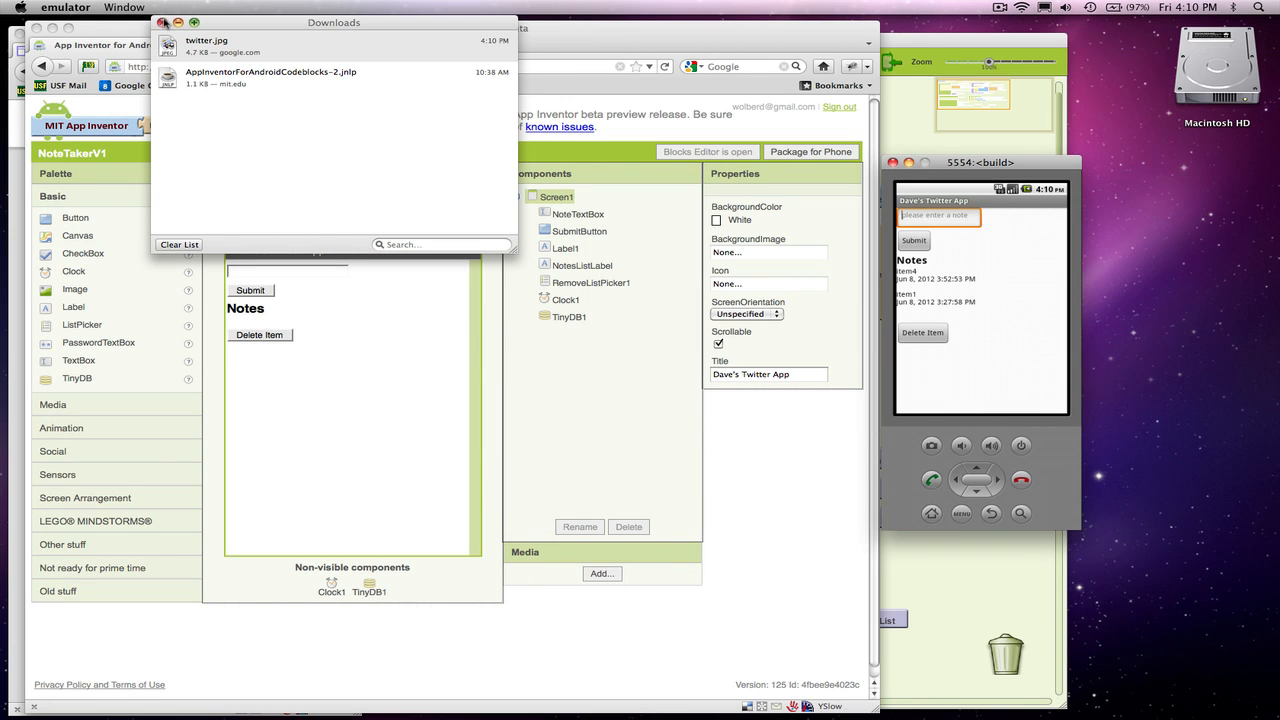
# Upload twitter.jpg from downloads and set it as Screen1's Icon.
pyautogui.click(174, 20)
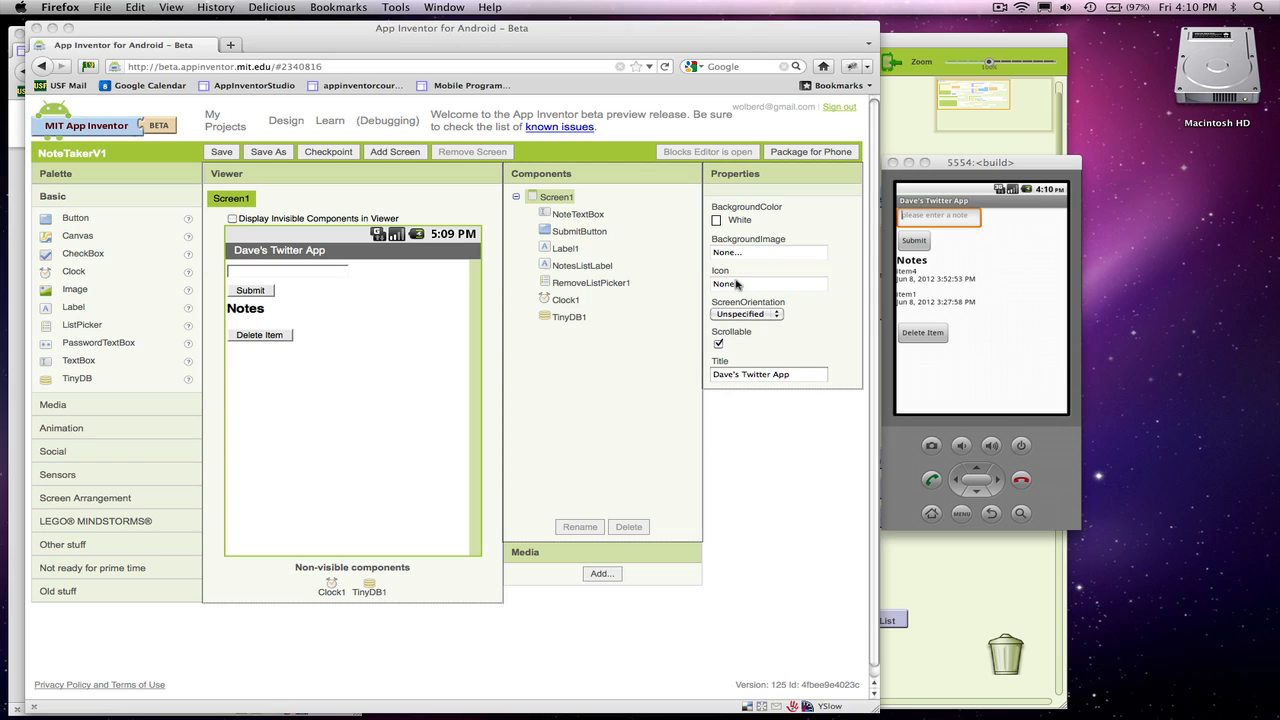
pyautogui.click(767, 284)
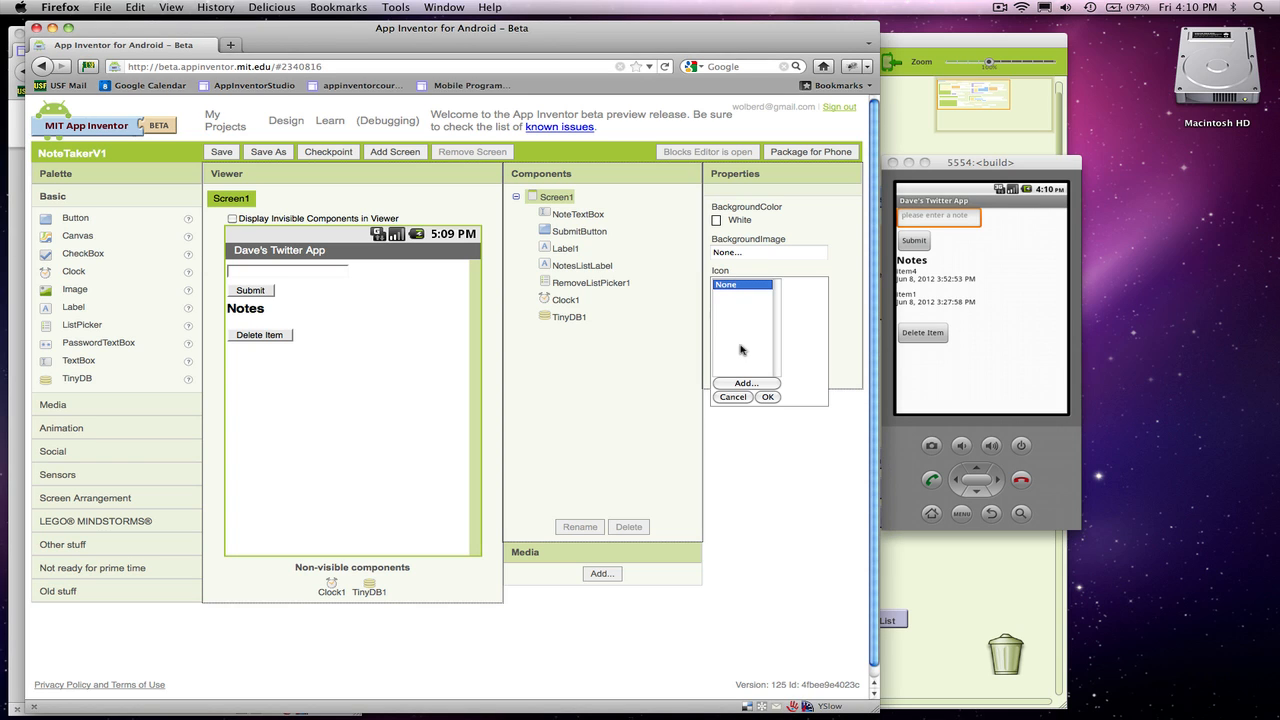
pyautogui.click(745, 383)
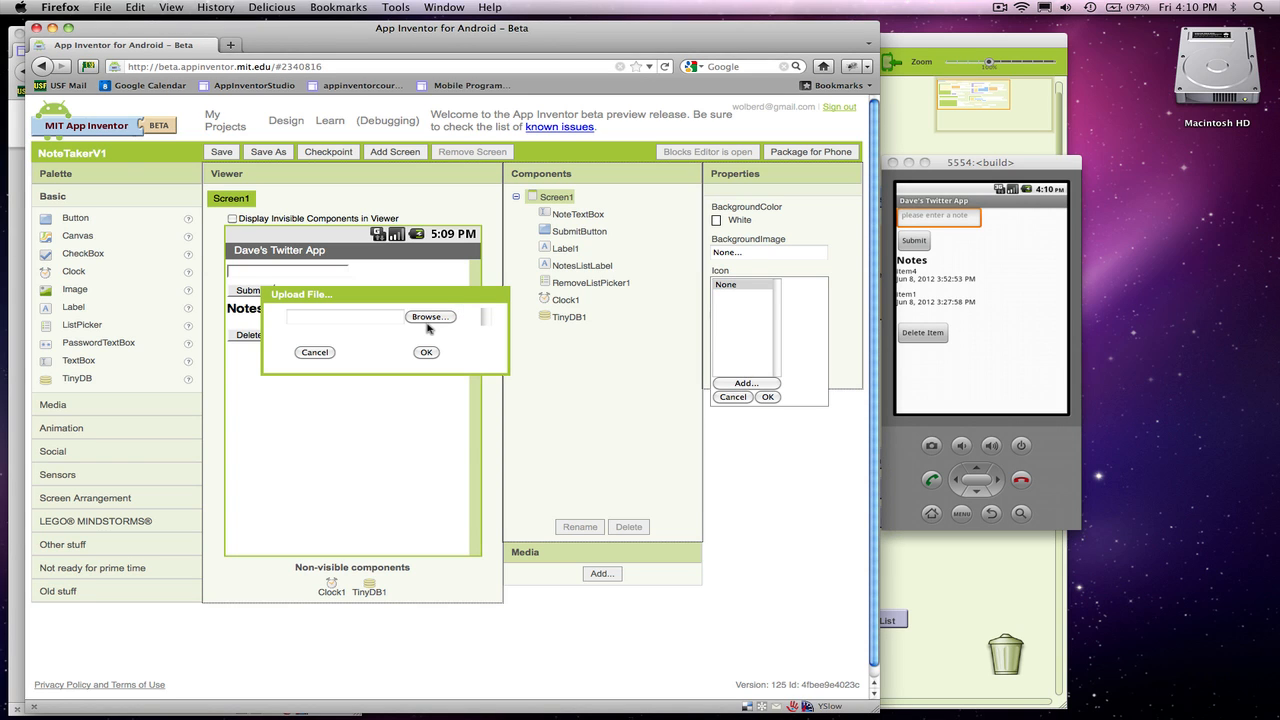
pyautogui.click(430, 317)
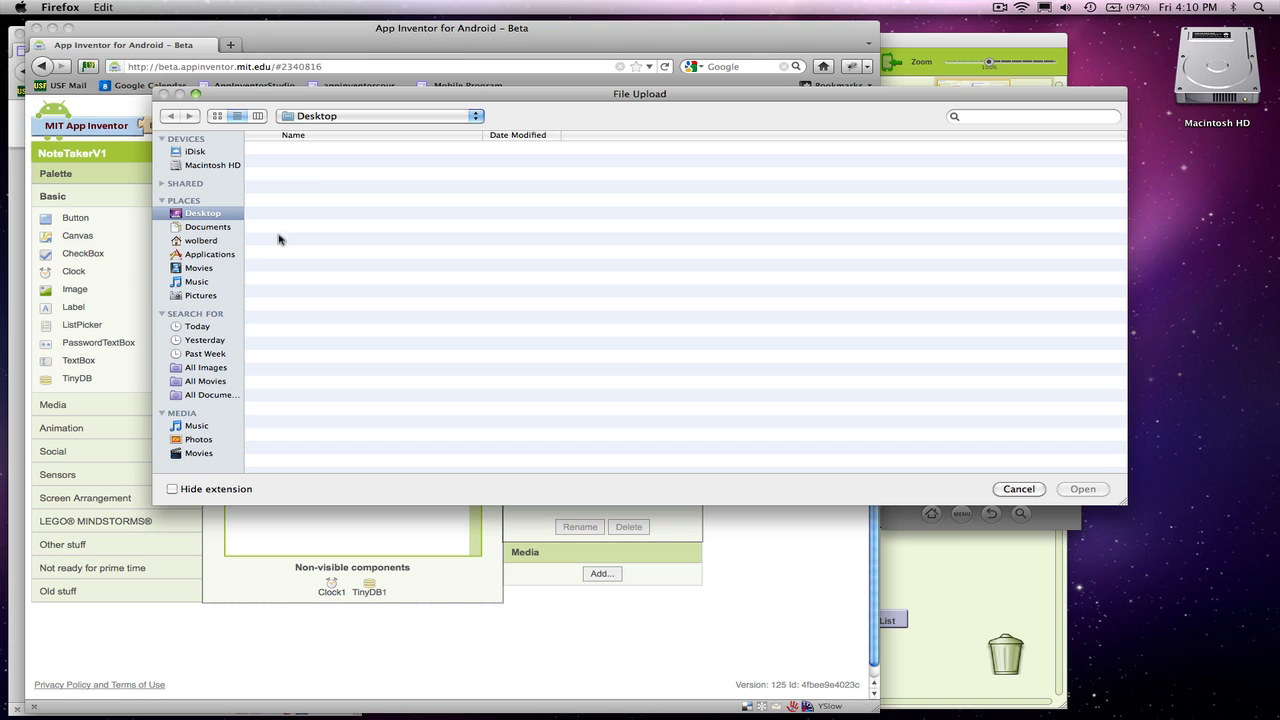
pyautogui.click(200, 240)
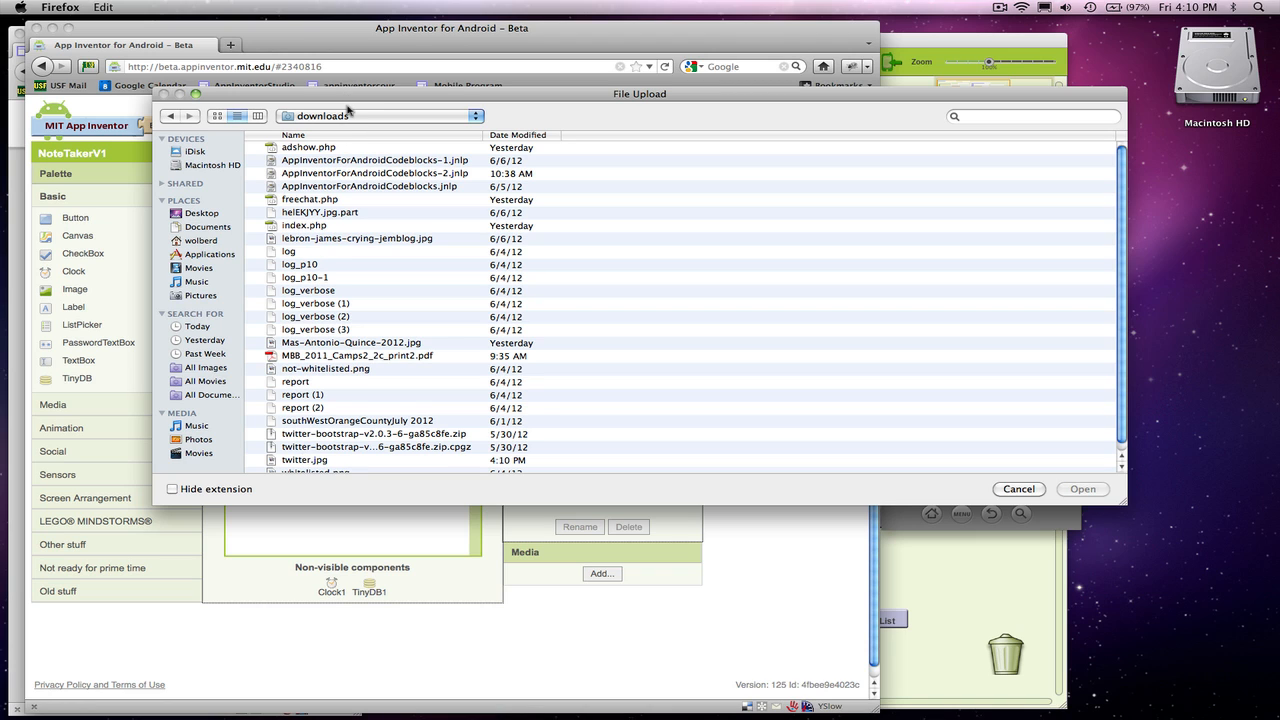
pyautogui.moveTo(320, 383)
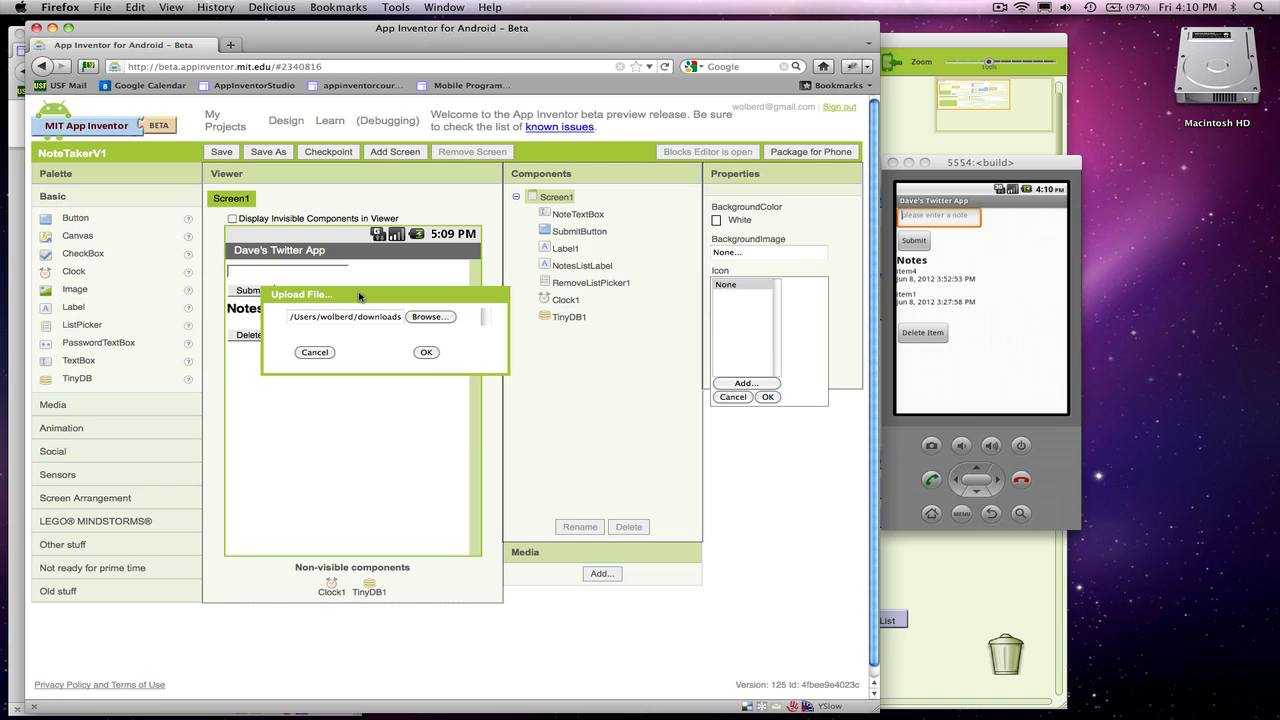
pyautogui.click(426, 352)
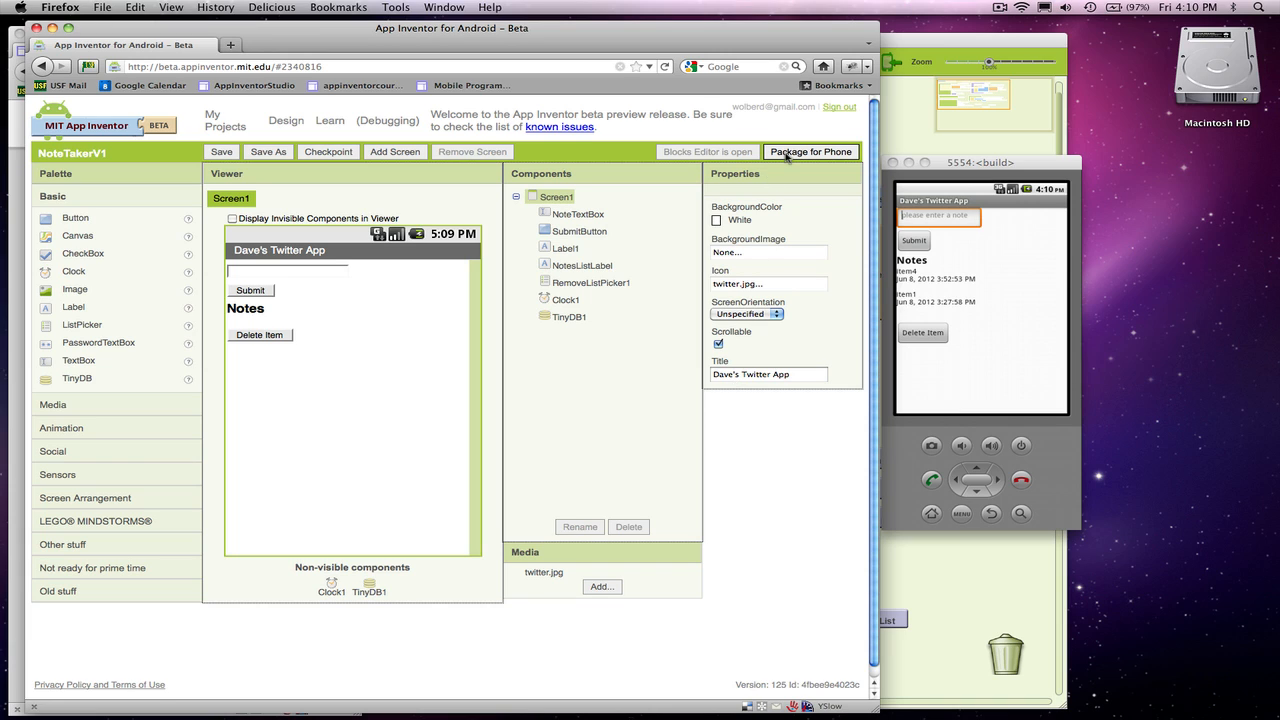
# Package the app with Download to Connected Phone for the emulator.
pyautogui.click(810, 151)
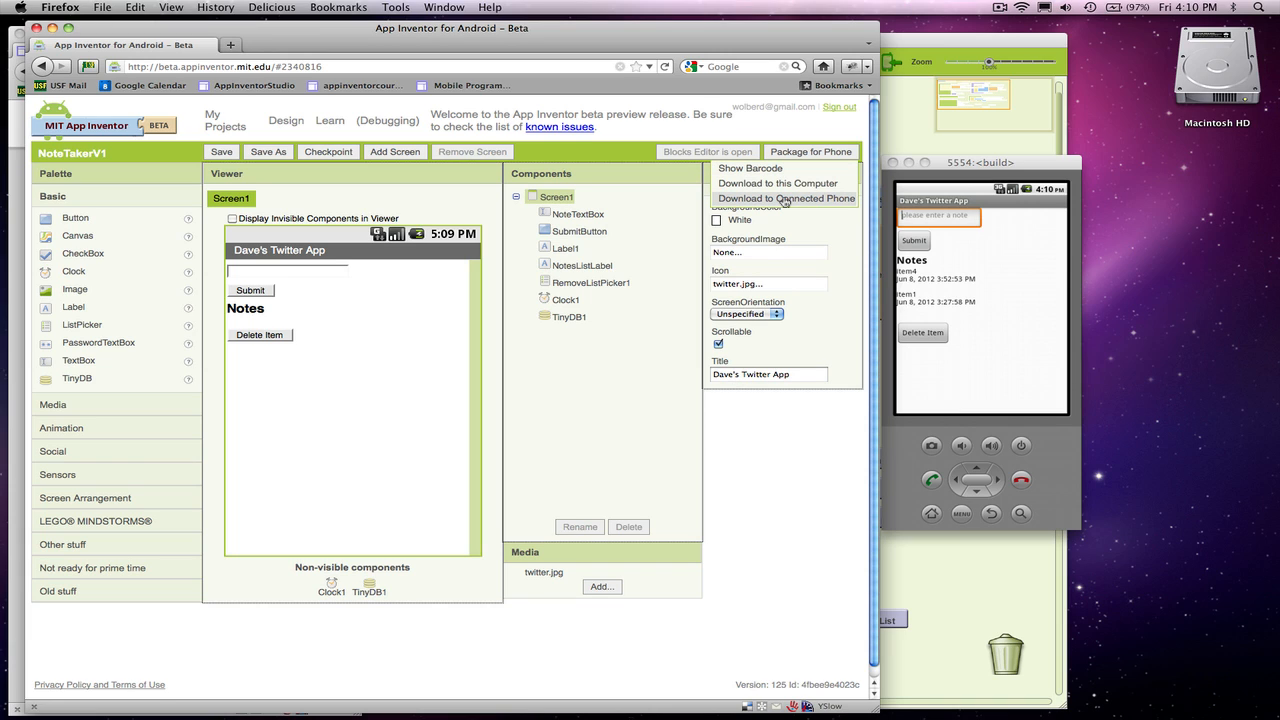
pyautogui.click(783, 198)
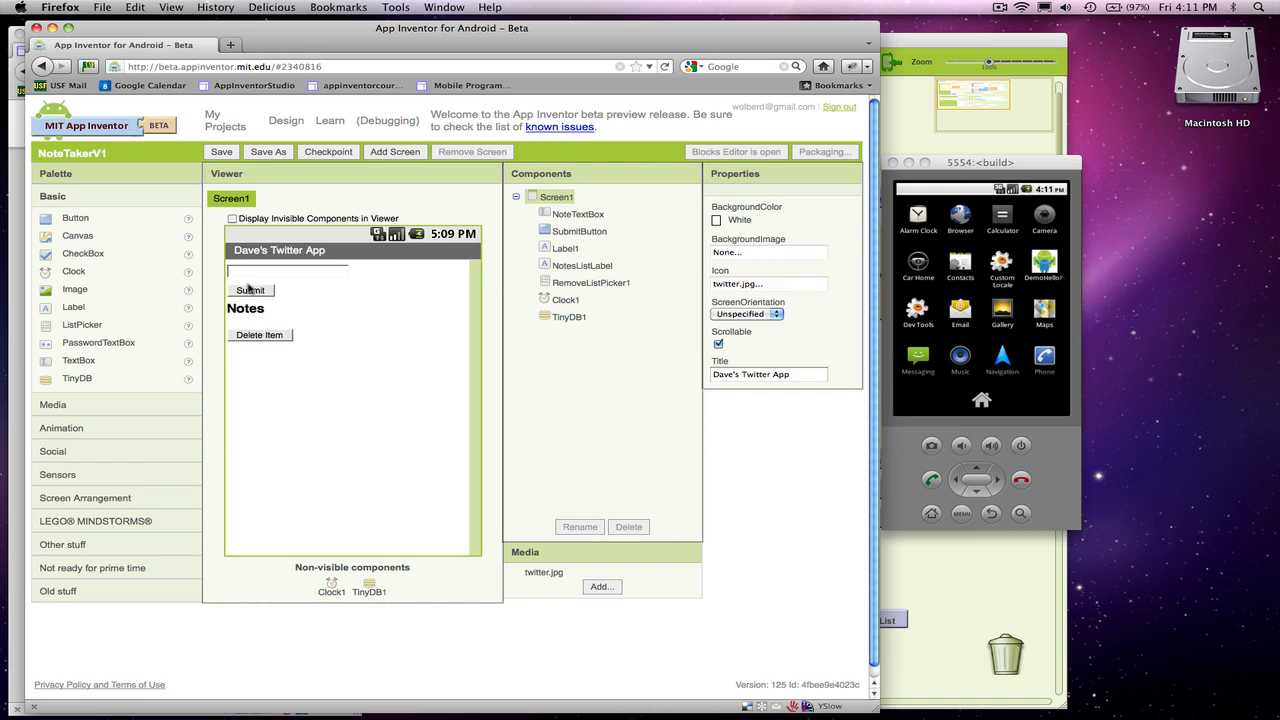
# Set SubmitButton's Image to twitter.jpg, revert it to None, and make its Shape rounded.
pyautogui.click(250, 290)
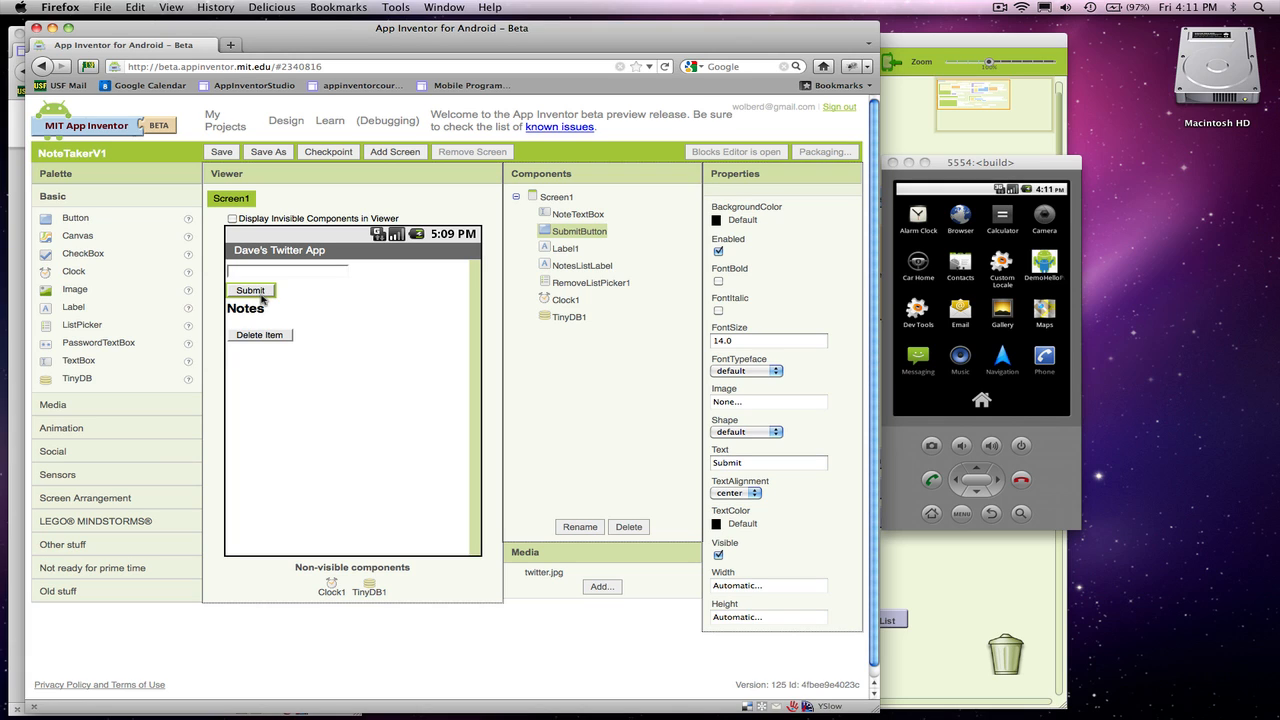
pyautogui.moveTo(288, 303)
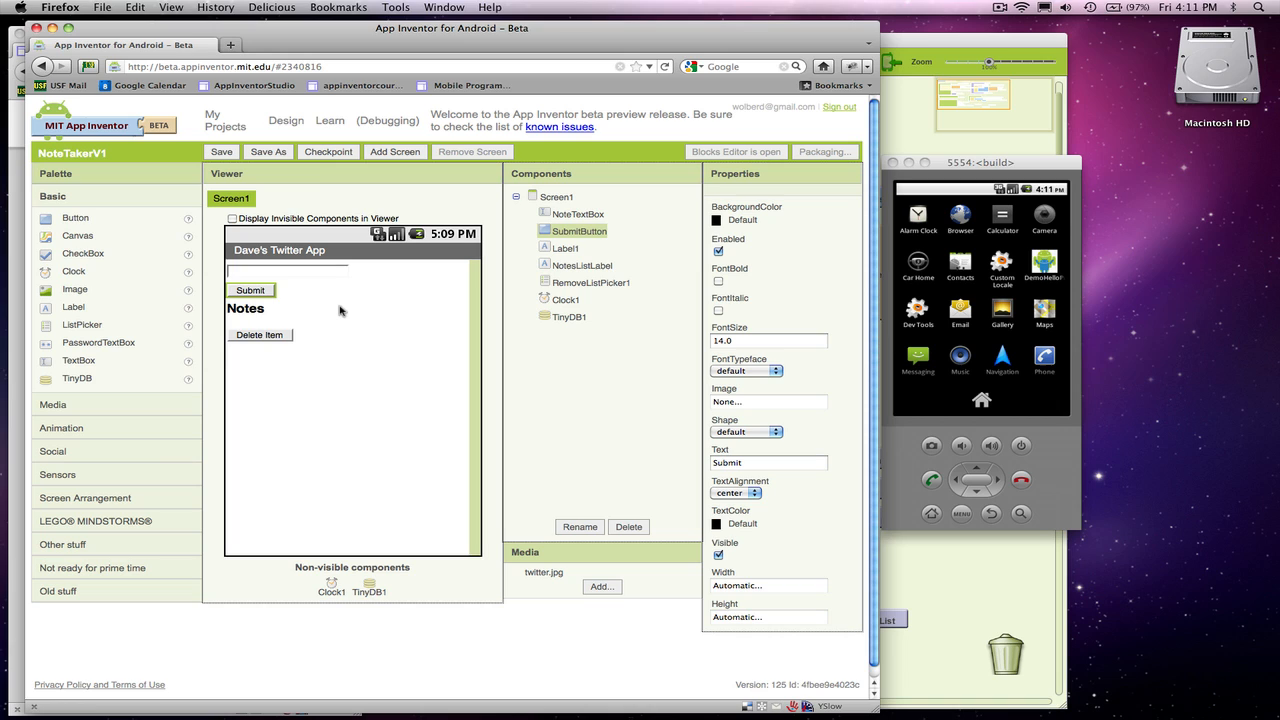
pyautogui.moveTo(461, 311)
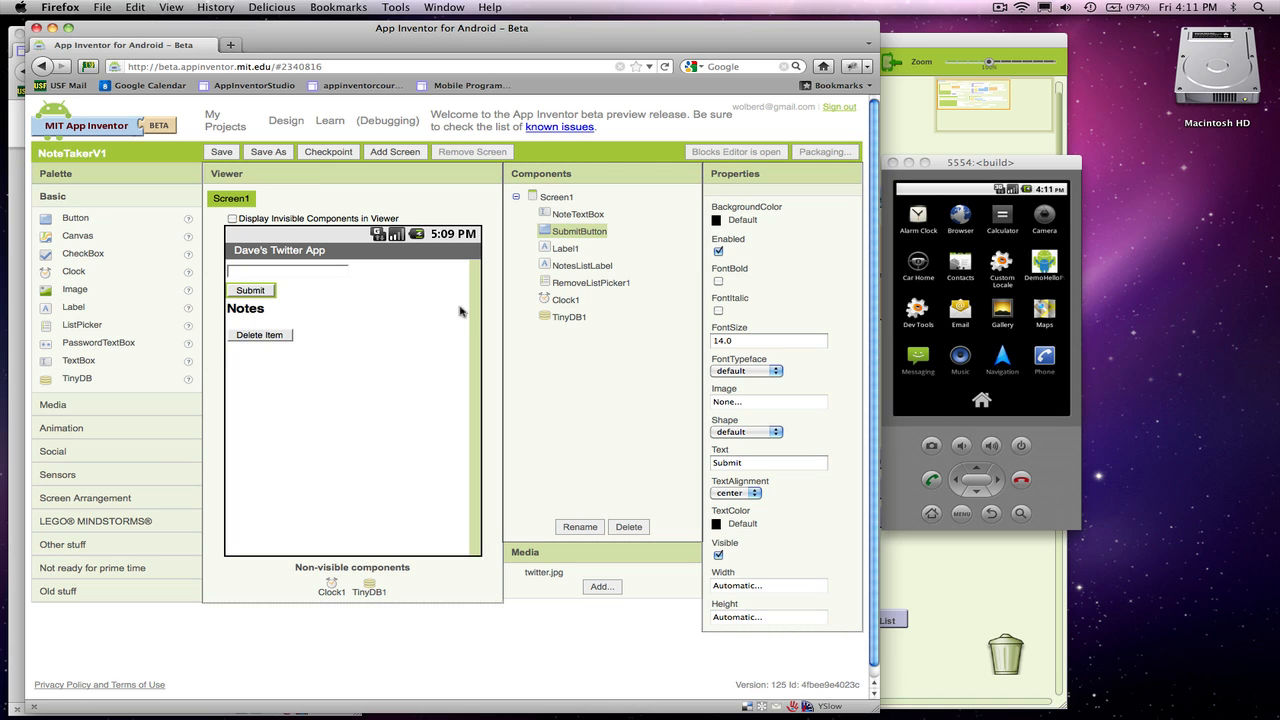
pyautogui.moveTo(747, 430)
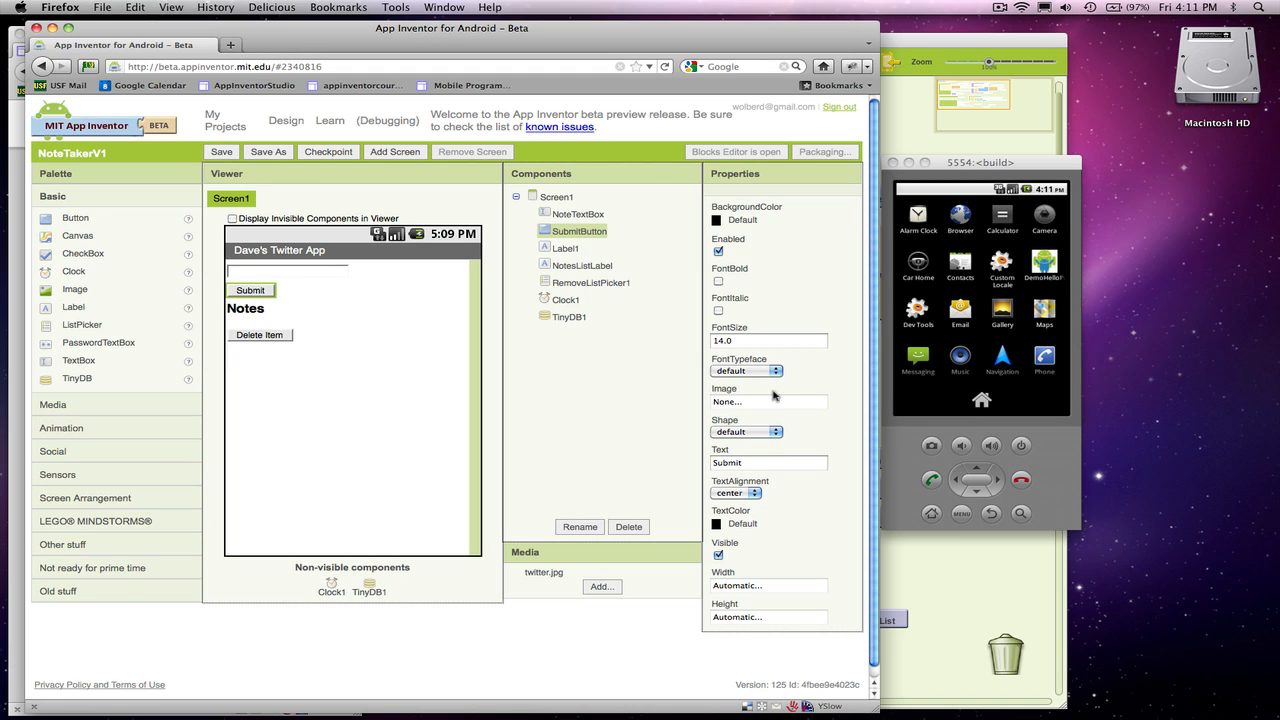
pyautogui.click(768, 401)
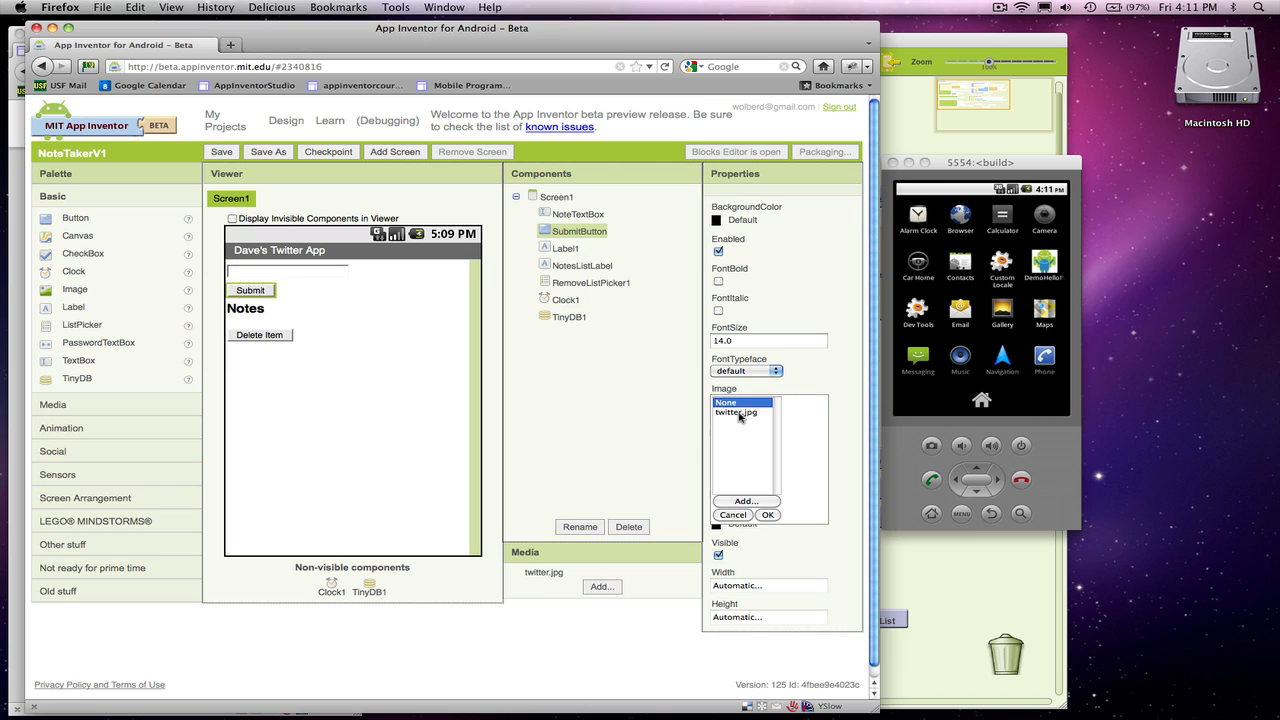
pyautogui.click(766, 515)
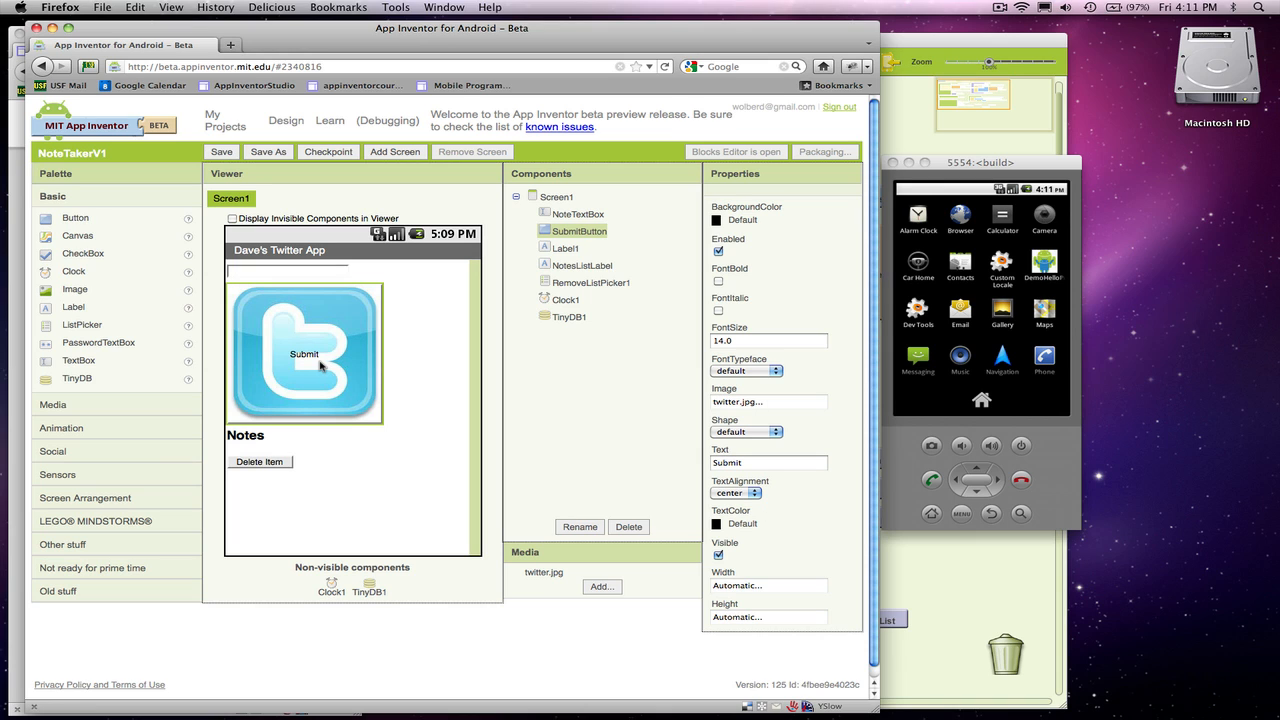
pyautogui.click(767, 402)
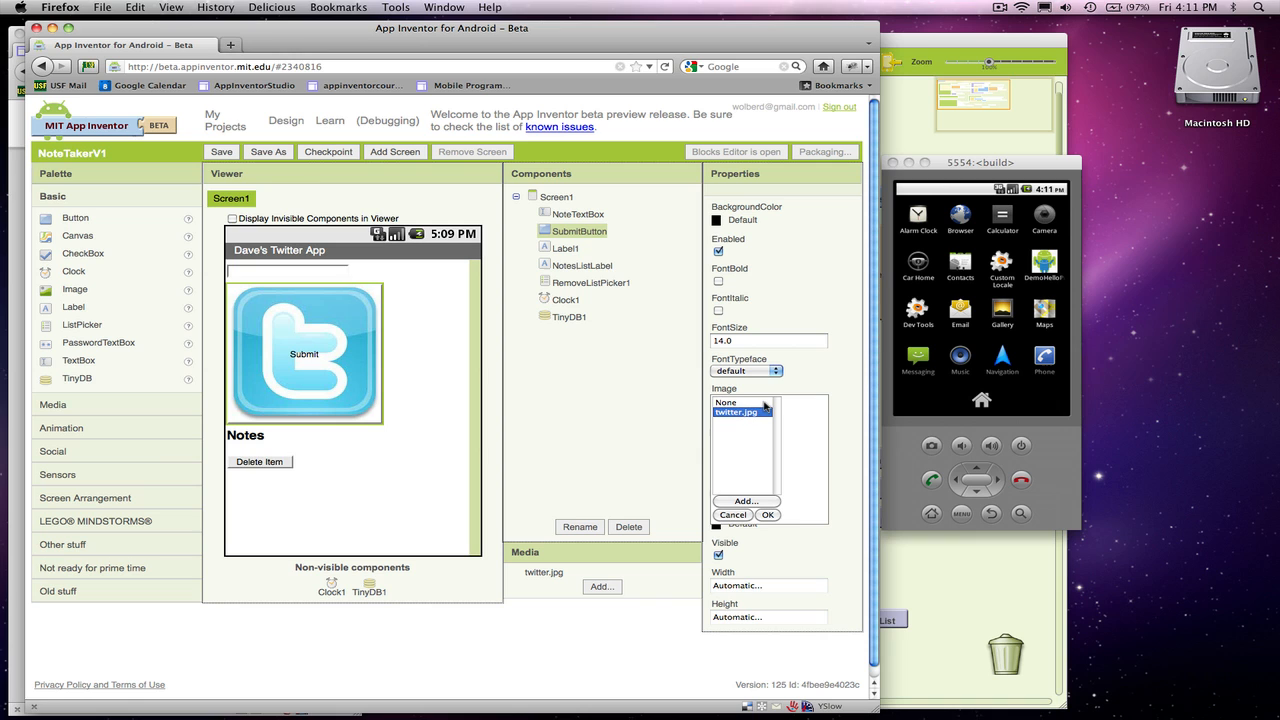
pyautogui.click(726, 402)
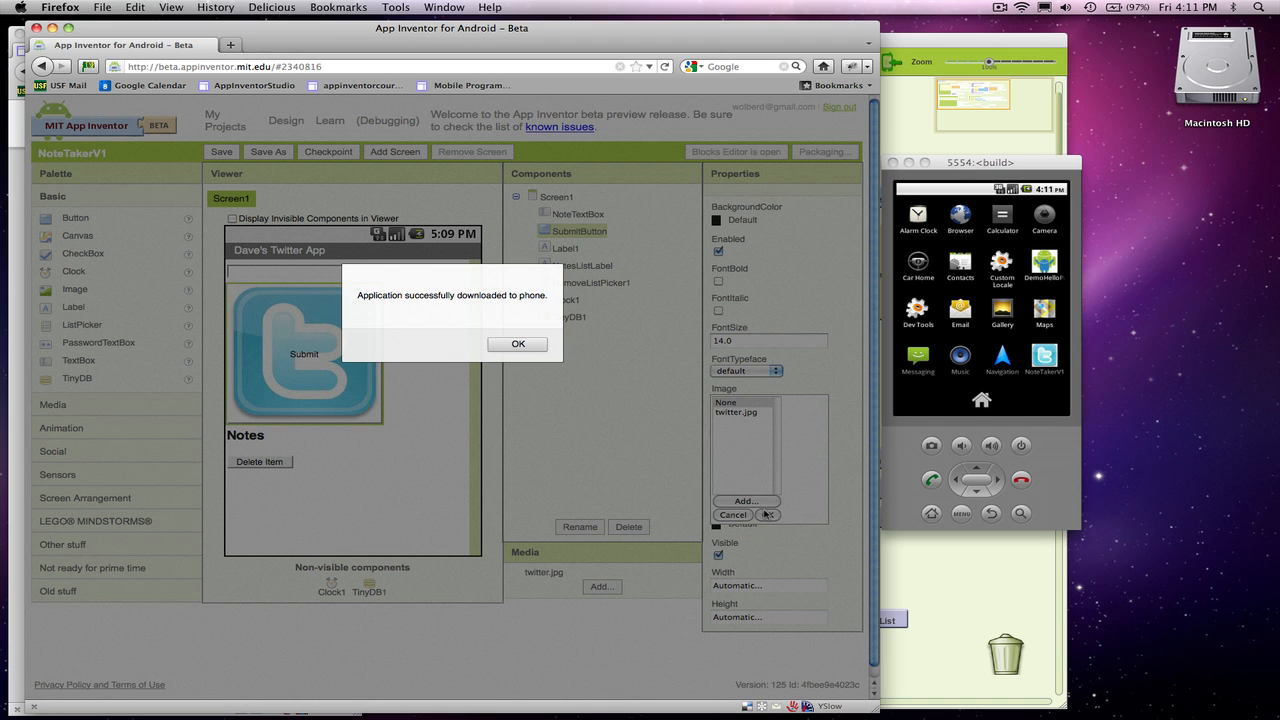
pyautogui.click(516, 343)
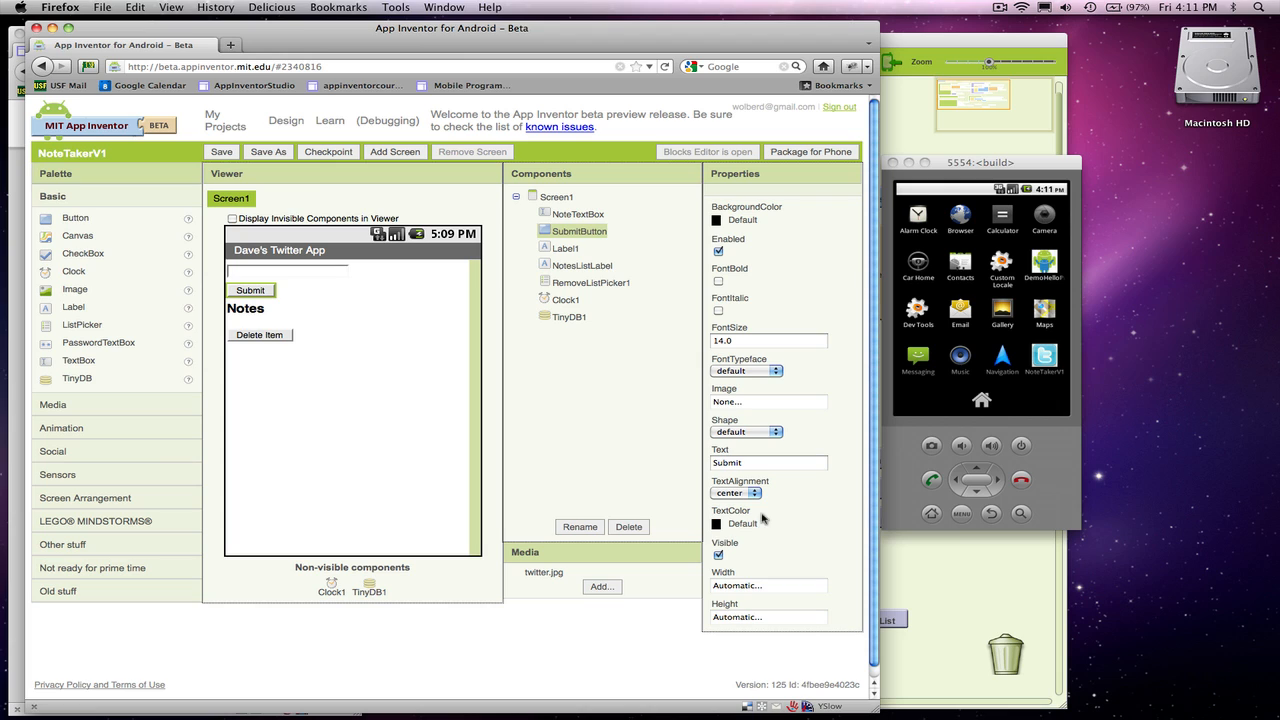
pyautogui.moveTo(384, 326)
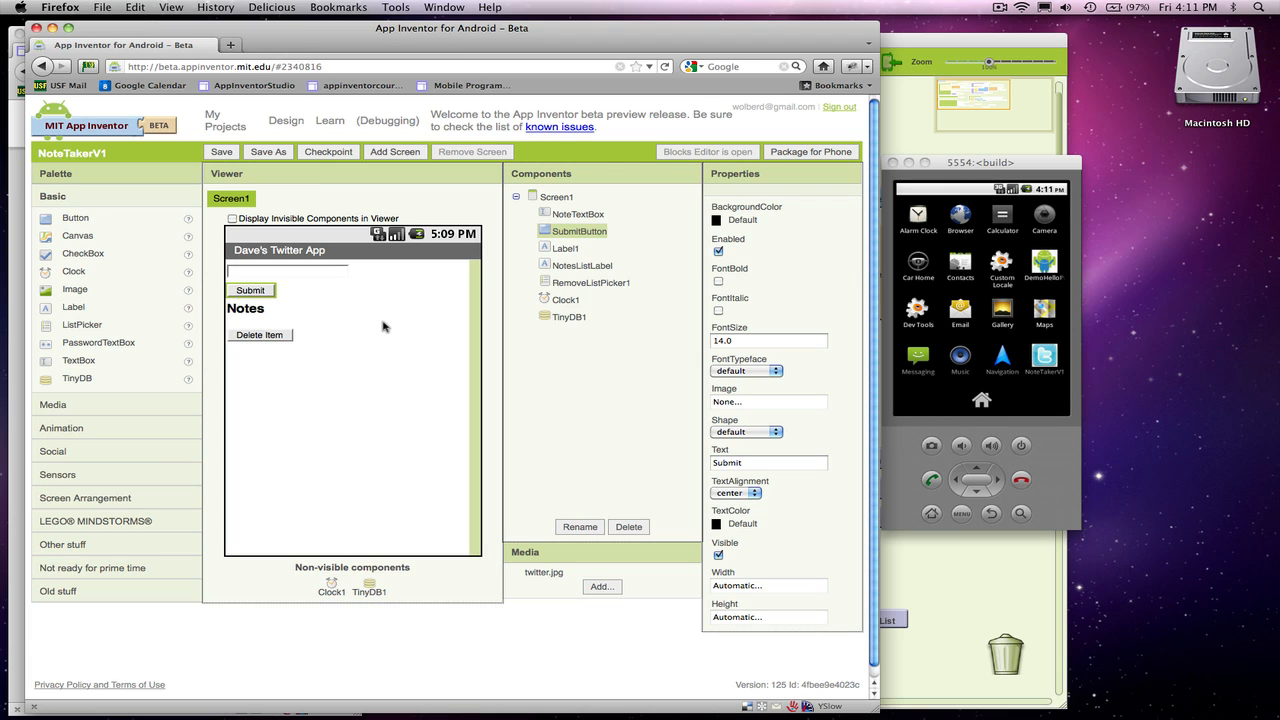
pyautogui.moveTo(543, 409)
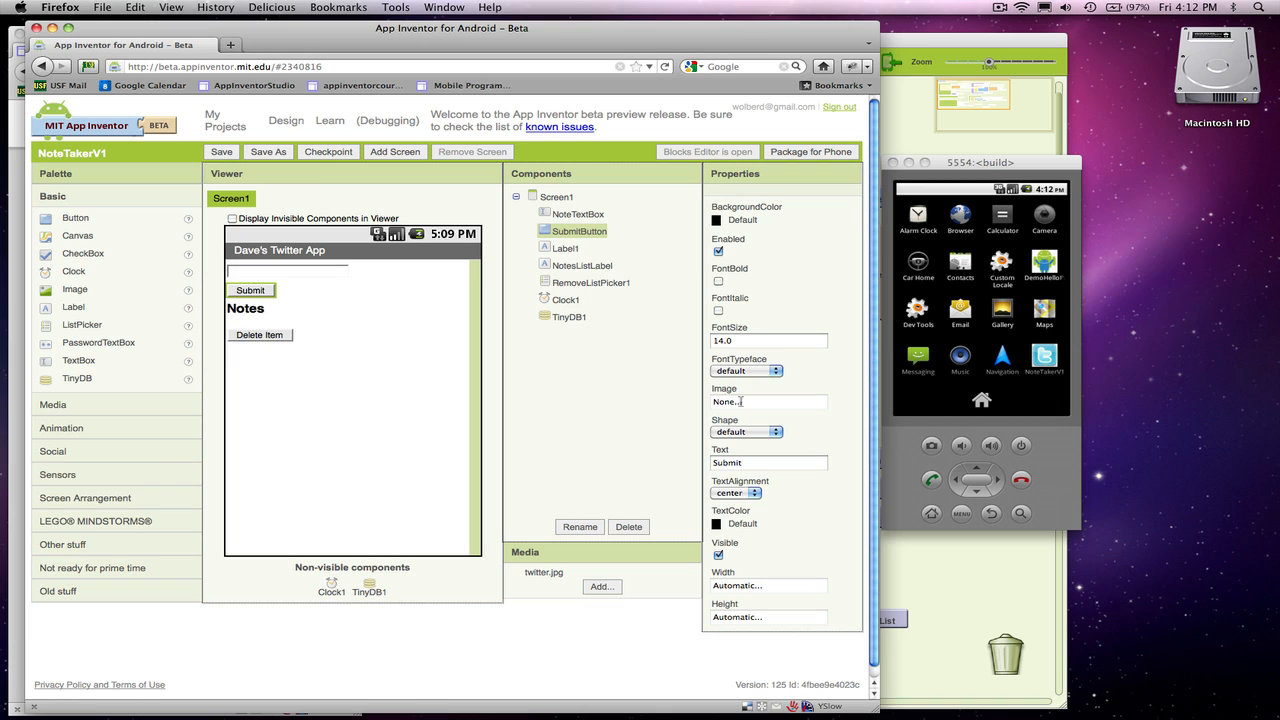
pyautogui.click(772, 431)
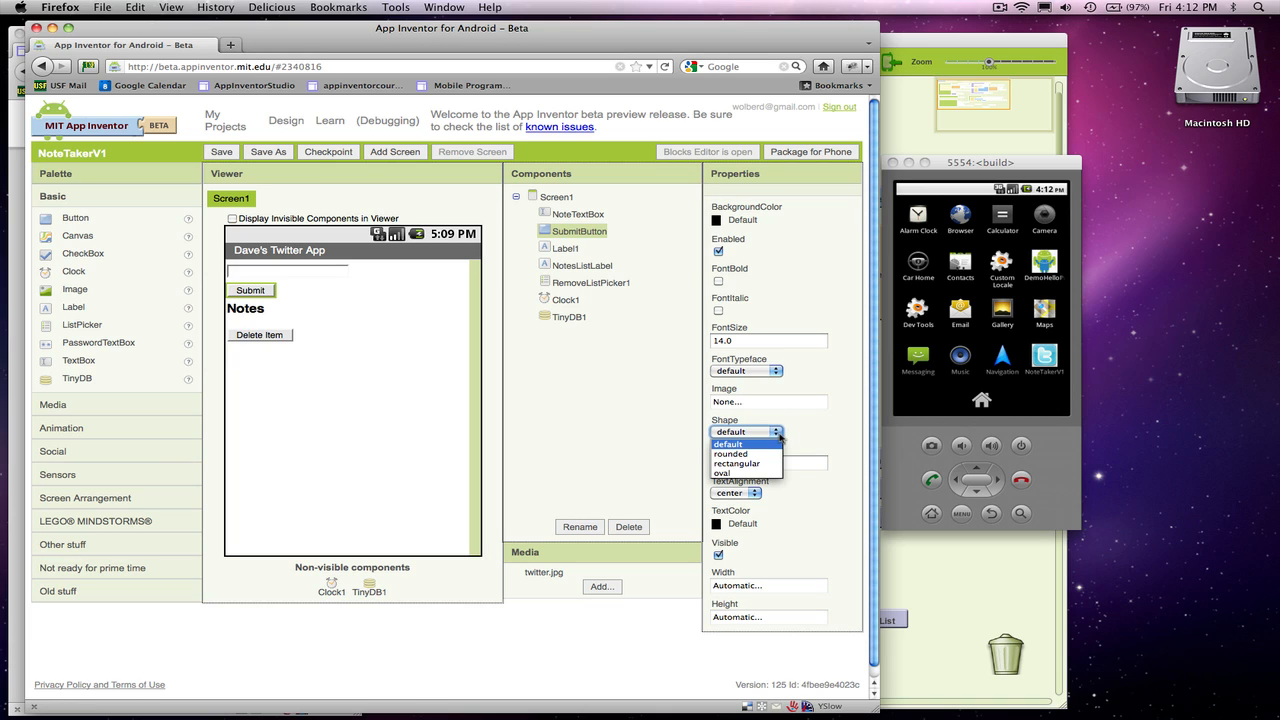
pyautogui.click(731, 453)
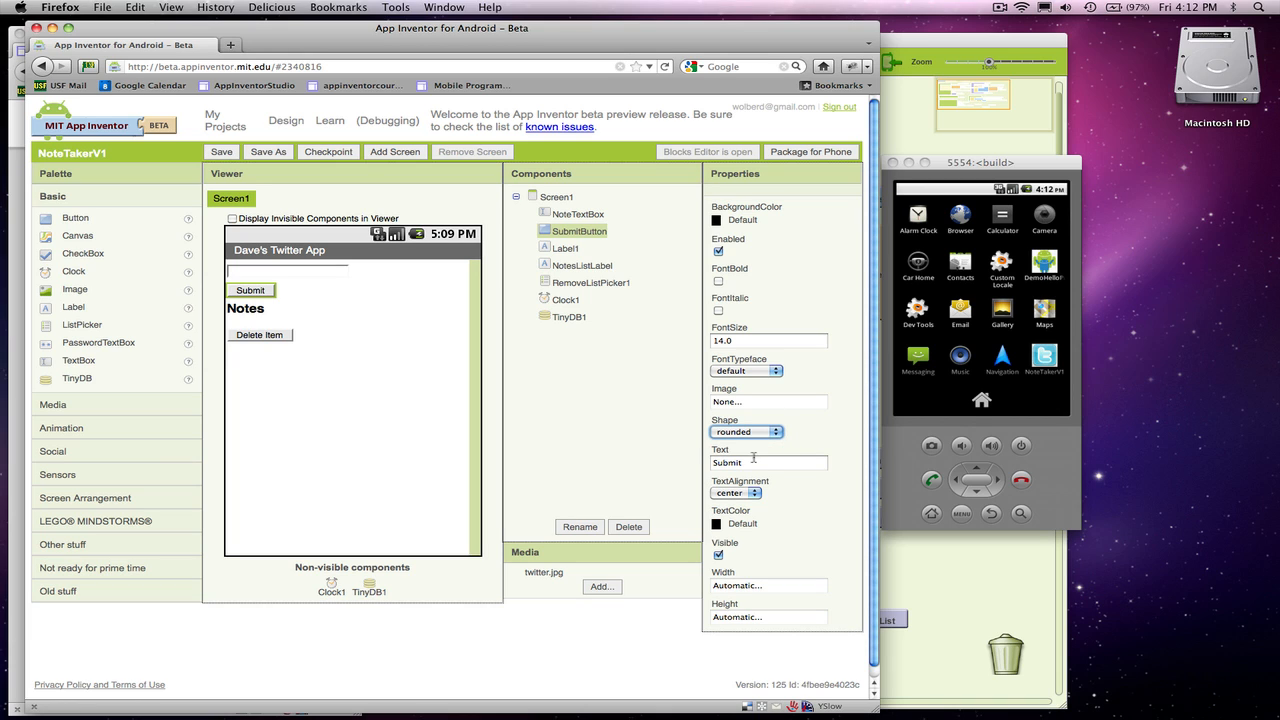
pyautogui.moveTo(755, 448)
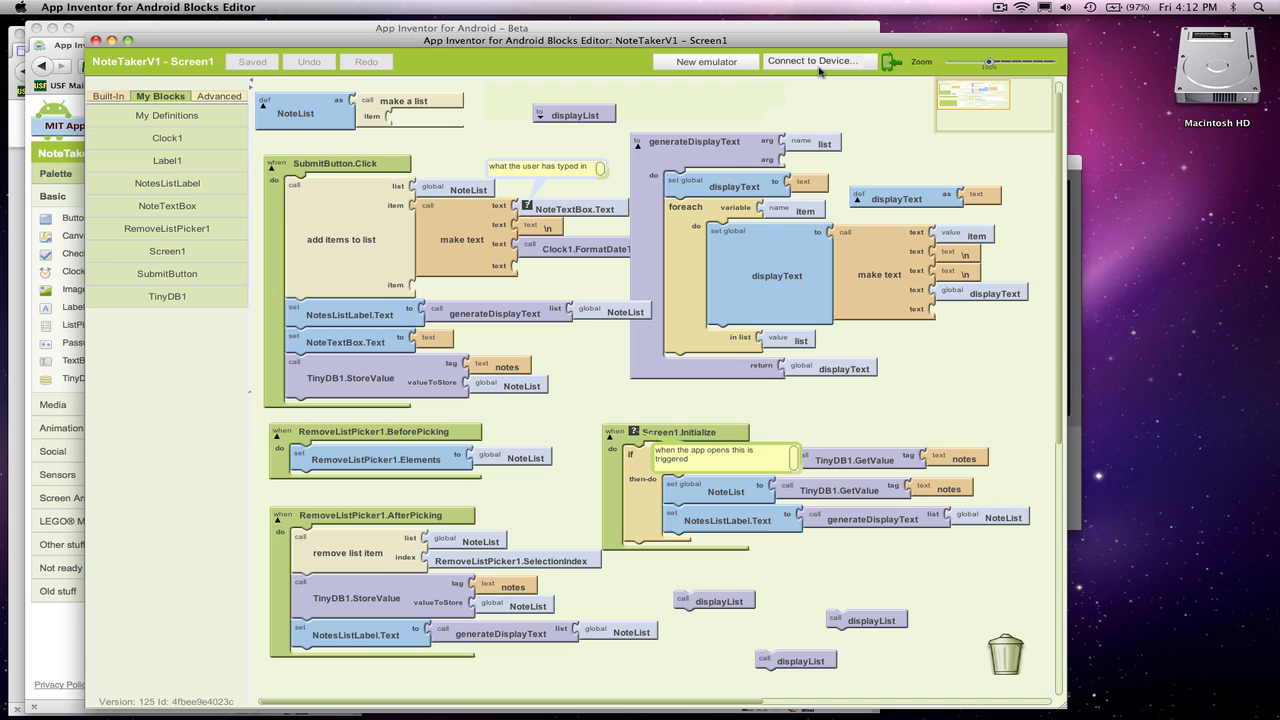
# Connect to the emulator restarting the app, show its app list, then reconnect without restarting.
pyautogui.click(819, 61)
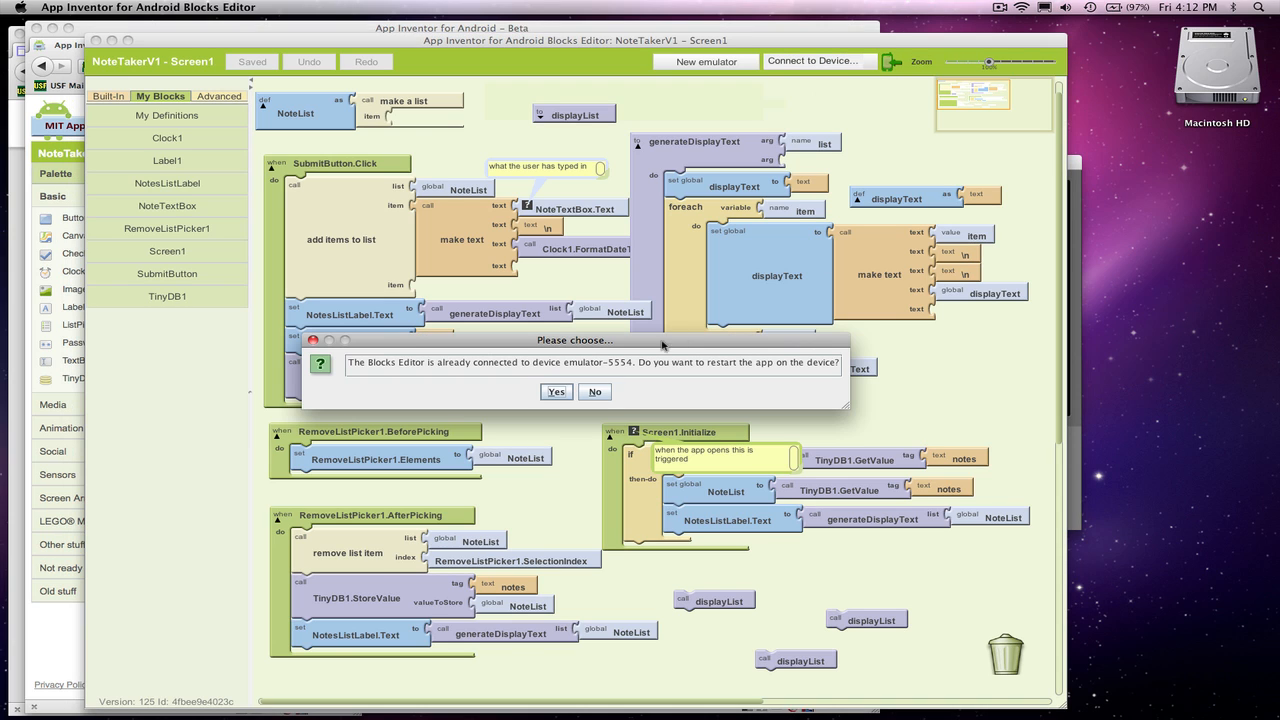
pyautogui.moveTo(689, 377)
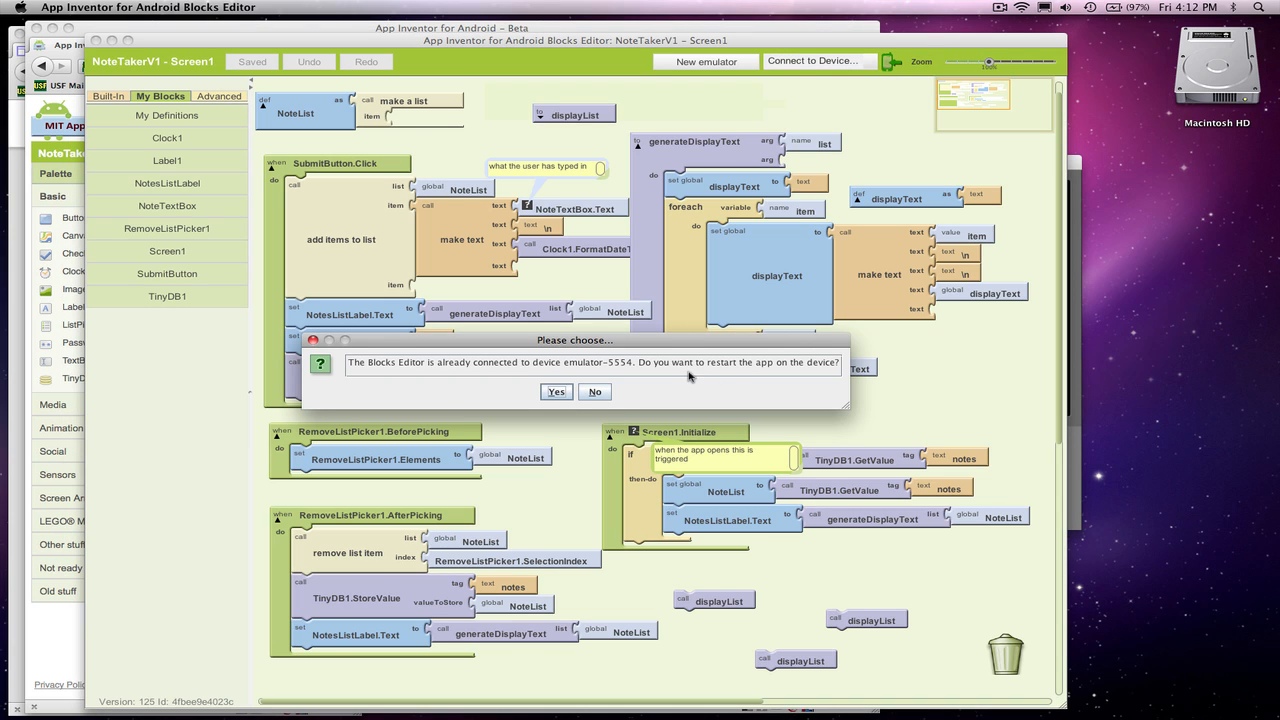
pyautogui.click(594, 391)
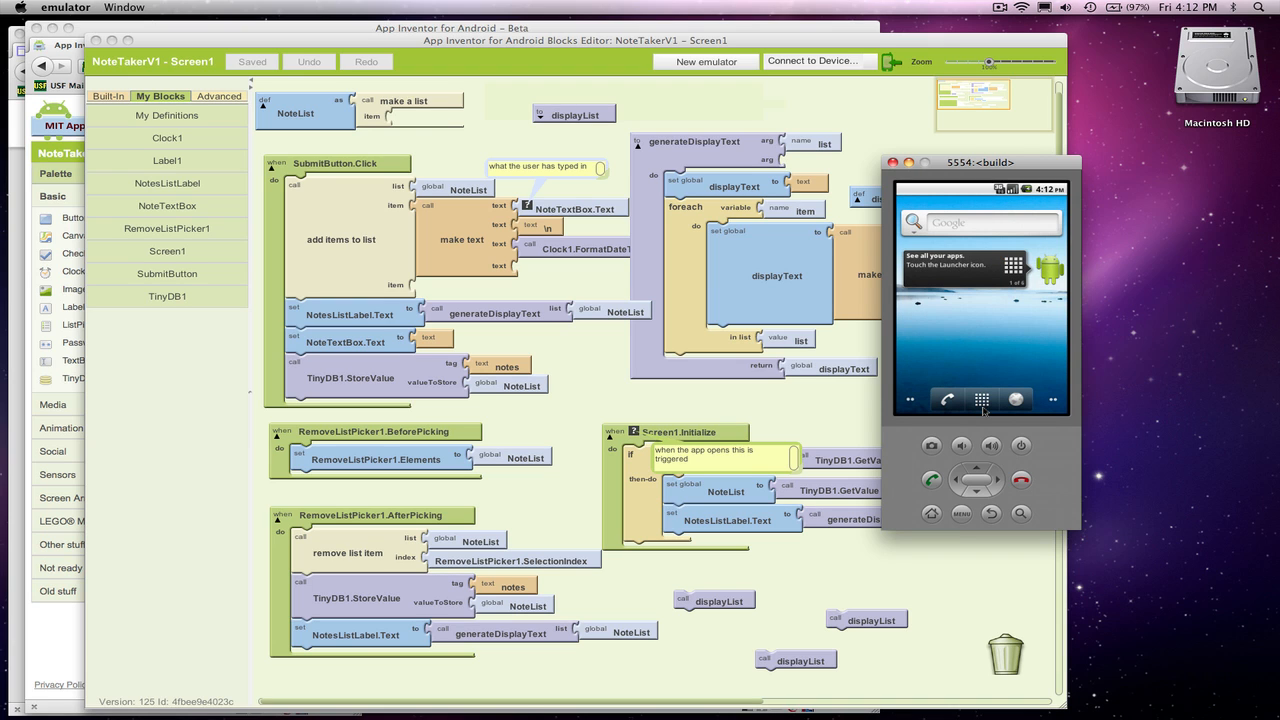
pyautogui.click(982, 400)
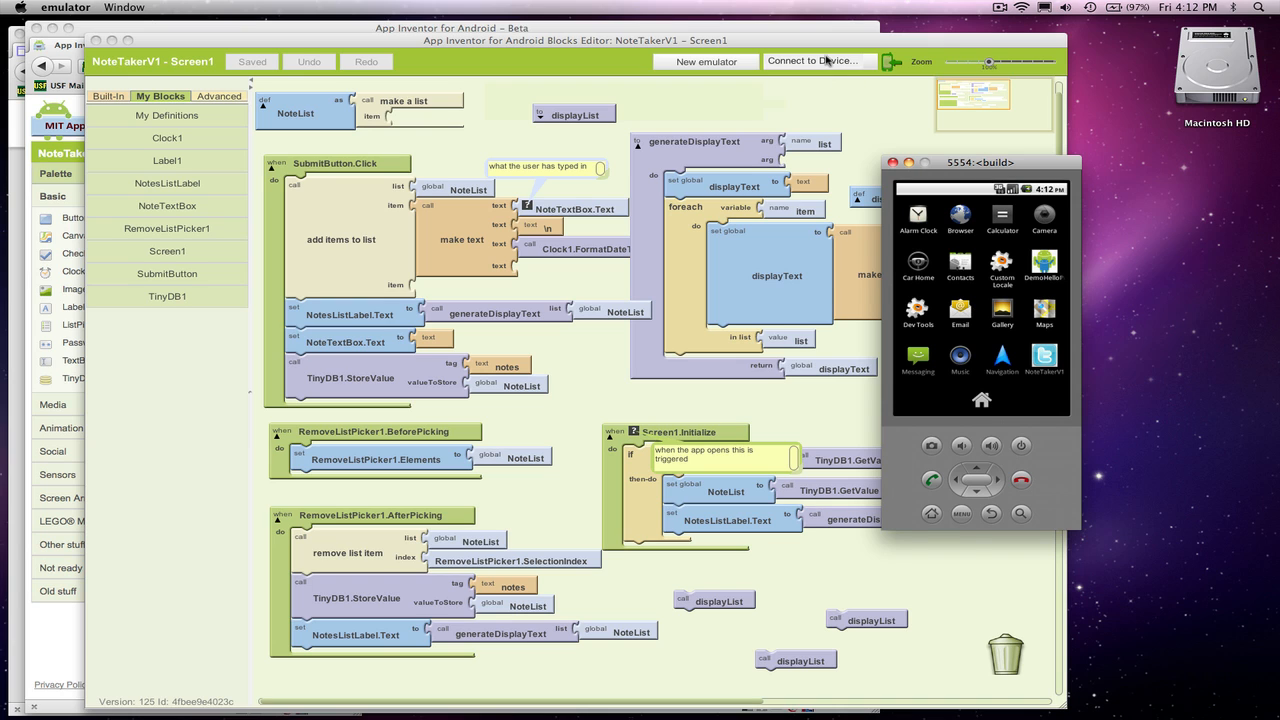
pyautogui.click(820, 61)
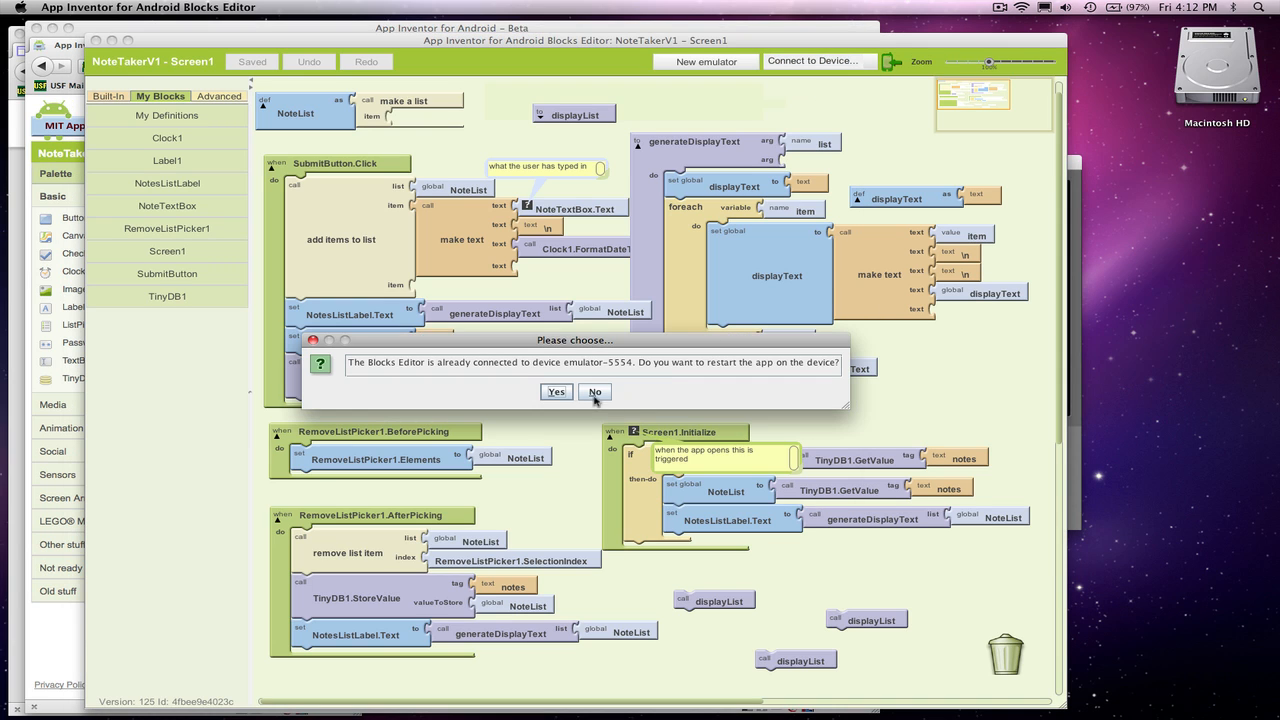
pyautogui.click(595, 391)
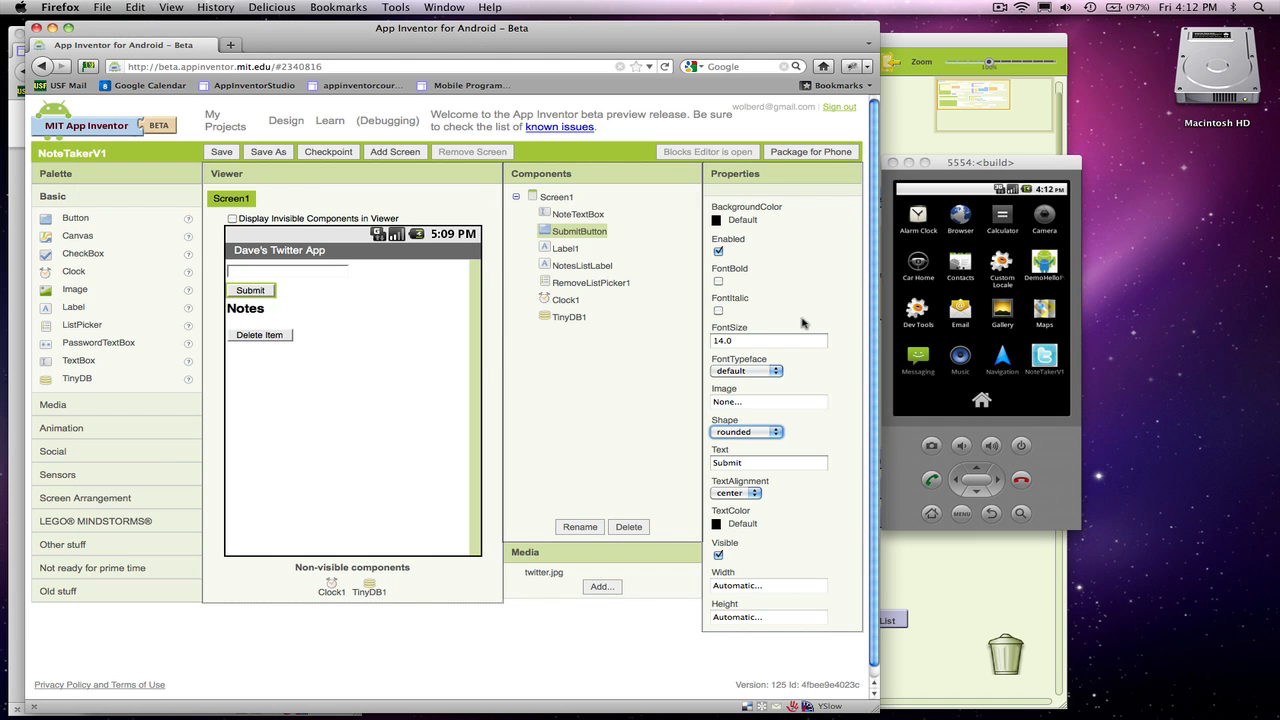
# Select Screen1 to review its twitter.jpg icon and Twitter-app title.
pyautogui.click(554, 196)
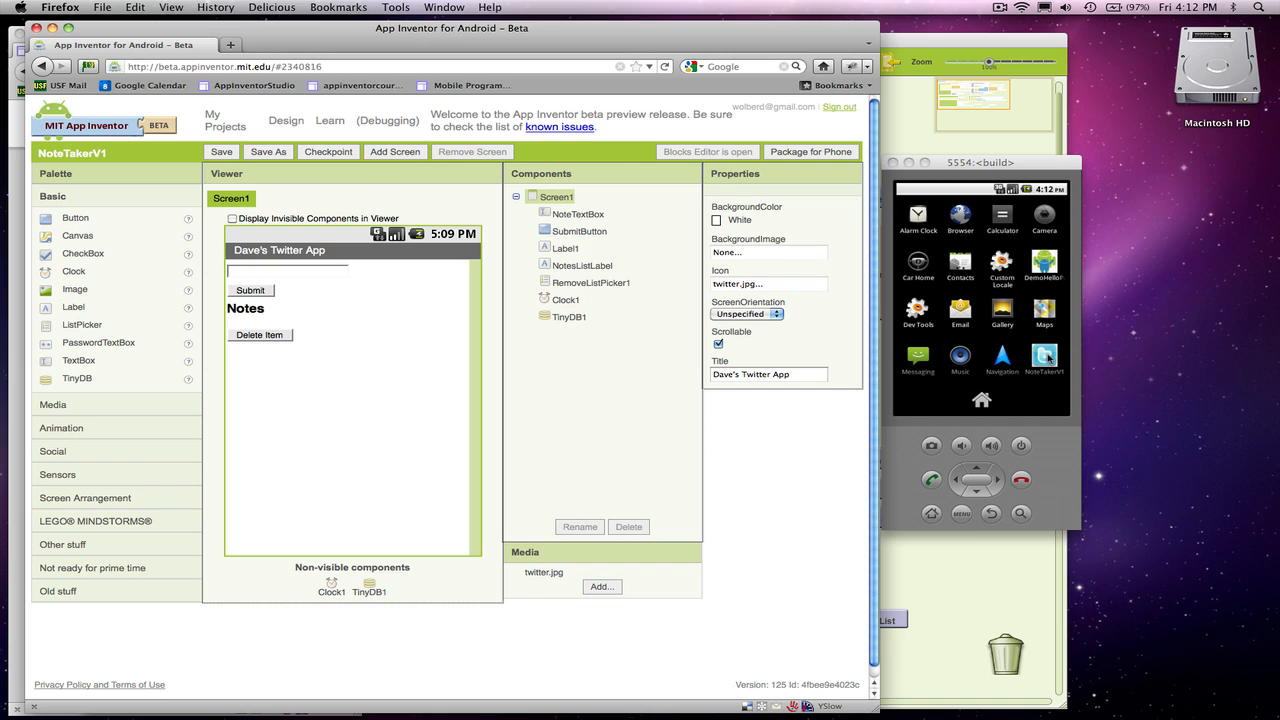
pyautogui.moveTo(1044, 355)
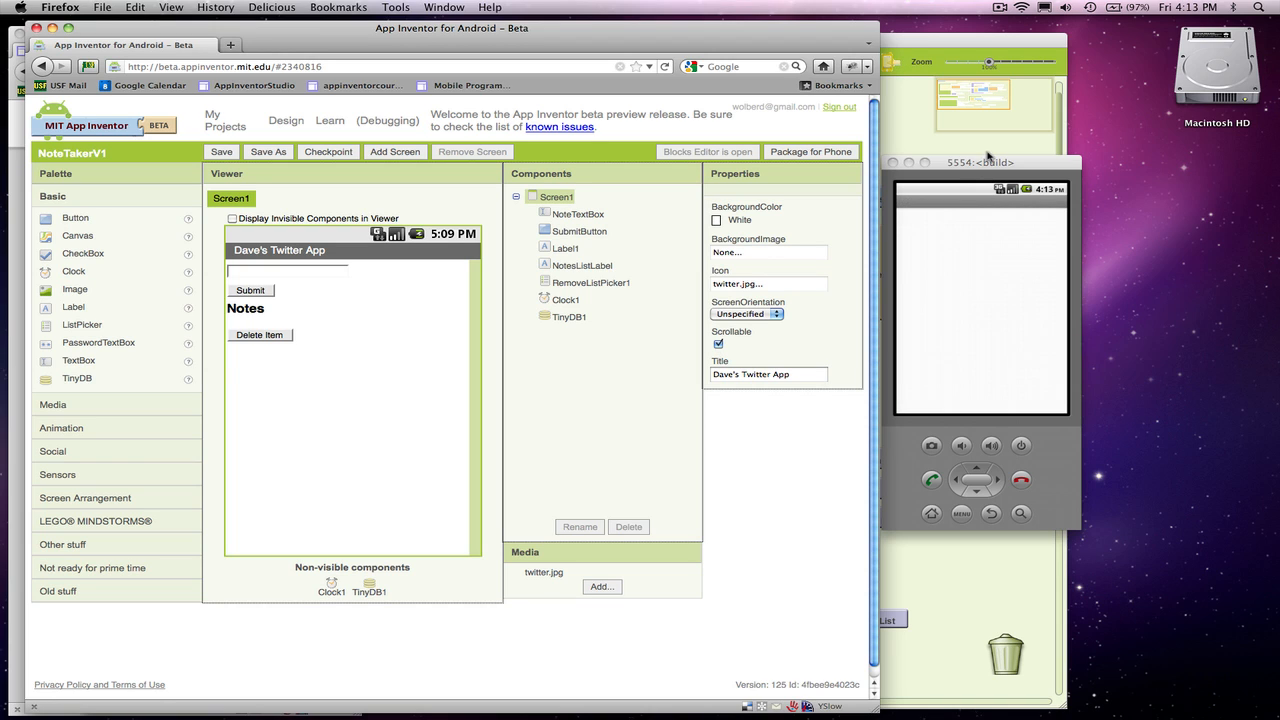
pyautogui.moveTo(911, 315)
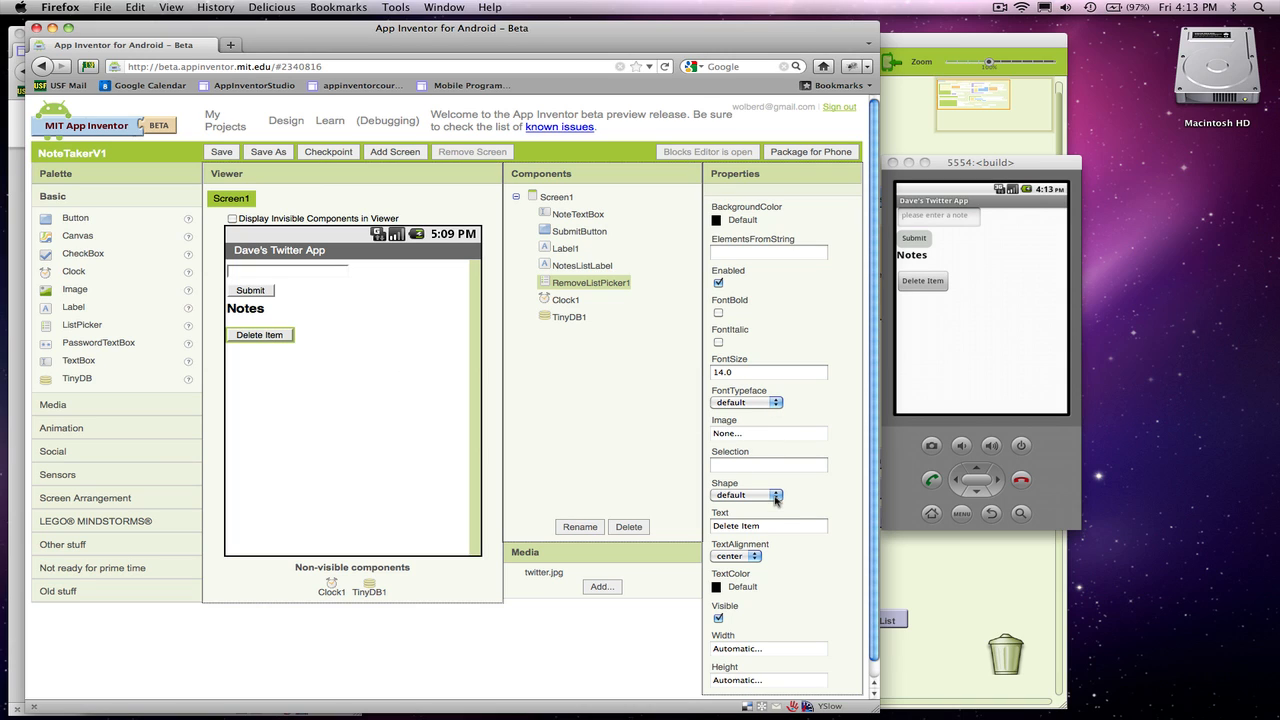
# Give the Submit button a blue background color.
pyautogui.click(765, 495)
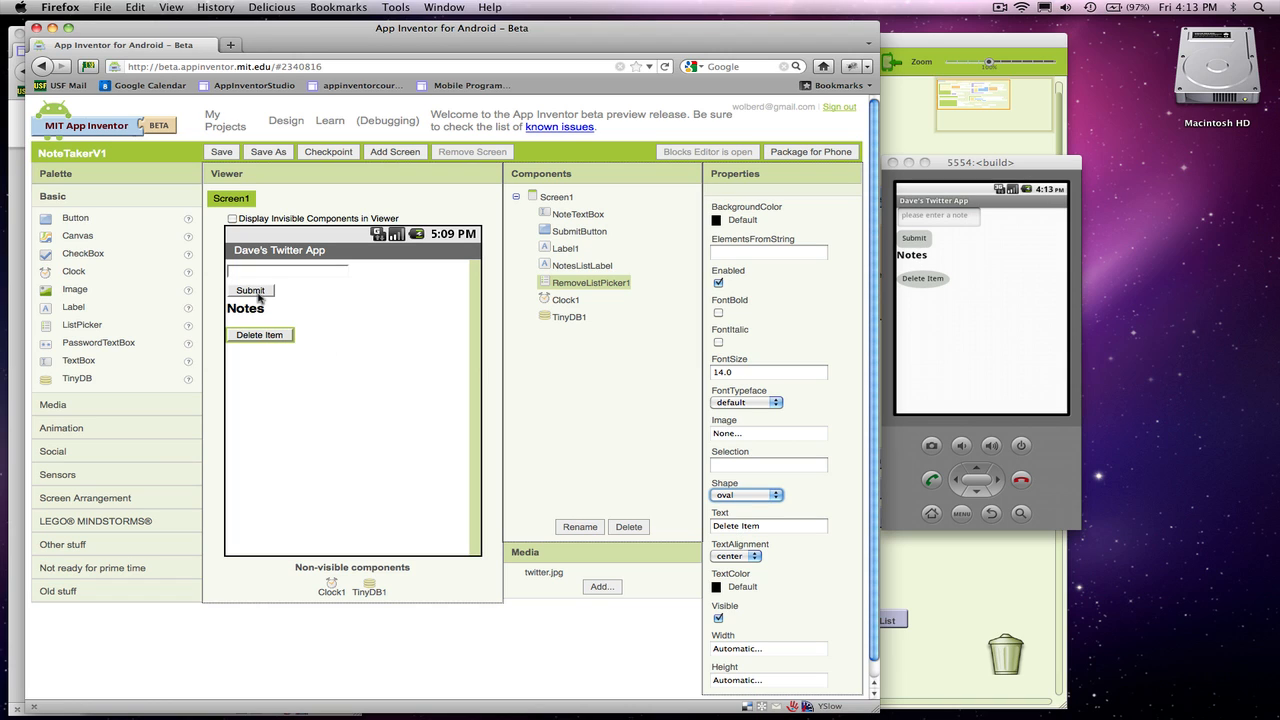
pyautogui.click(581, 231)
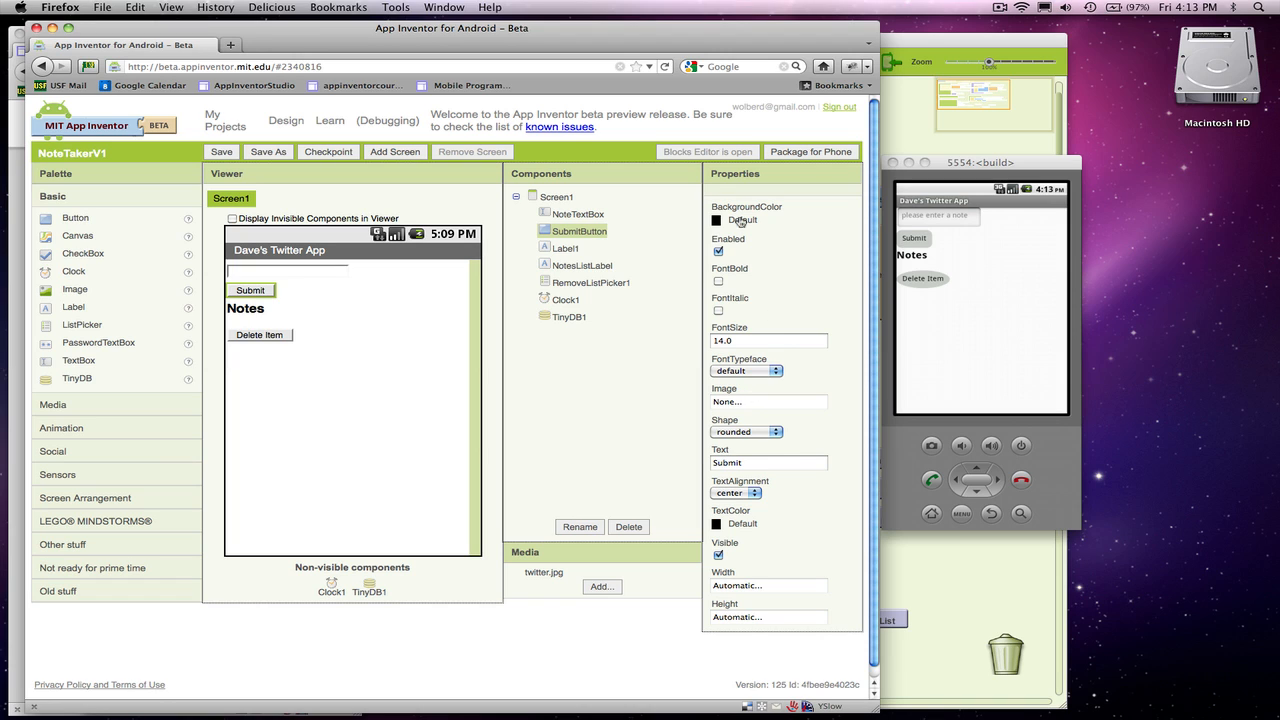
pyautogui.click(743, 219)
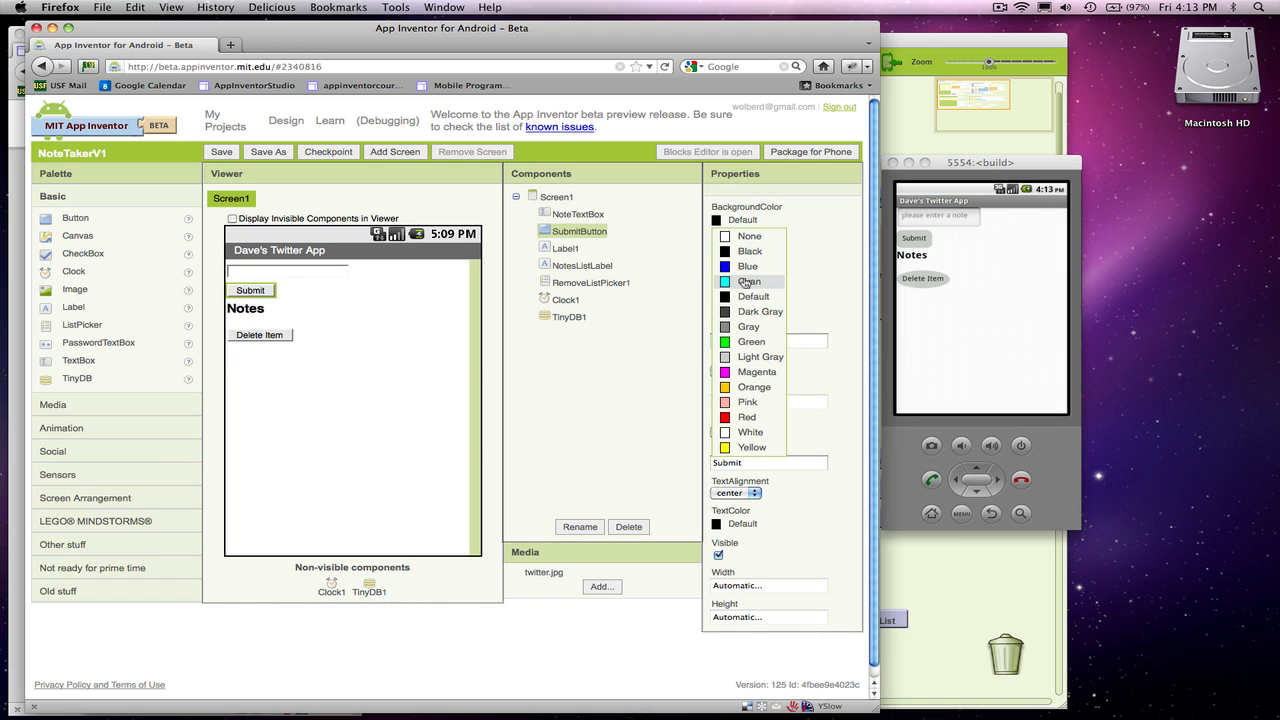
pyautogui.click(747, 266)
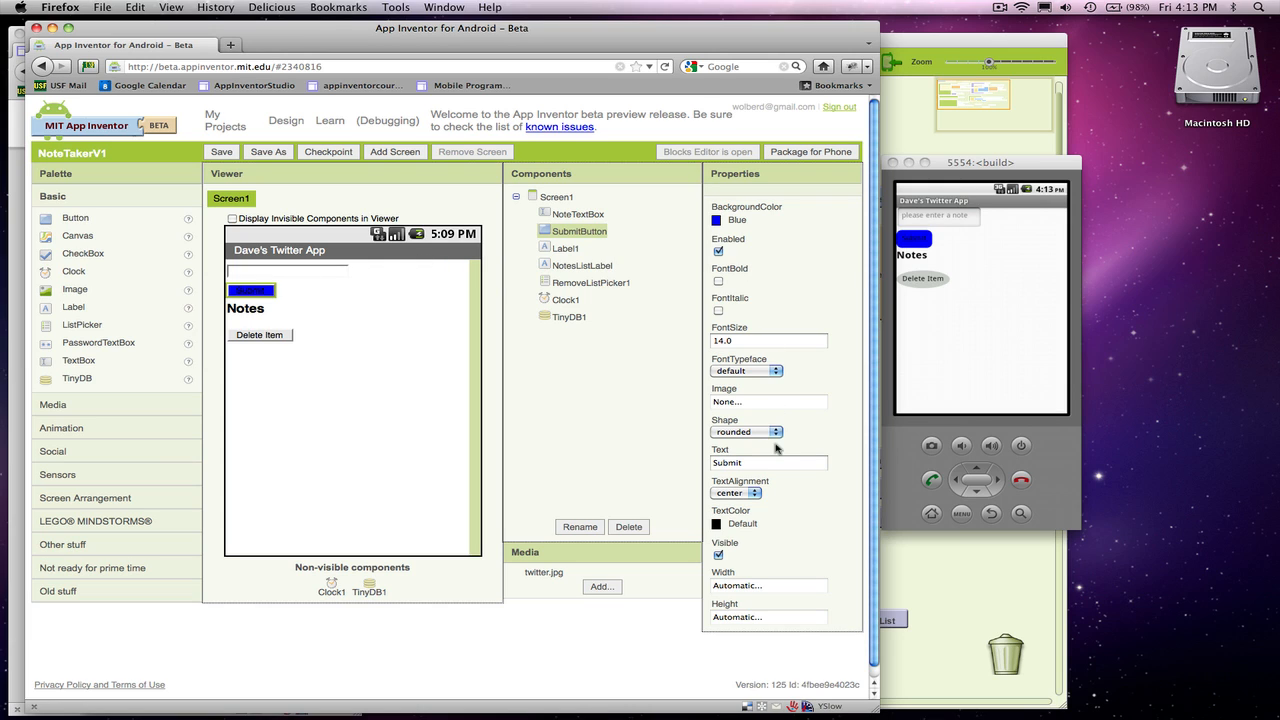
pyautogui.moveTo(743, 435)
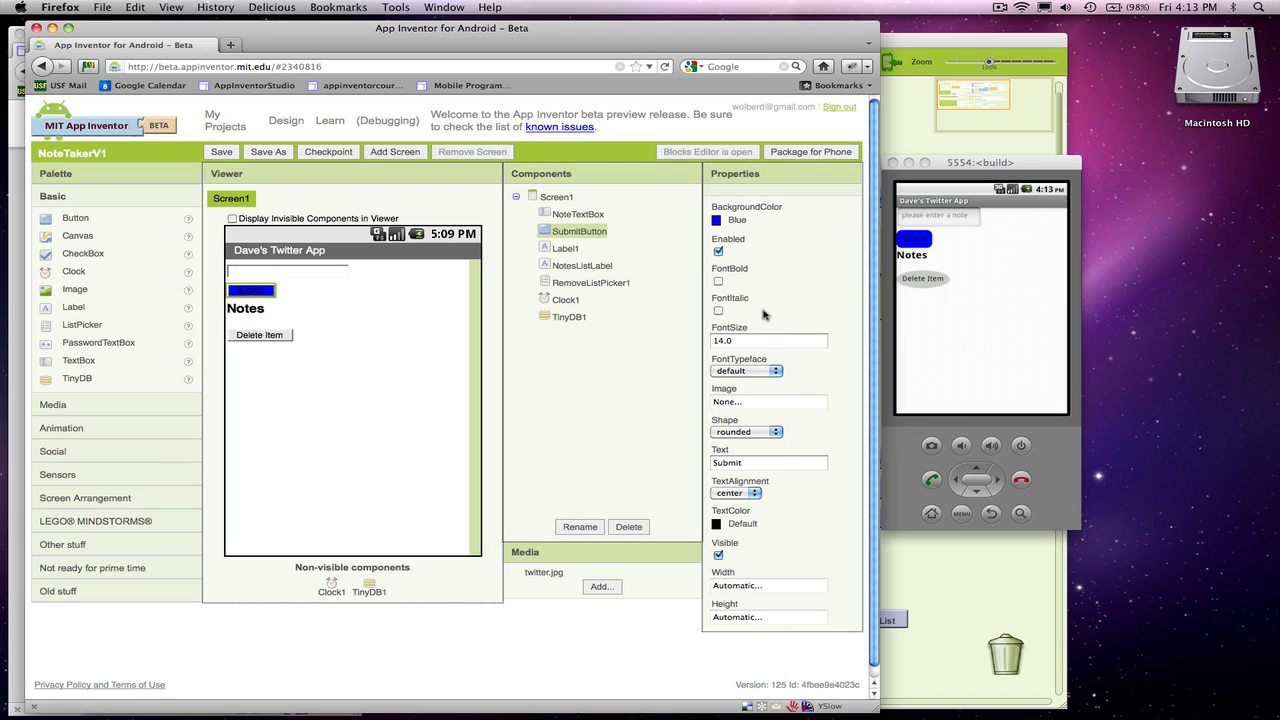
pyautogui.moveTo(790, 376)
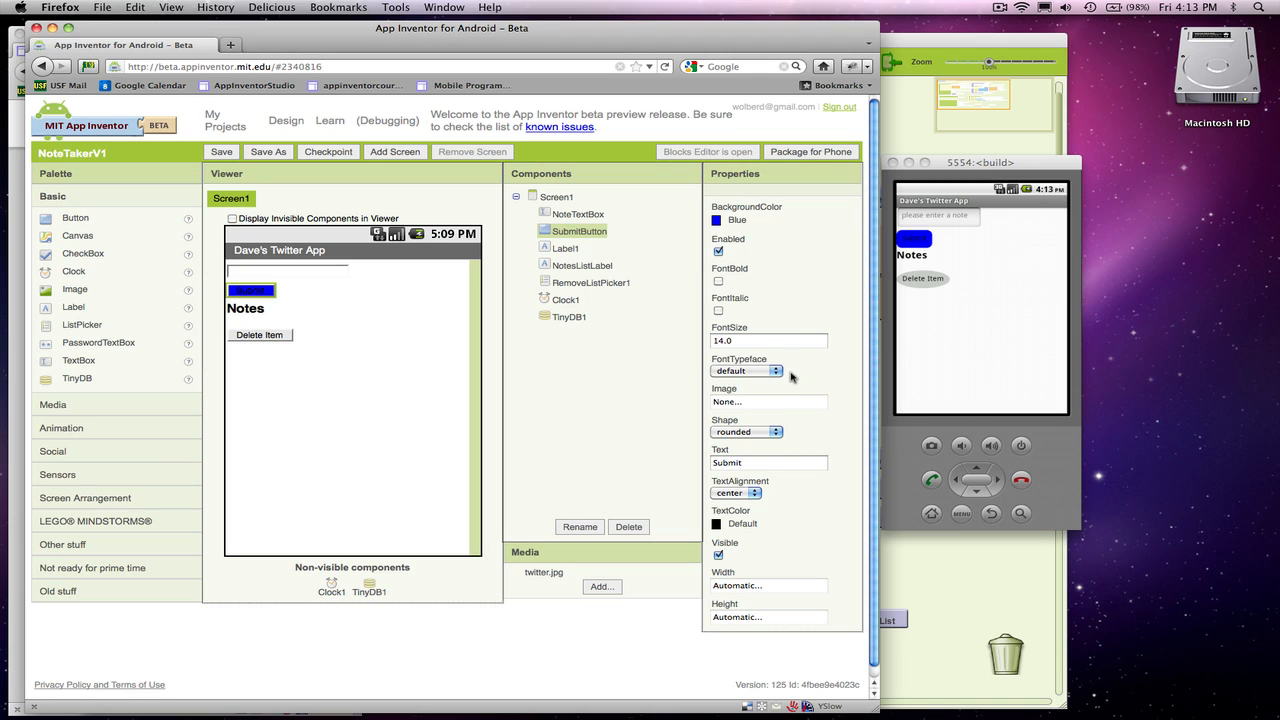
# Set the Submit button's TextColor to Light Gray.
pyautogui.click(743, 523)
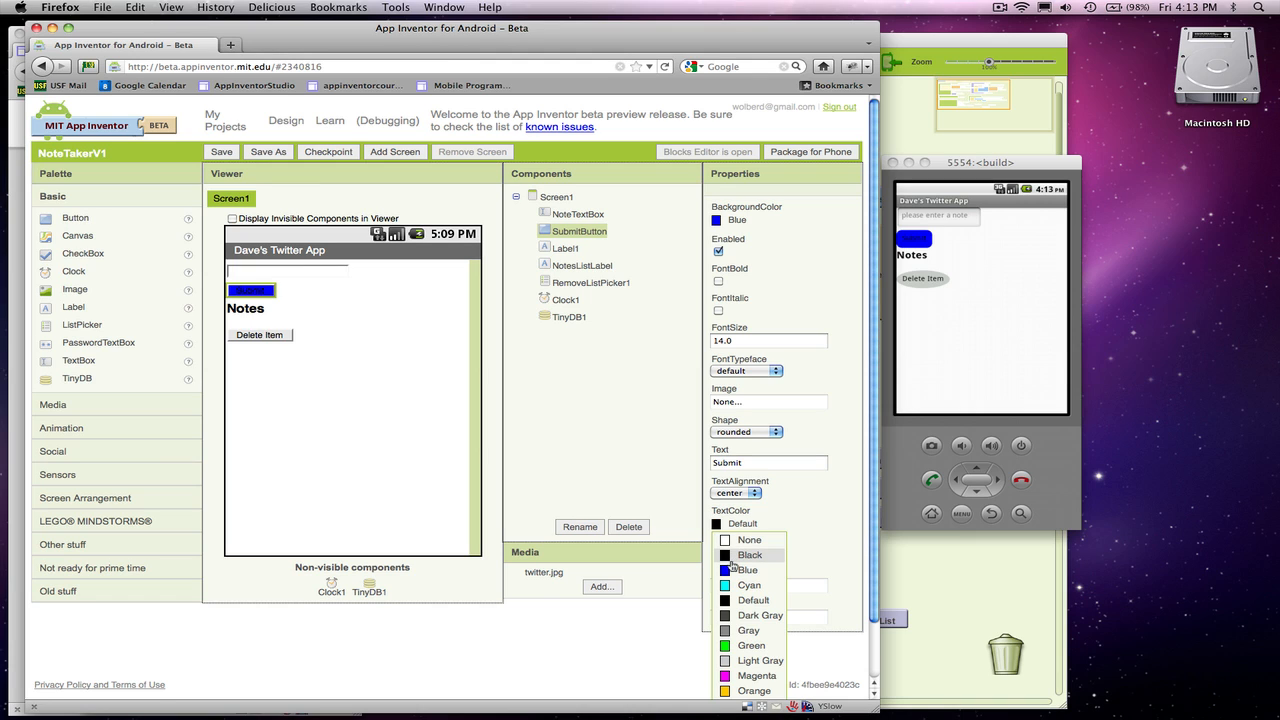
pyautogui.click(753, 600)
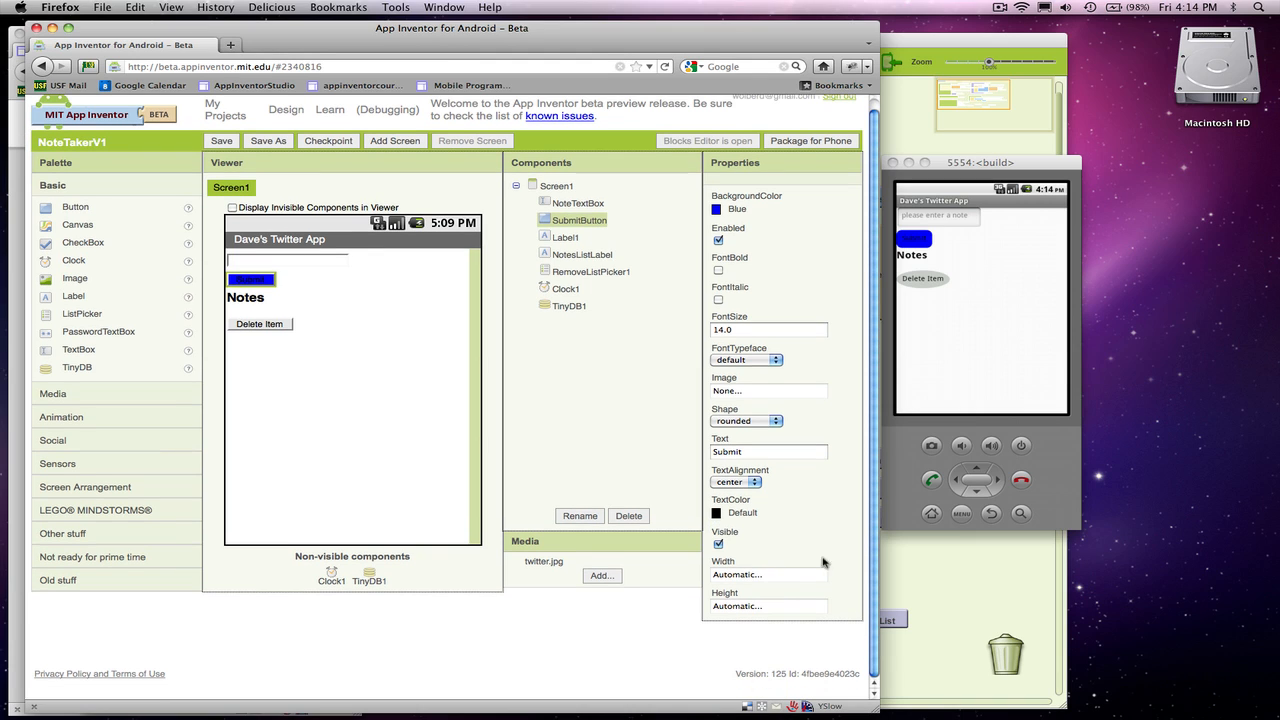
pyautogui.click(743, 513)
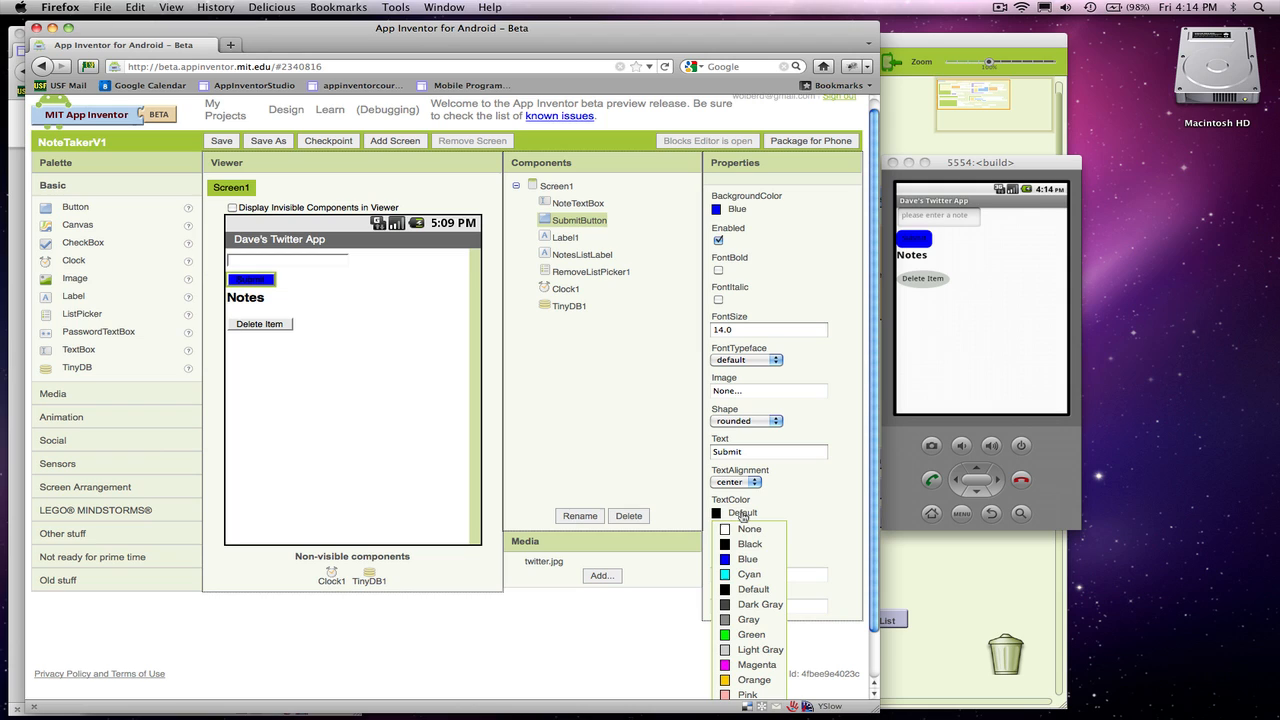
pyautogui.moveTo(749, 574)
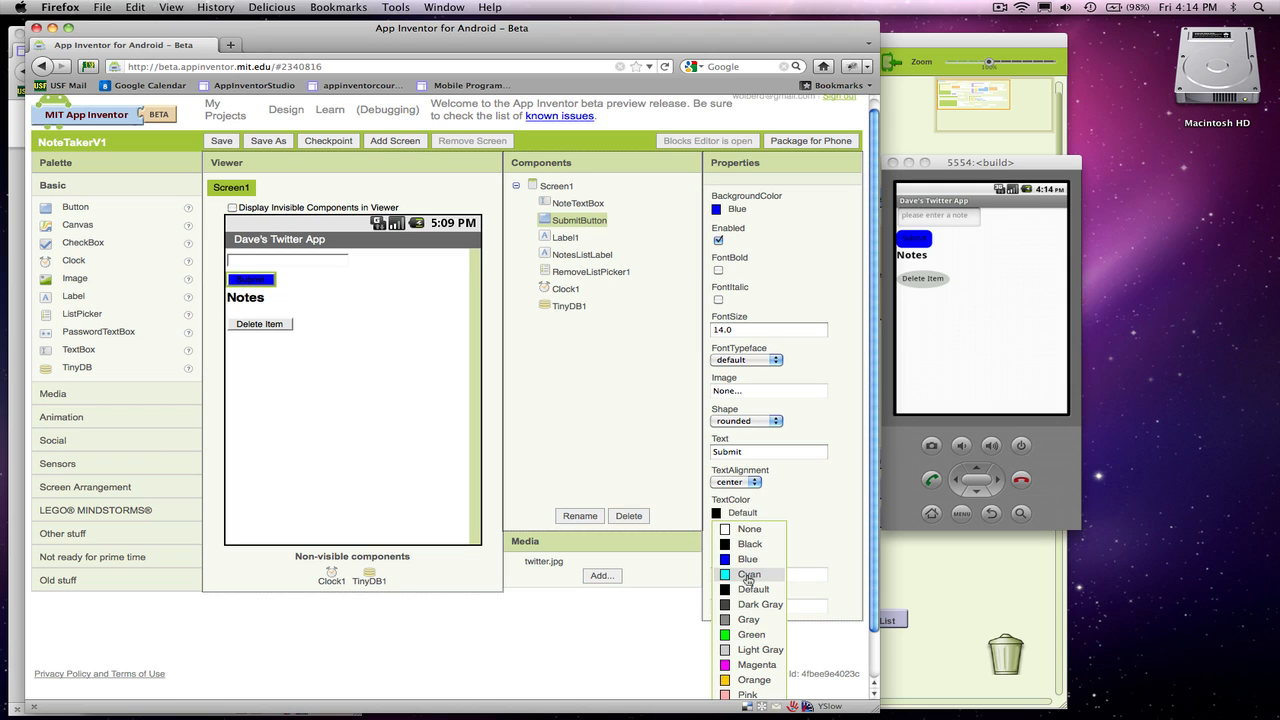
pyautogui.click(757, 649)
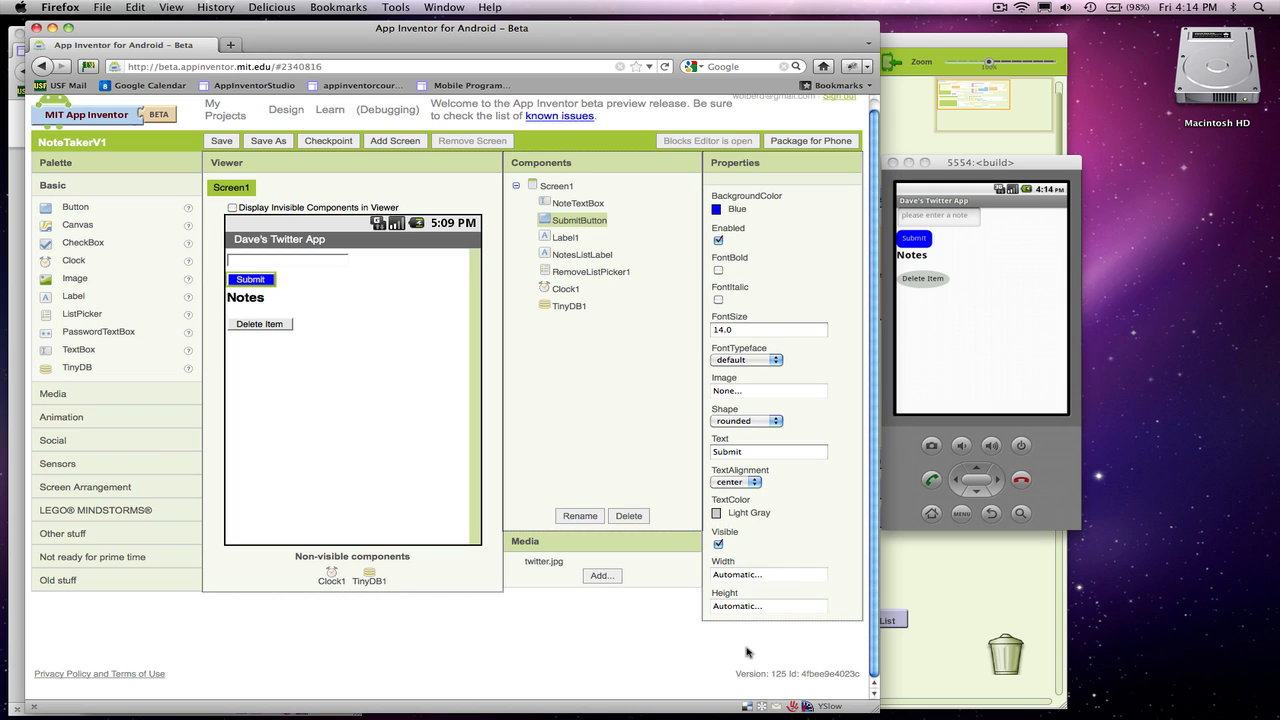
pyautogui.moveTo(927, 238)
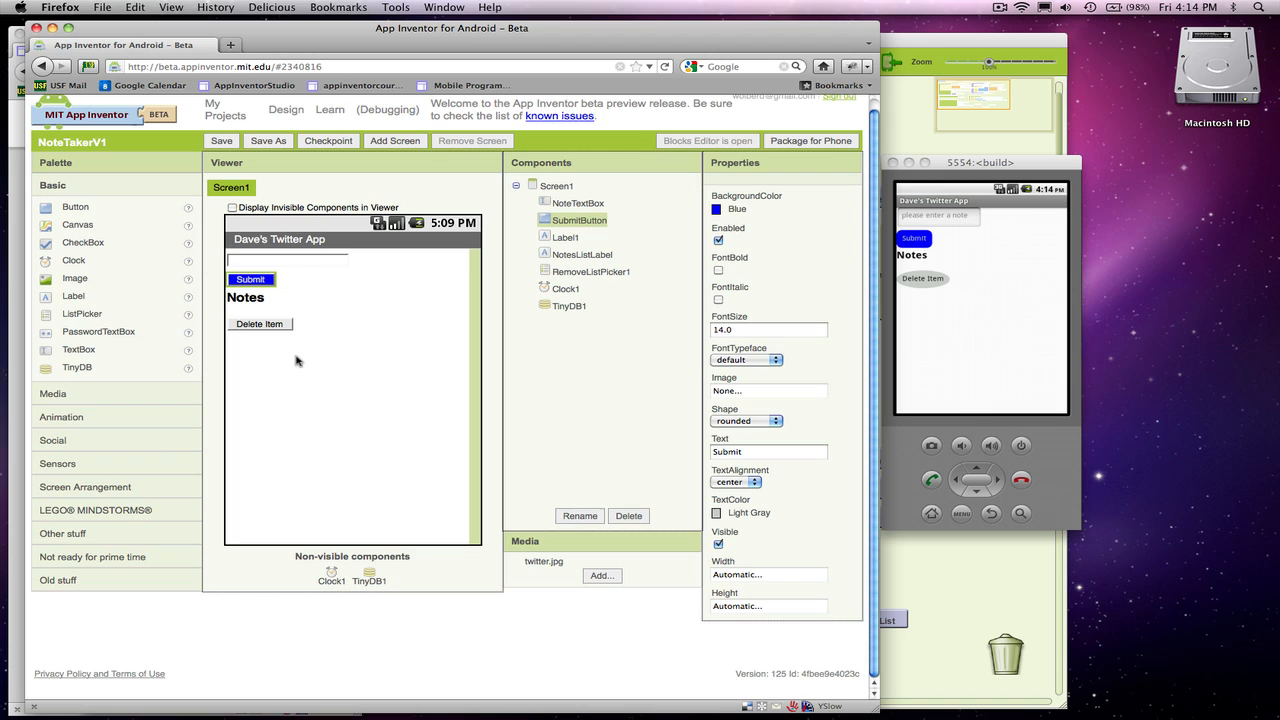
pyautogui.moveTo(313, 340)
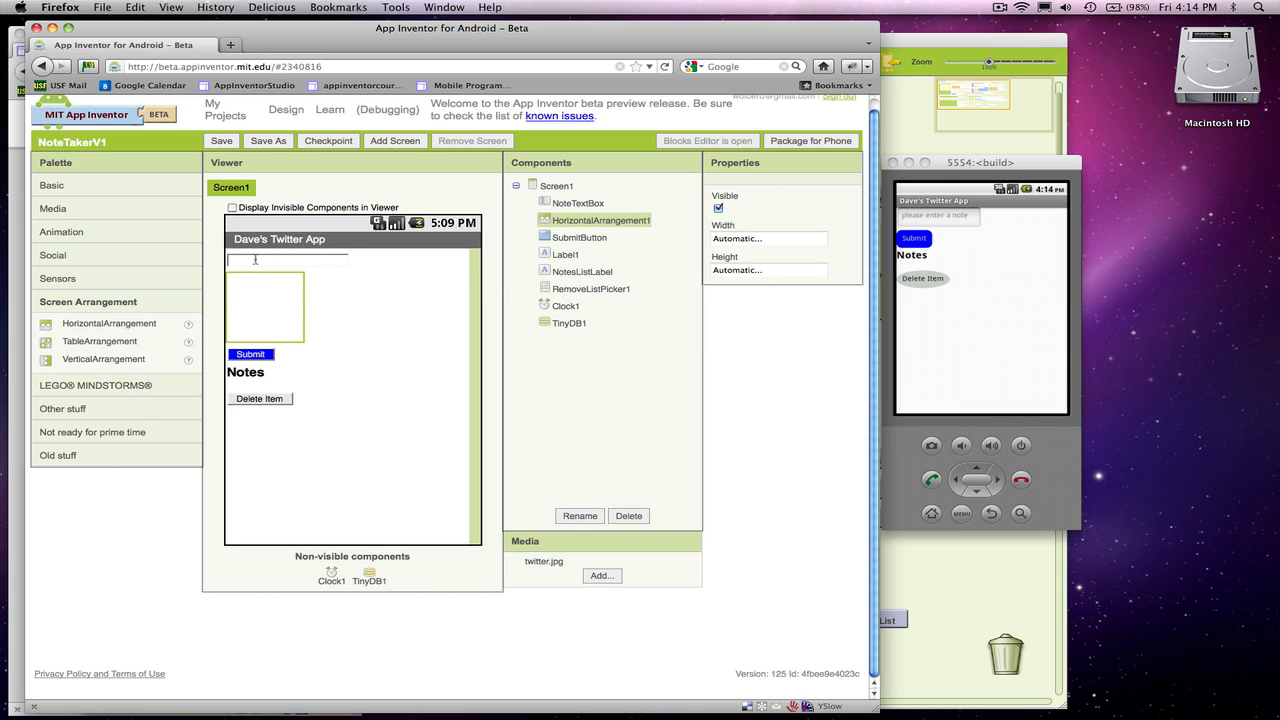
# Move NoteTextBox and SubmitButton side by side into the HorizontalArrangement.
pyautogui.click(587, 220)
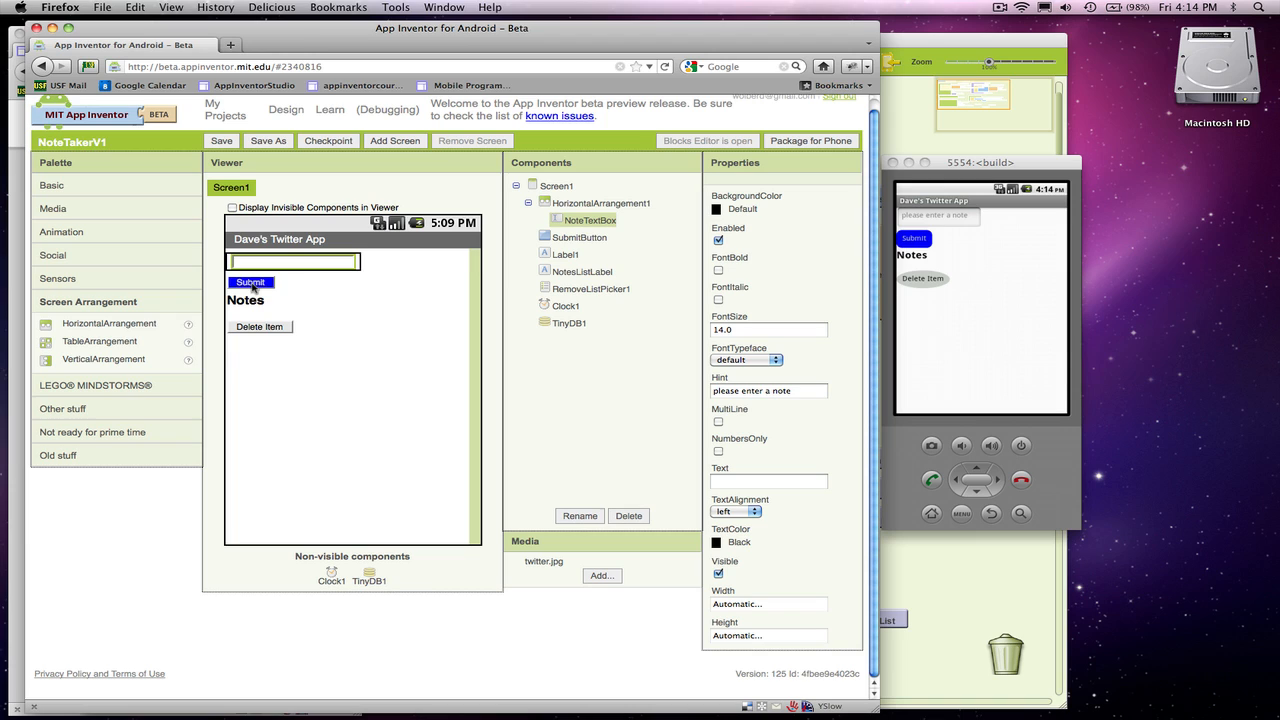
pyautogui.click(591, 220)
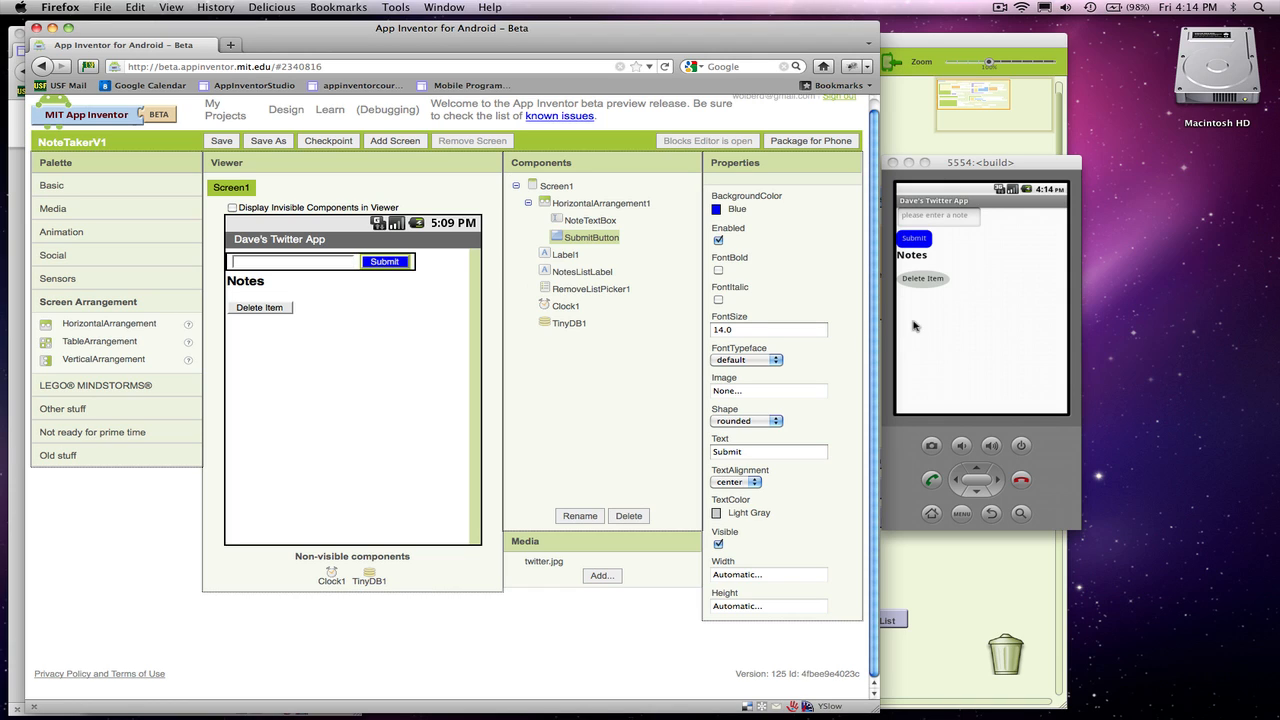
pyautogui.moveTo(805, 343)
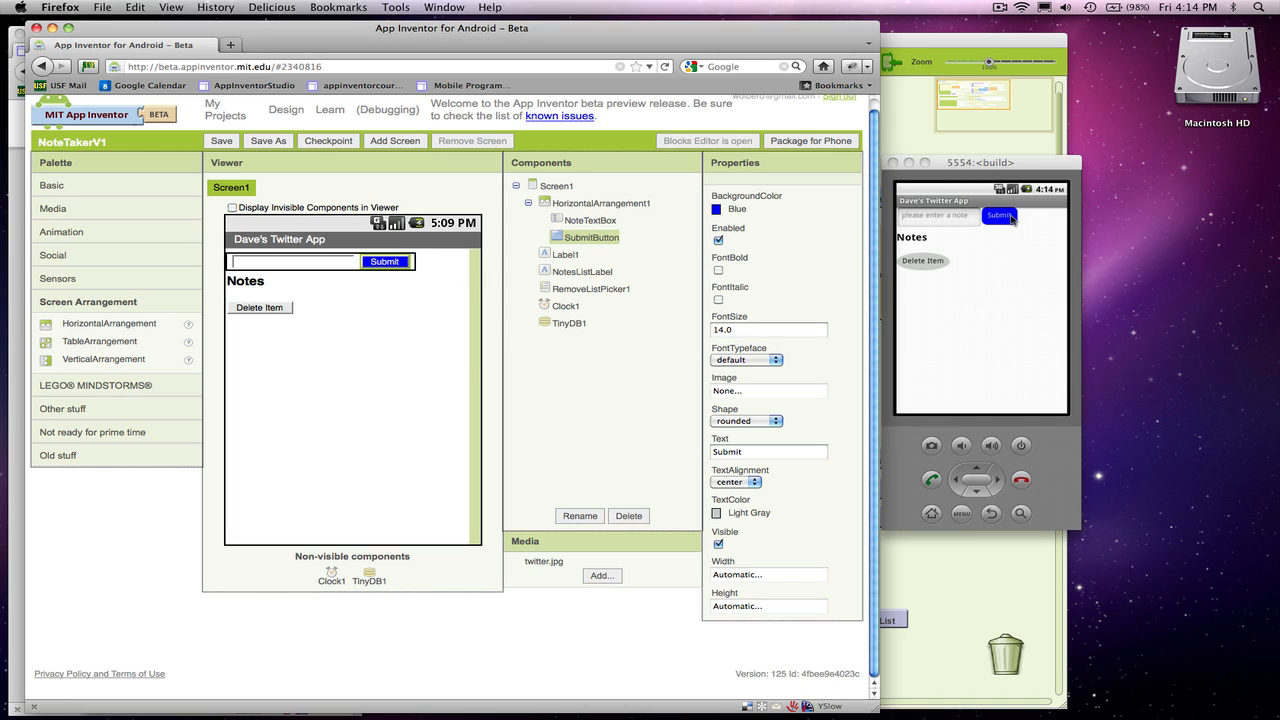
pyautogui.moveTo(1025, 220)
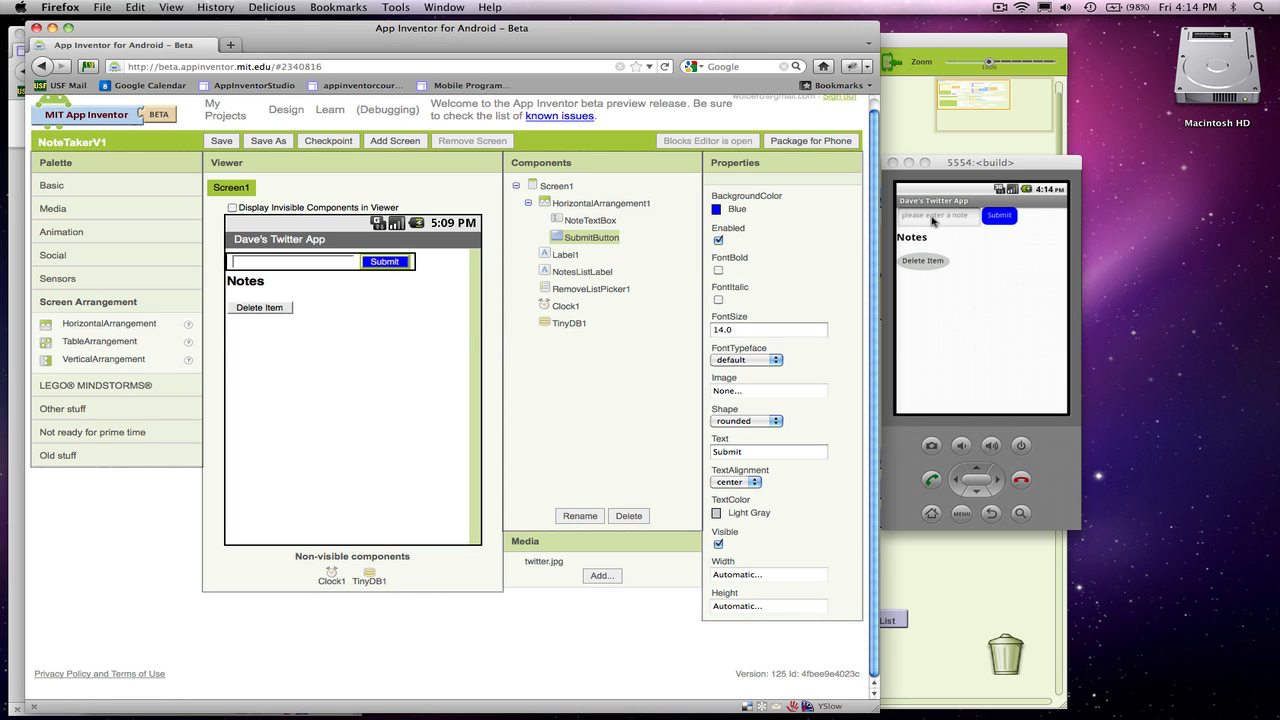
# Submit the test note 'this is my note' in the emulator app.
pyautogui.click(936, 216)
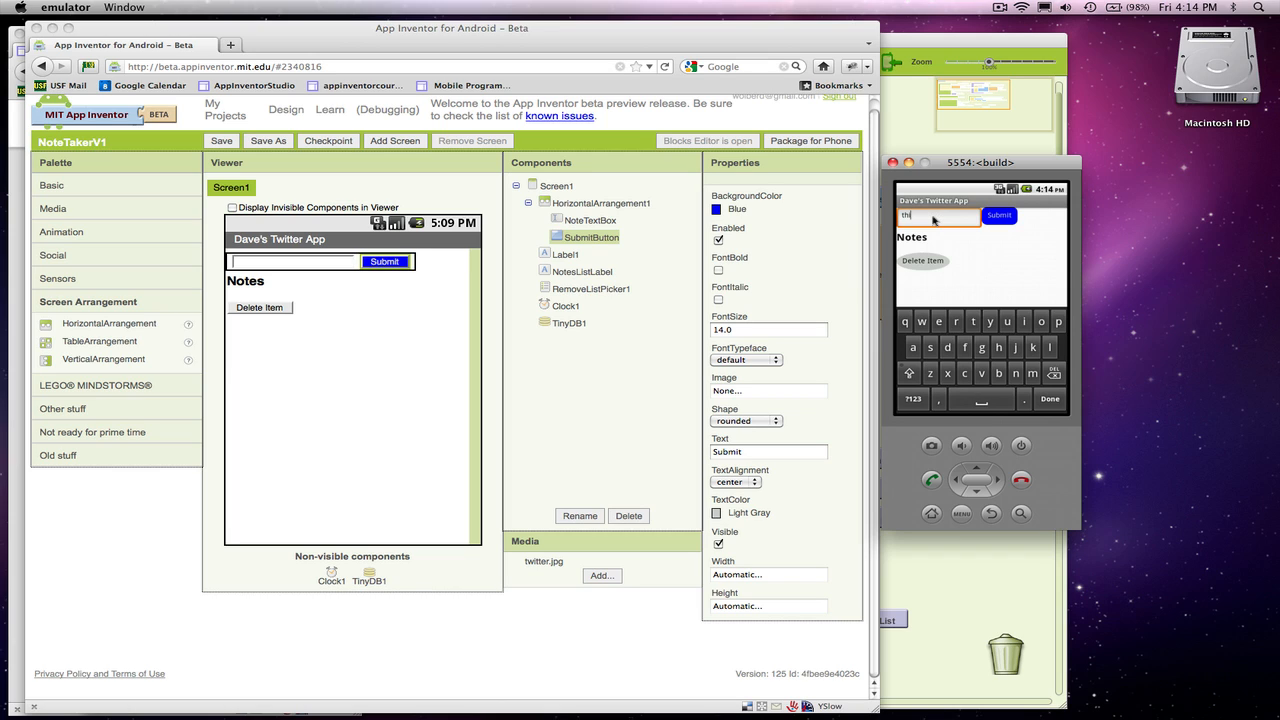
pyautogui.write('this is my note')
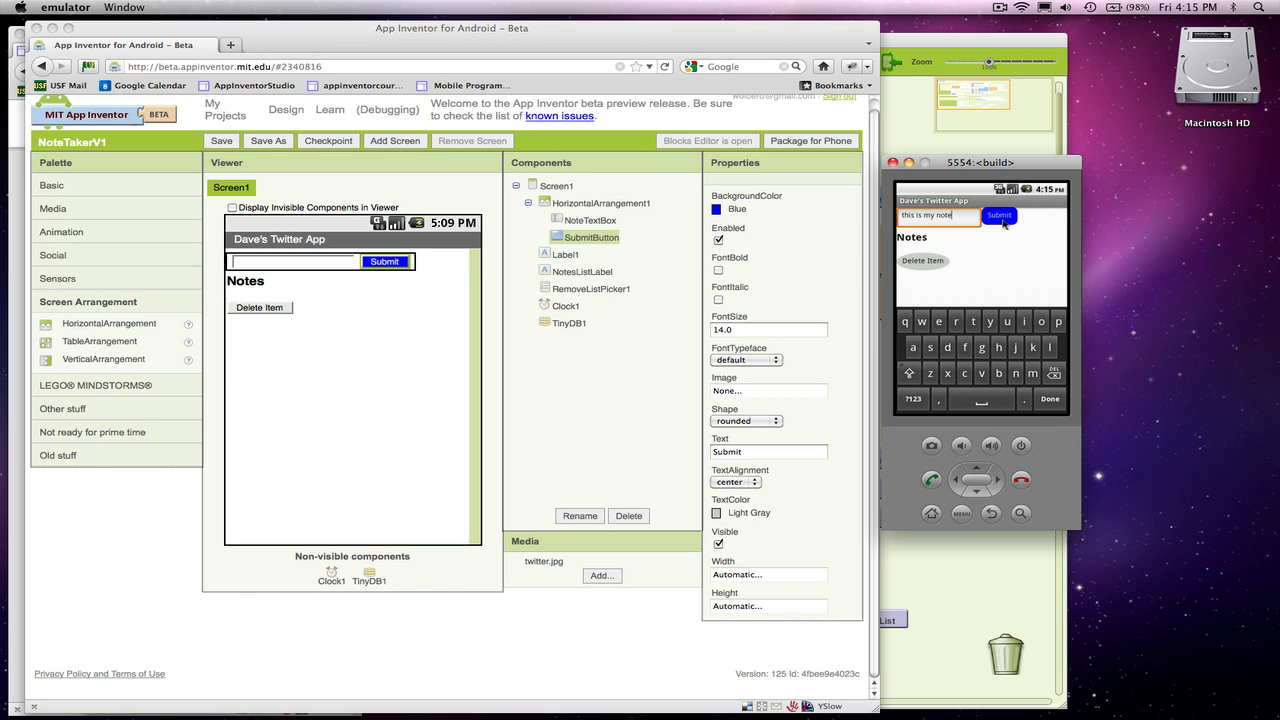
pyautogui.click(999, 215)
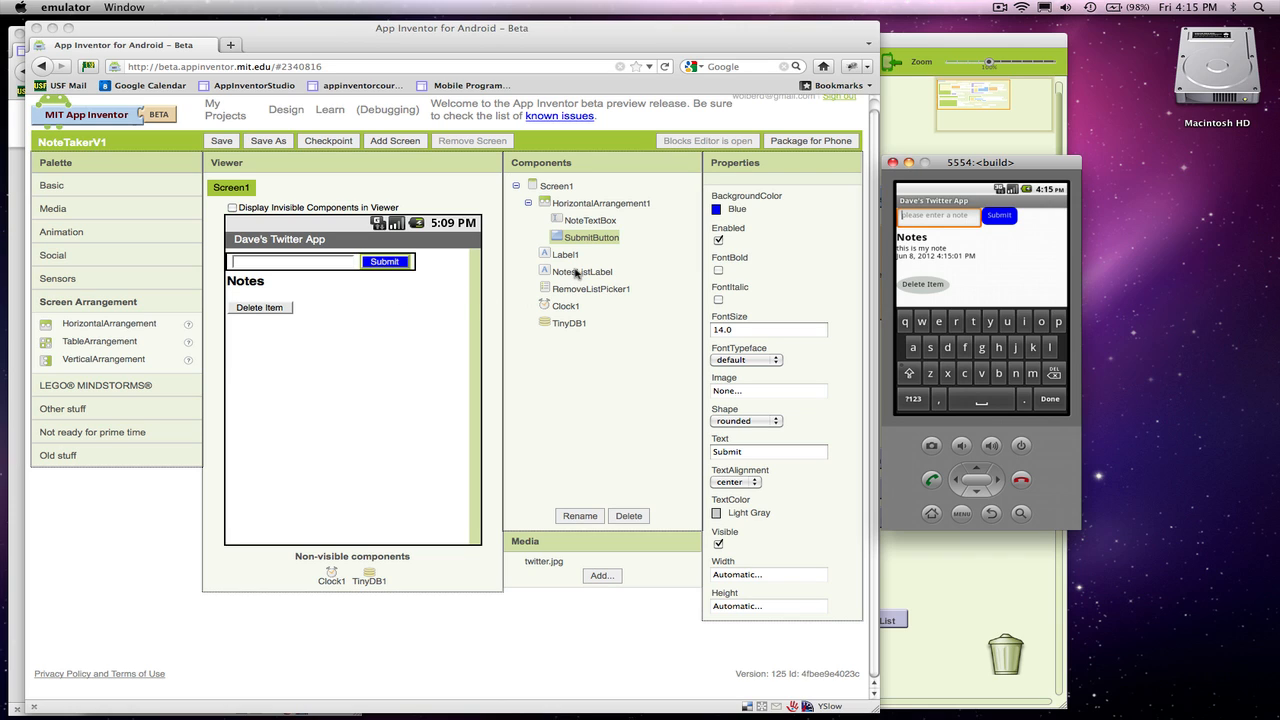
pyautogui.click(582, 271)
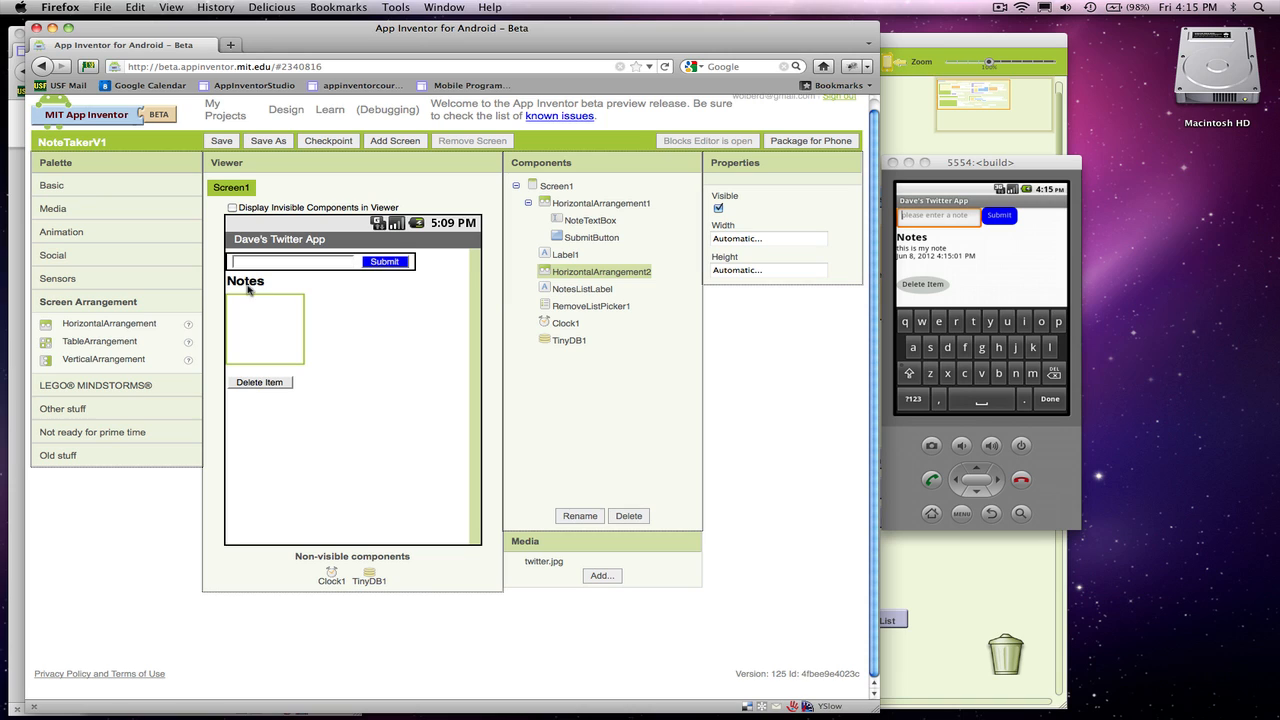
# Place NotesListLabel in HorizontalArrangement2 behind an empty 20-pixel-wide spacer label.
pyautogui.click(581, 288)
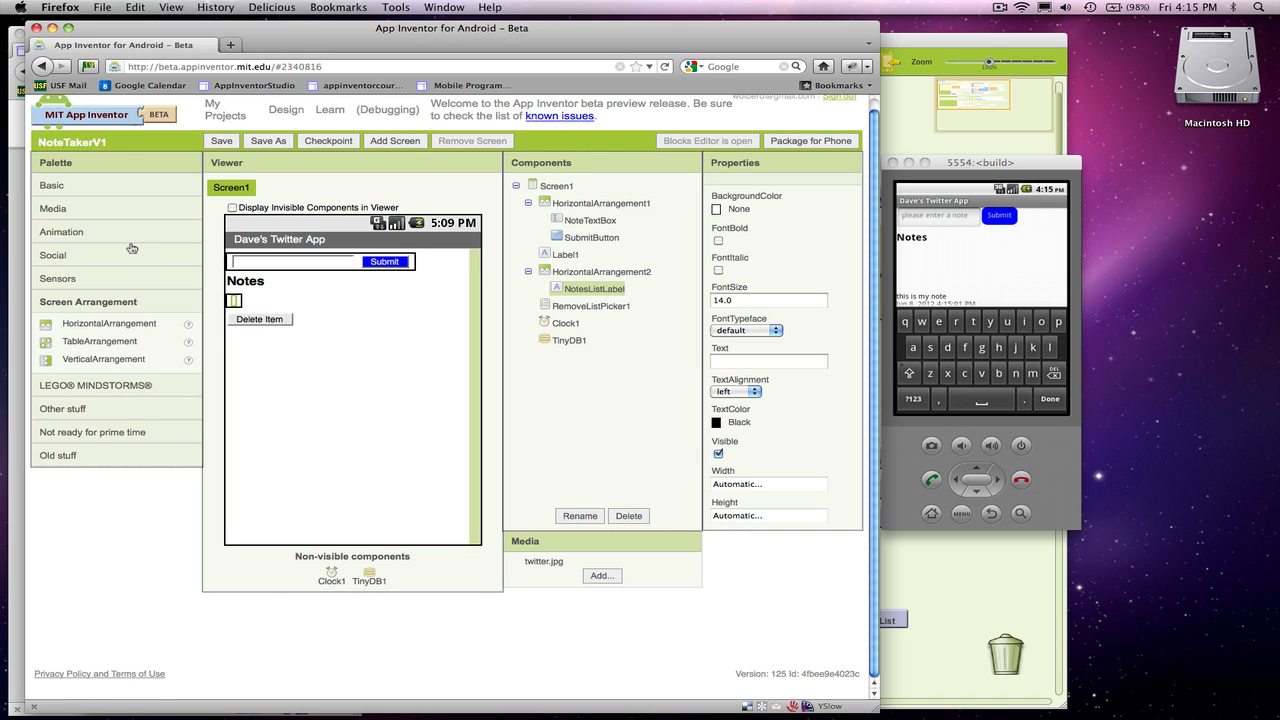
pyautogui.click(52, 185)
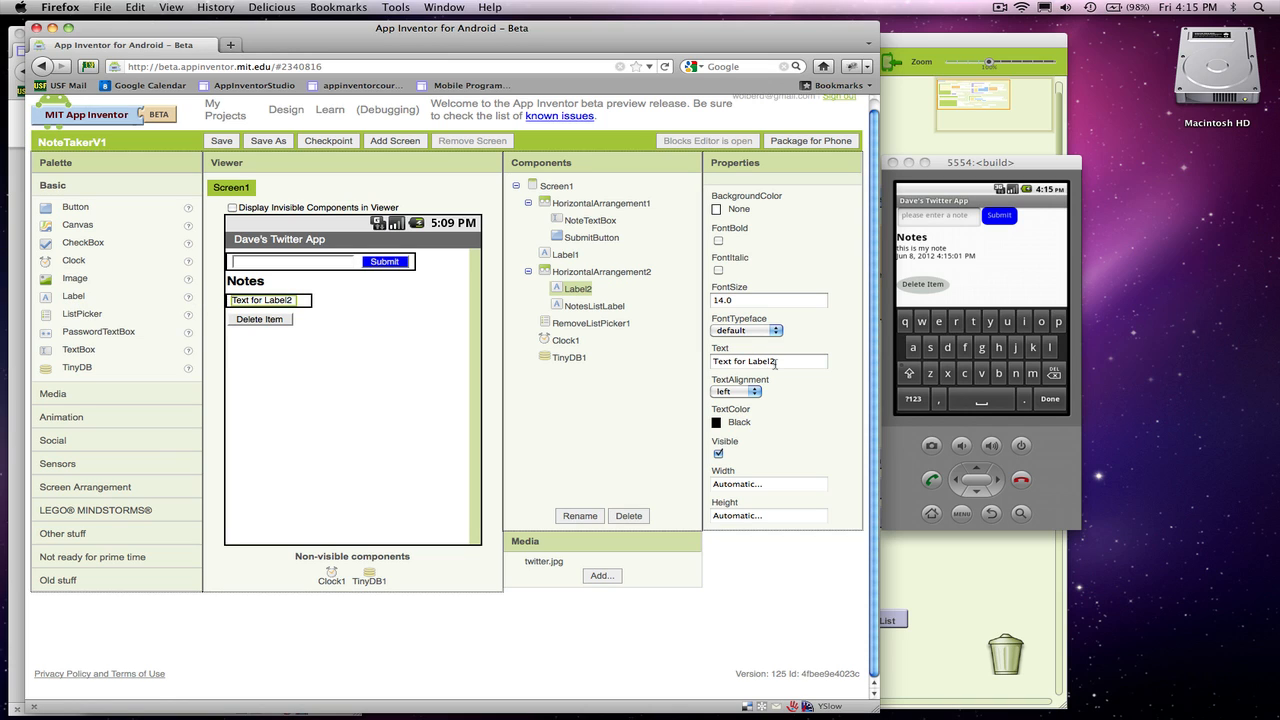
pyautogui.click(768, 361)
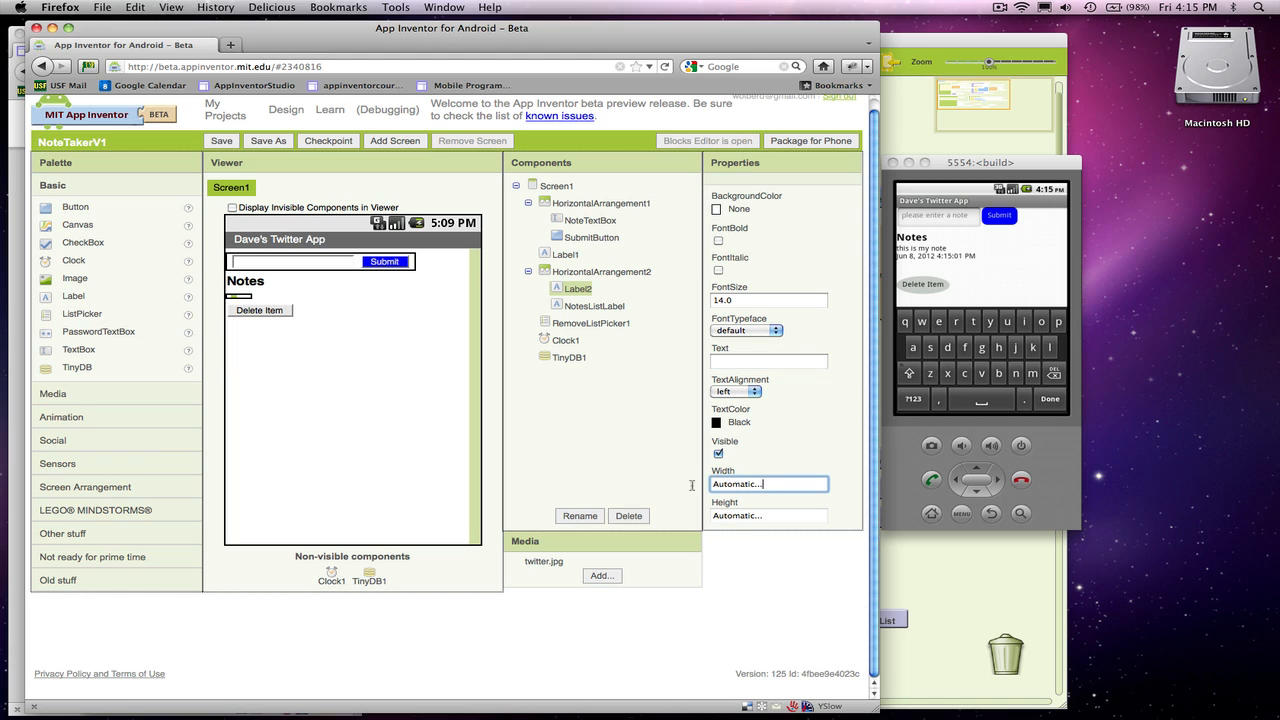
pyautogui.click(768, 484)
pyautogui.write('20')
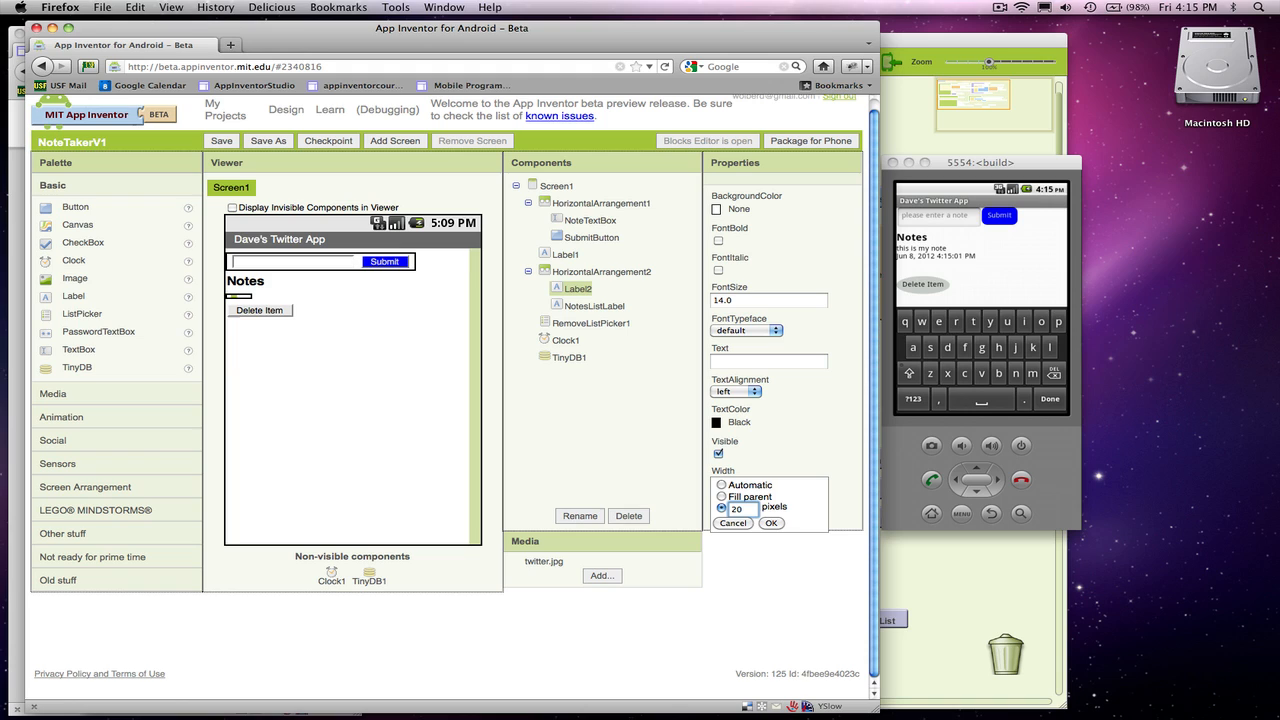
pyautogui.click(770, 523)
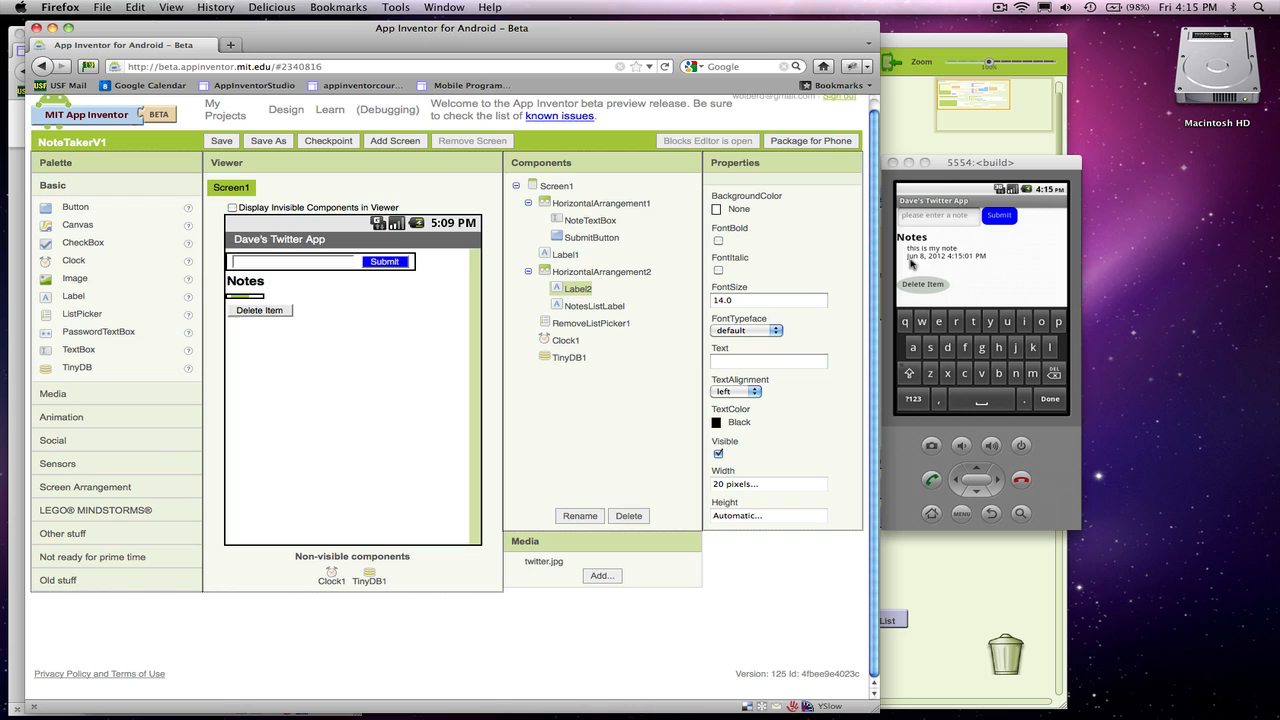
pyautogui.moveTo(922, 263)
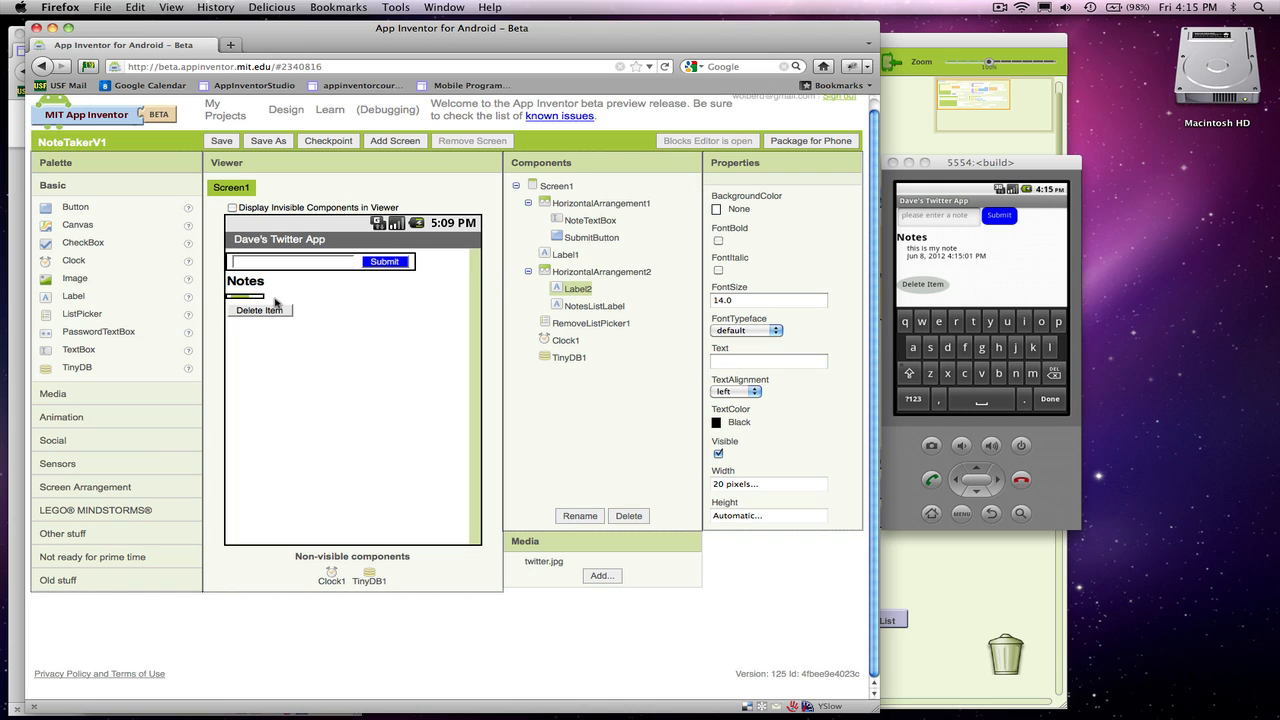
pyautogui.moveTo(434, 322)
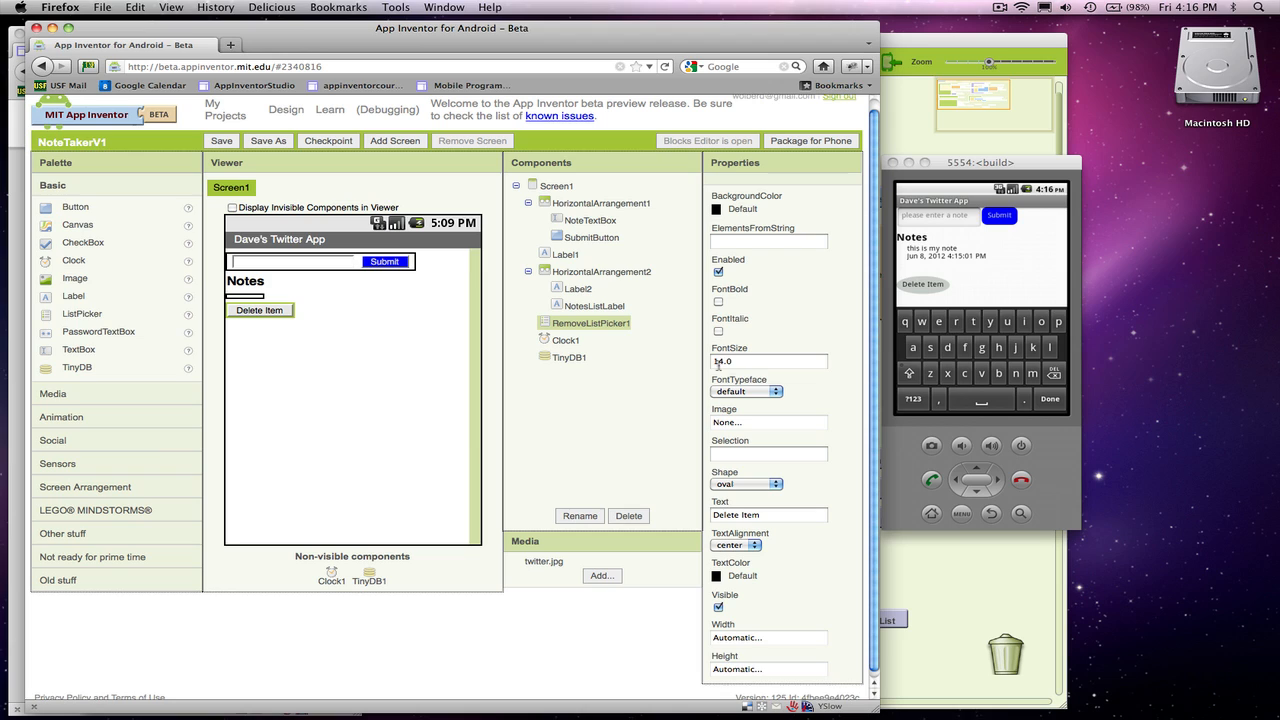
# Give RemoveListPicker1 font size 10.0 and a rounded shape instead of oval.
pyautogui.write('10.0')
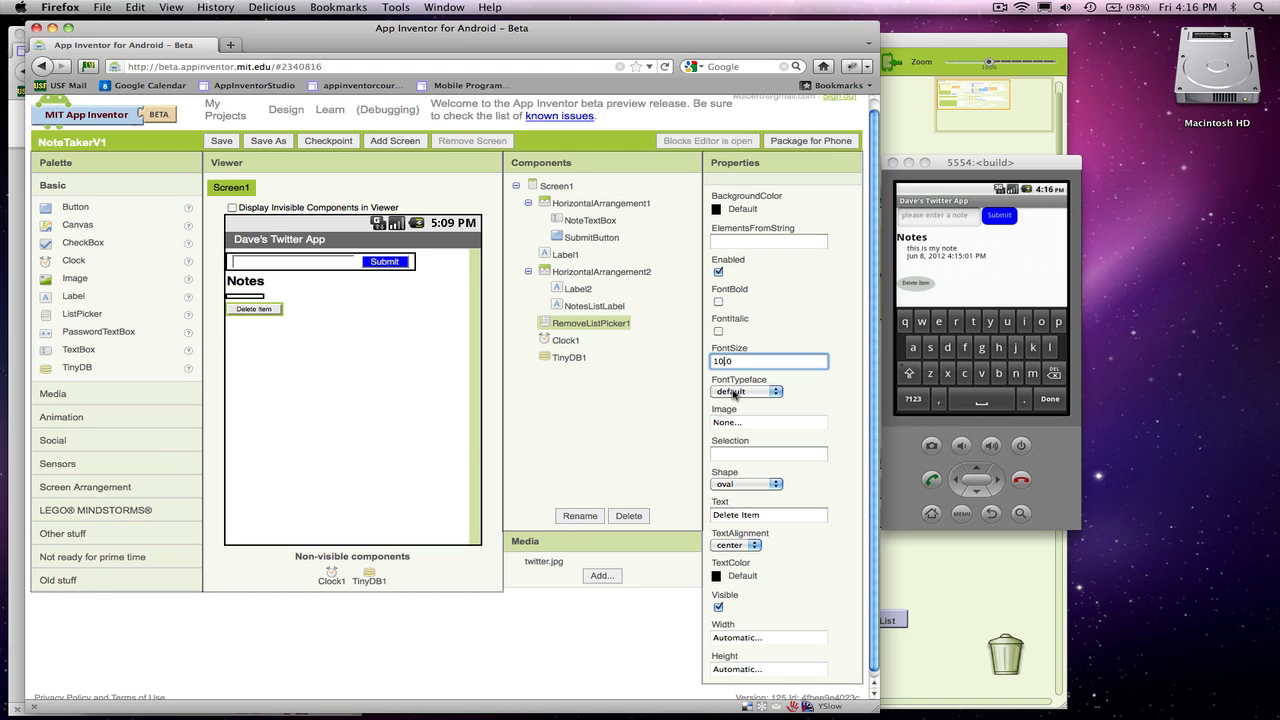
pyautogui.click(768, 483)
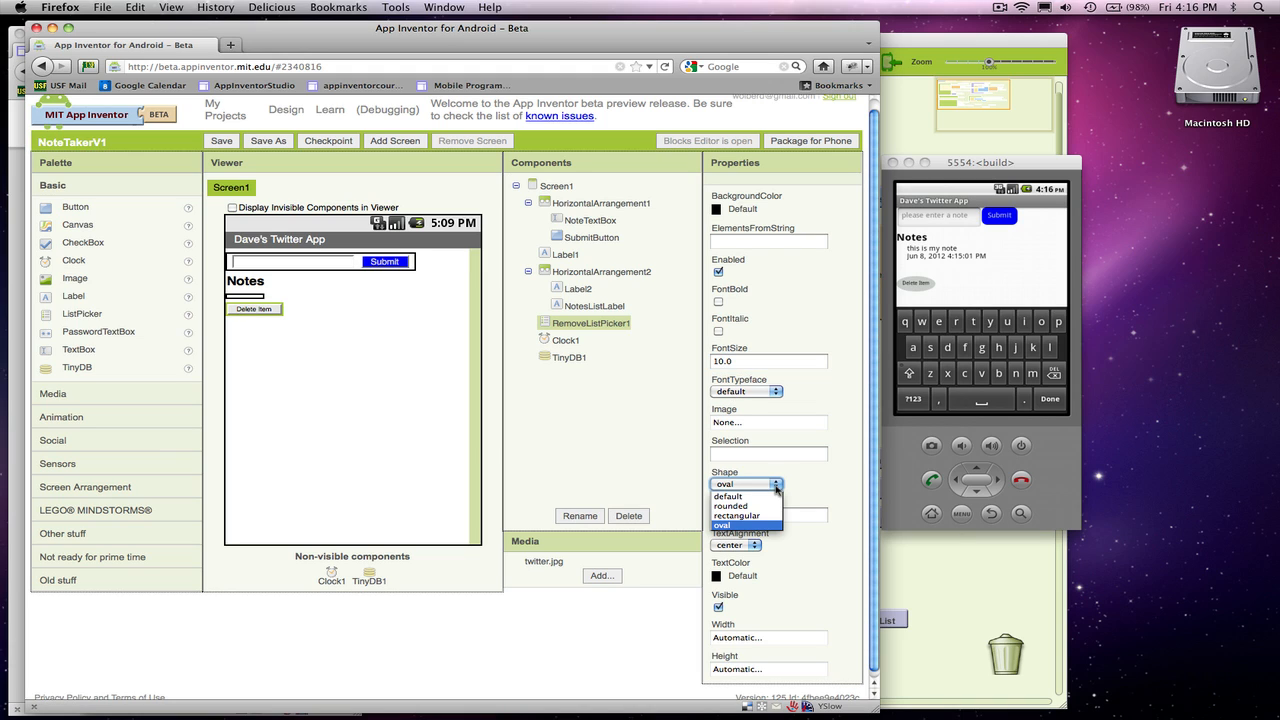
pyautogui.click(731, 506)
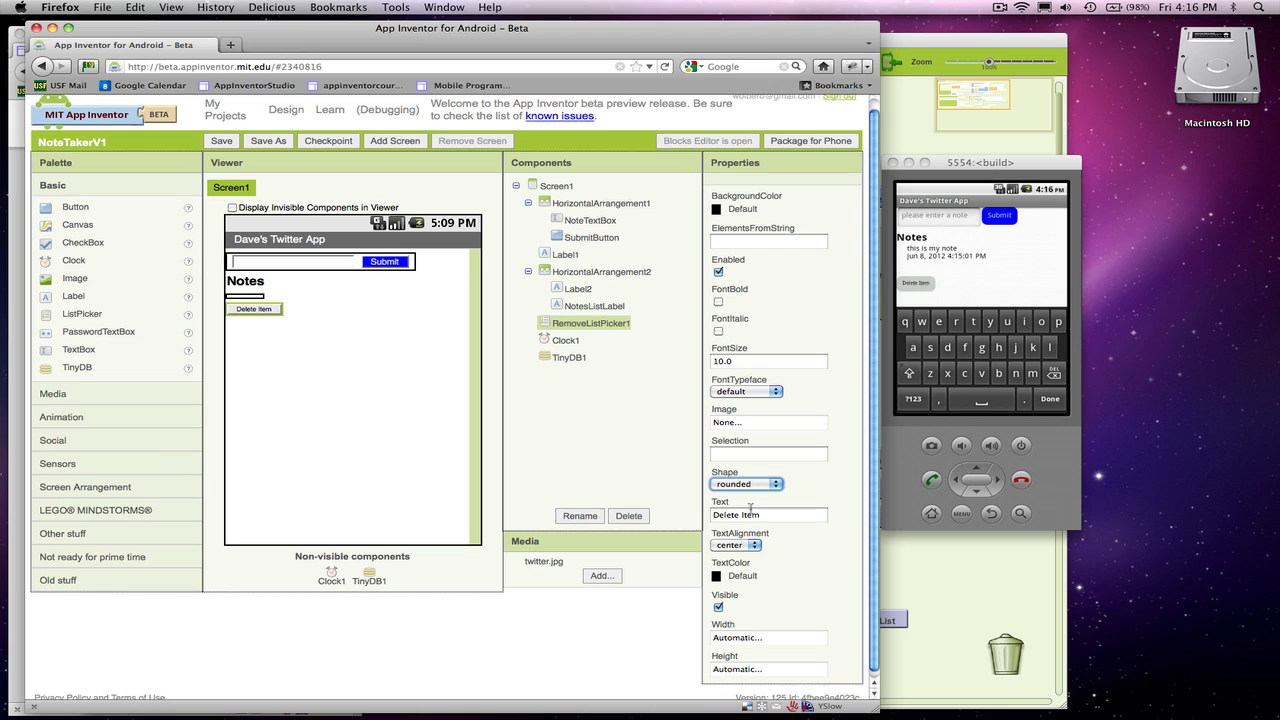
pyautogui.moveTo(512, 470)
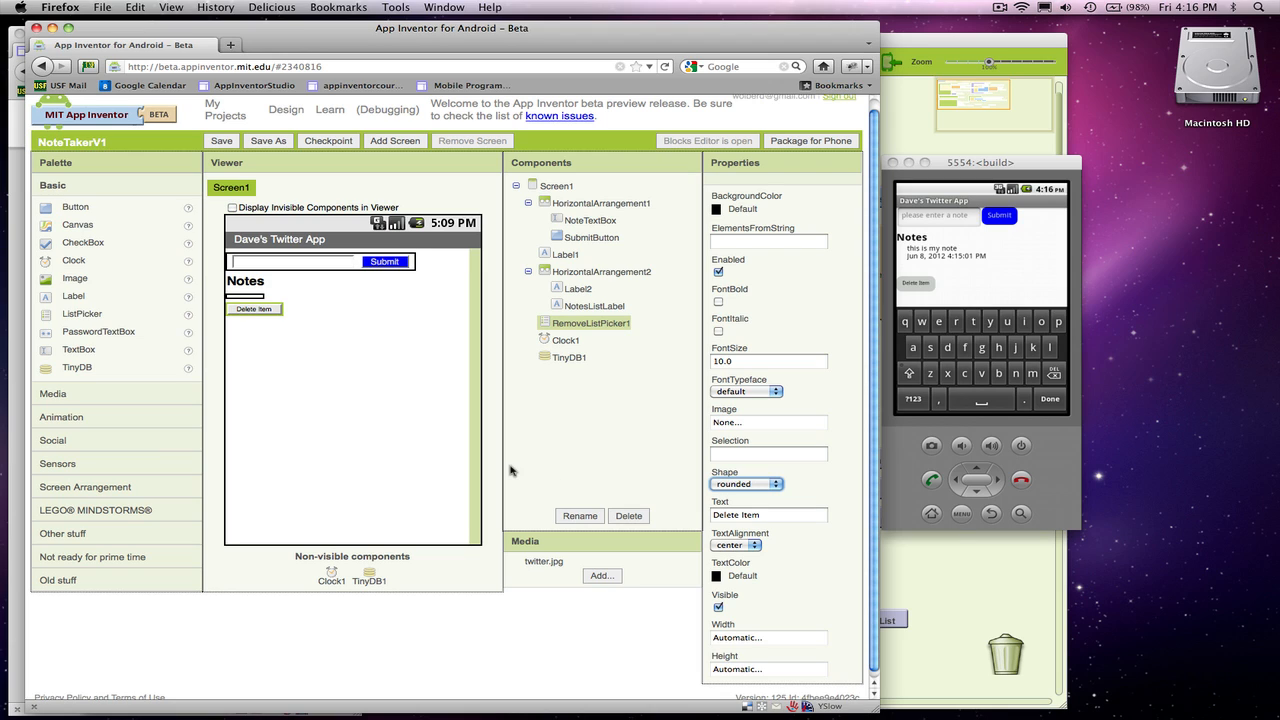